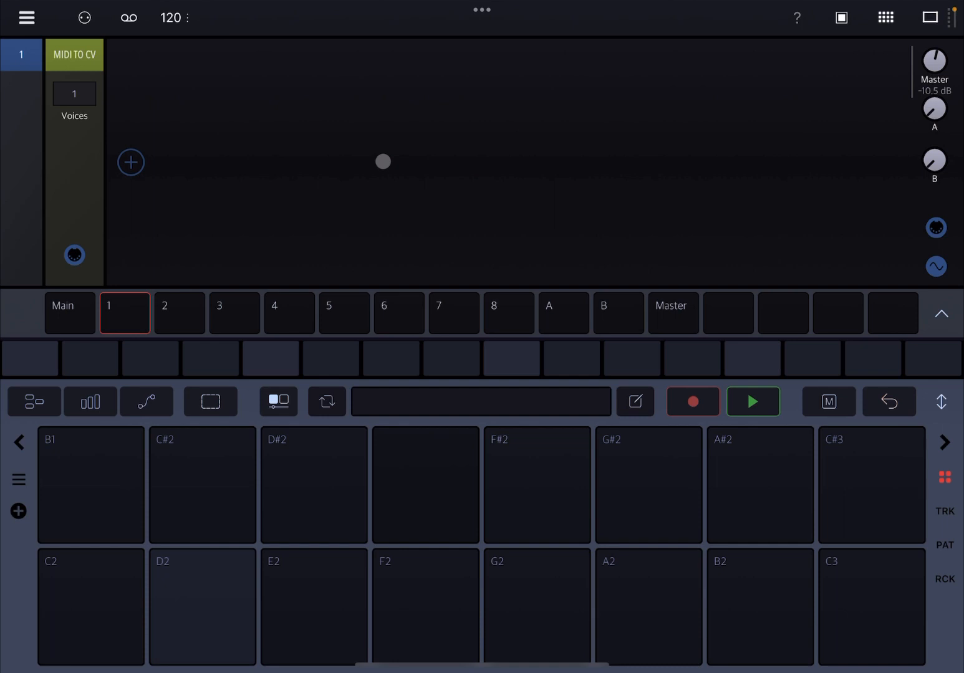
Step: View the Shop's extension list twice, confirming Waves, Formants and DSP extensions 1 are owned
click(25, 17)
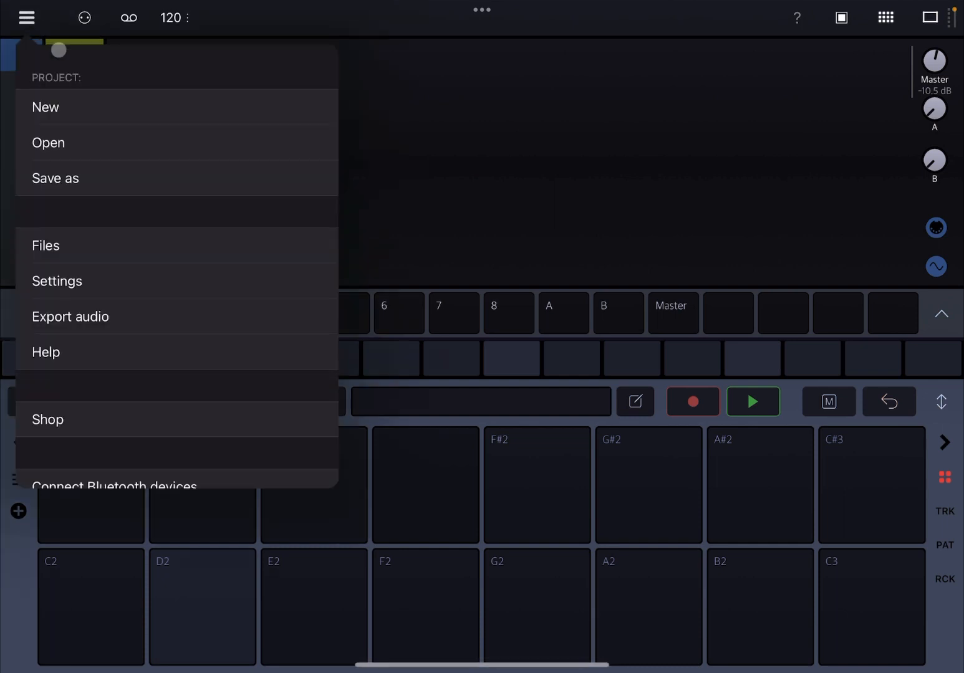
click(47, 419)
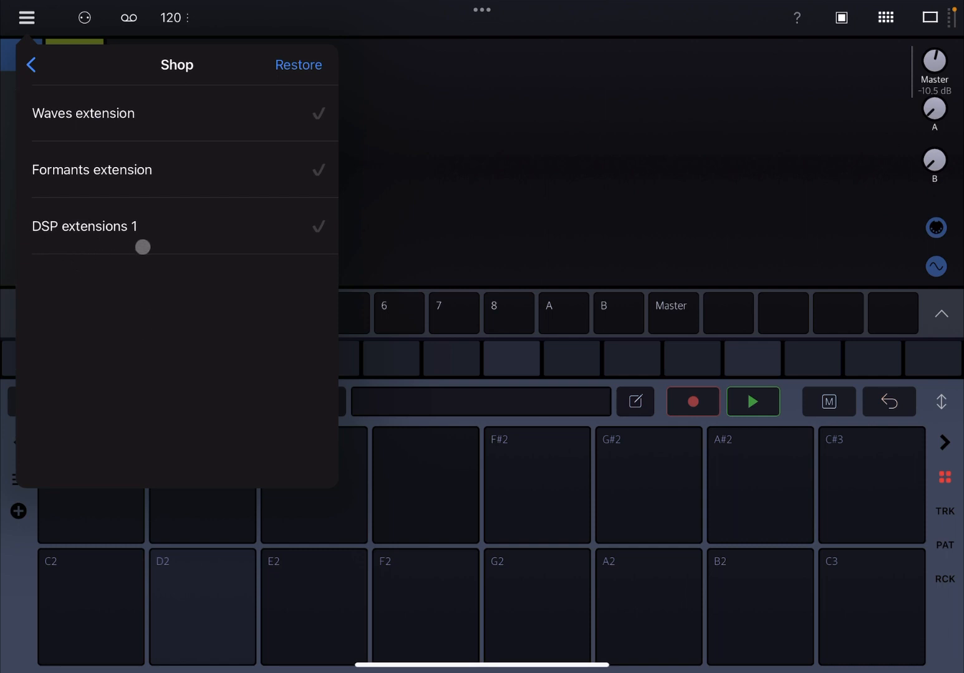
drag(143, 247, 182, 250)
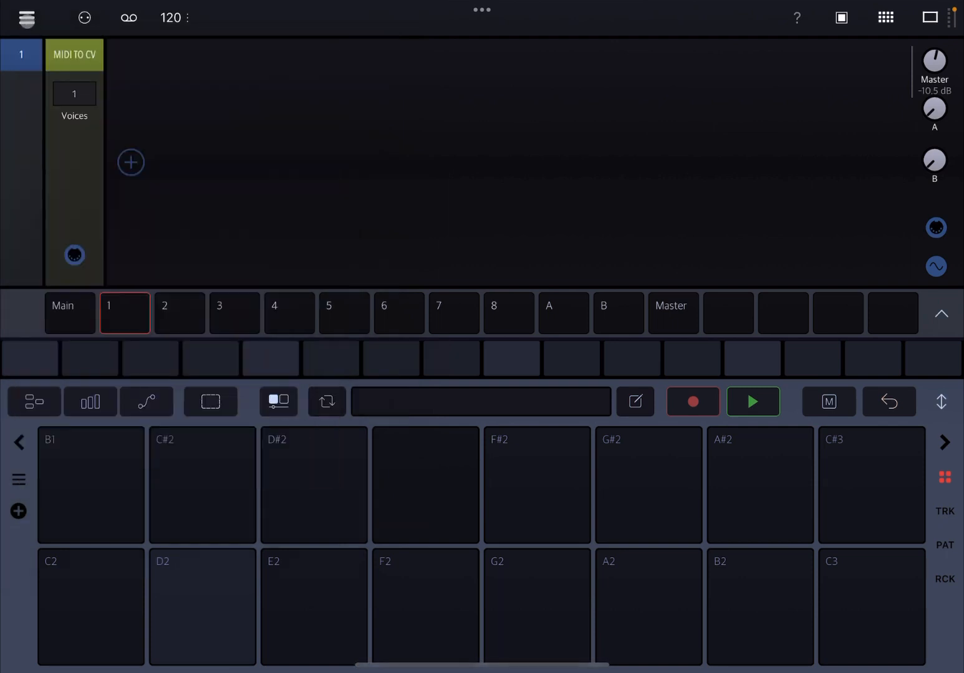
click(26, 17)
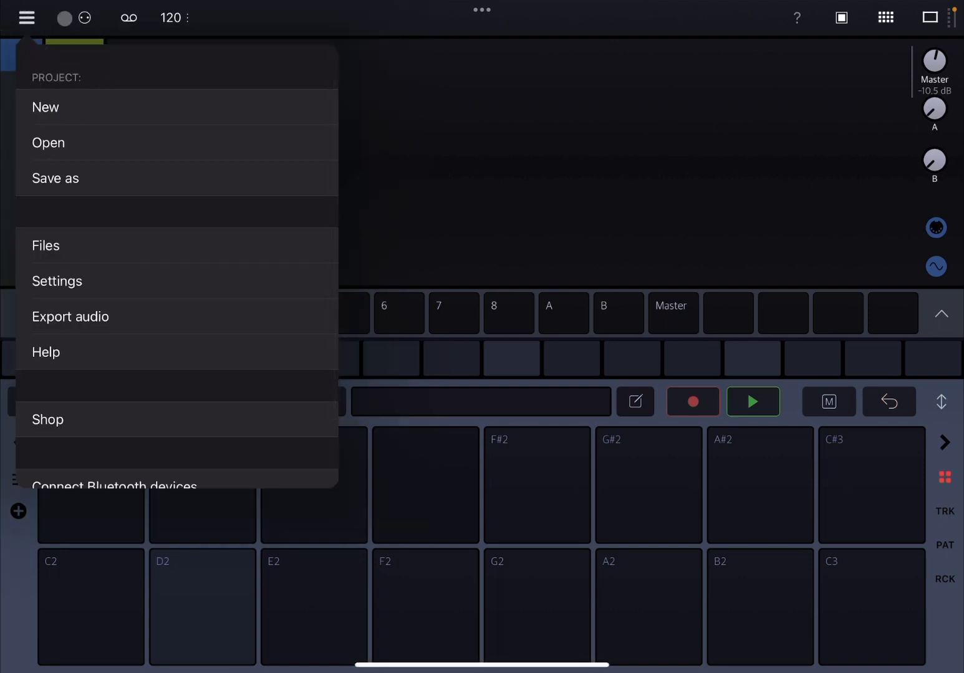
click(47, 419)
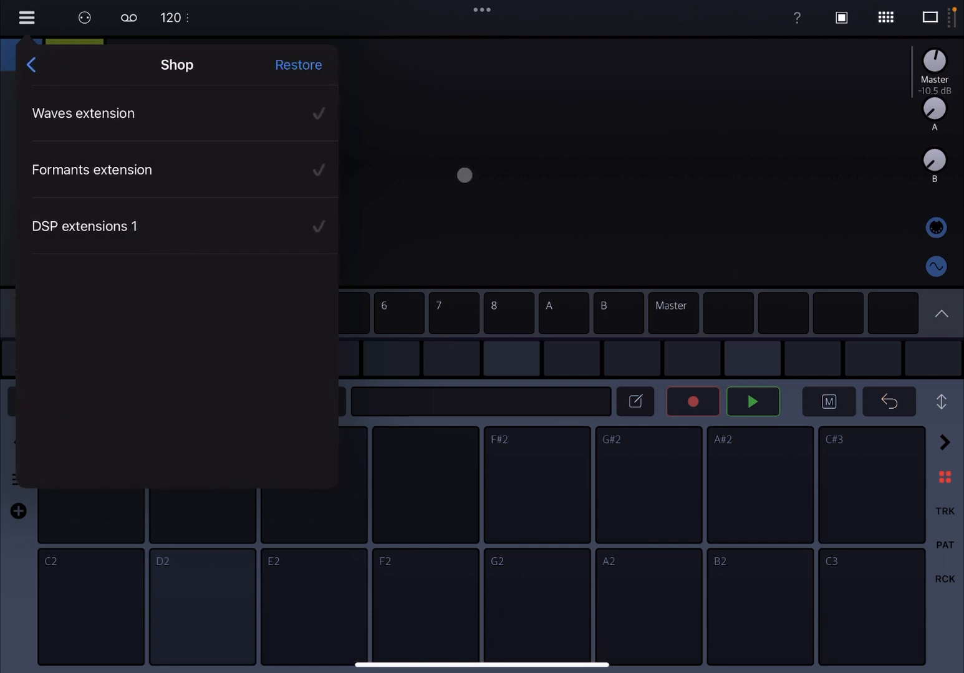
Step: Return to the track and add a Wave scanner generator module from the Library
click(30, 65)
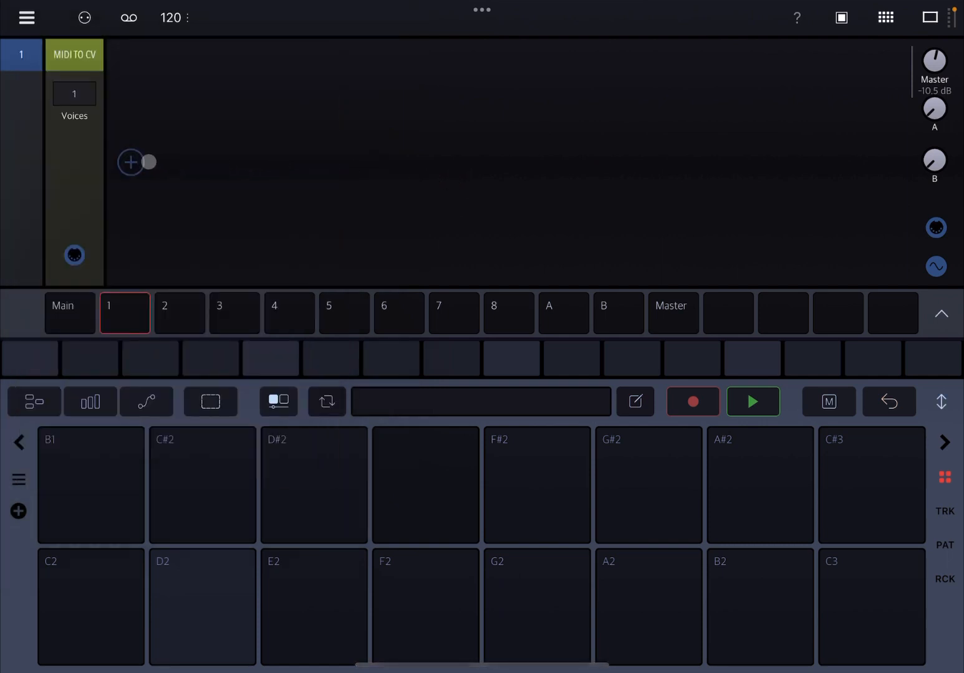
click(131, 162)
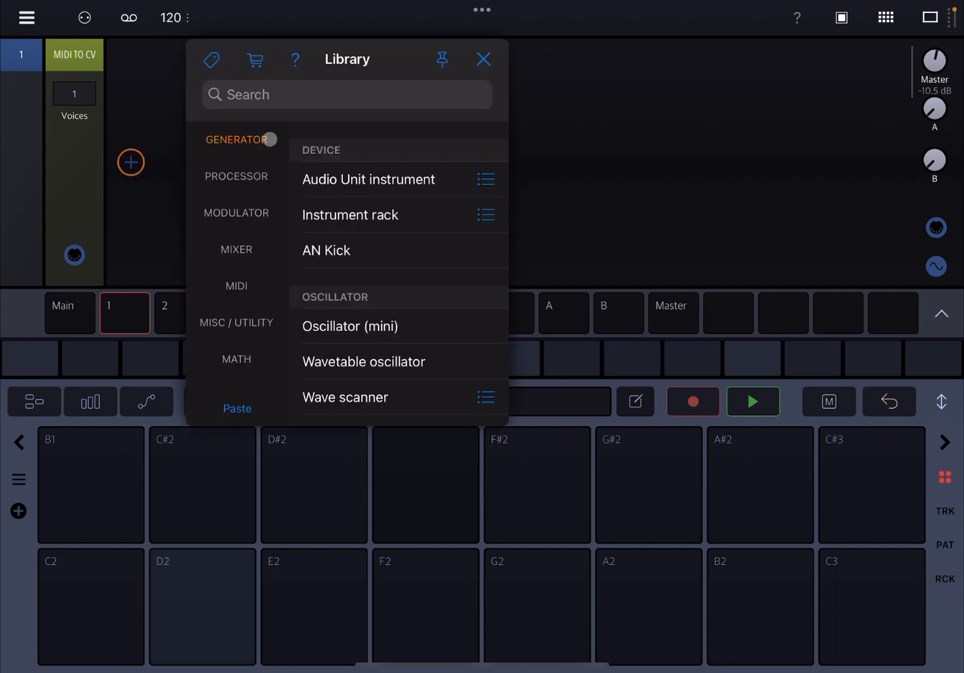
scroll(down, 3)
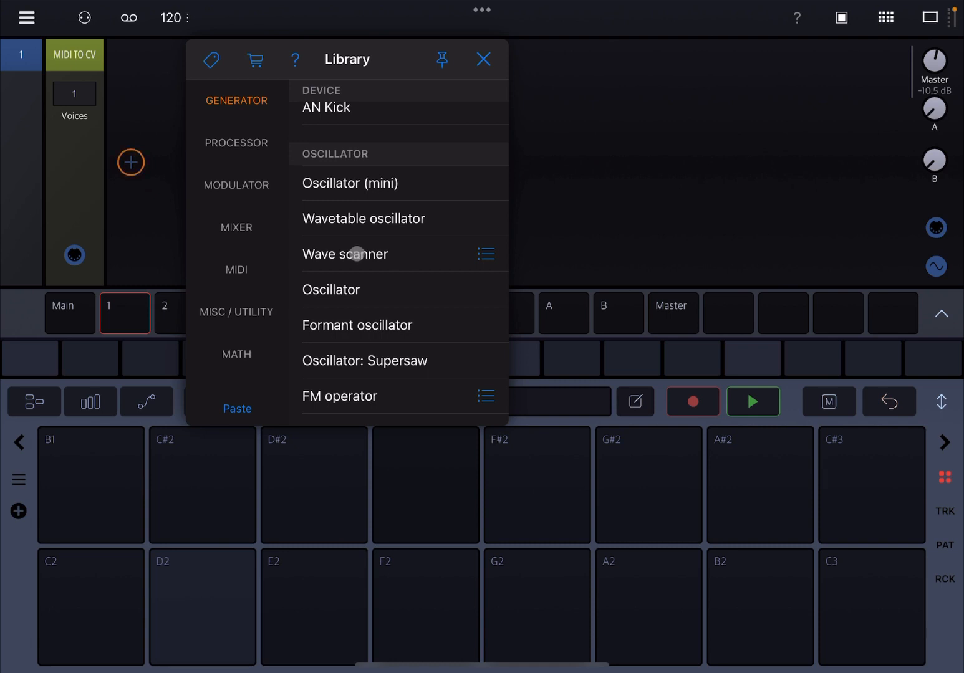
click(344, 255)
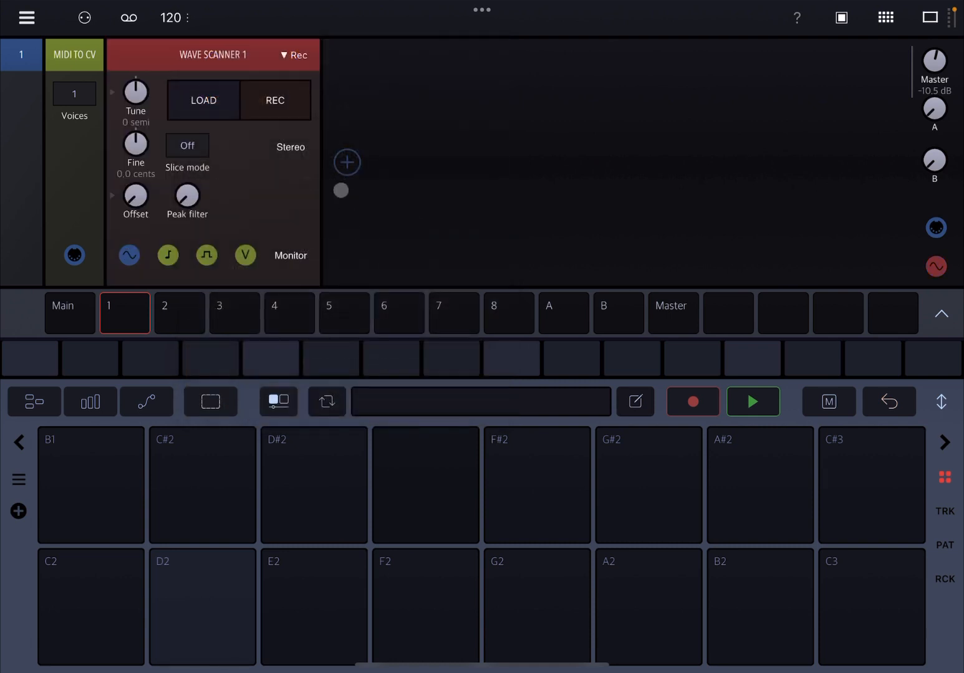
Step: Browse the module library for the next slot and close it without adding anything
click(347, 162)
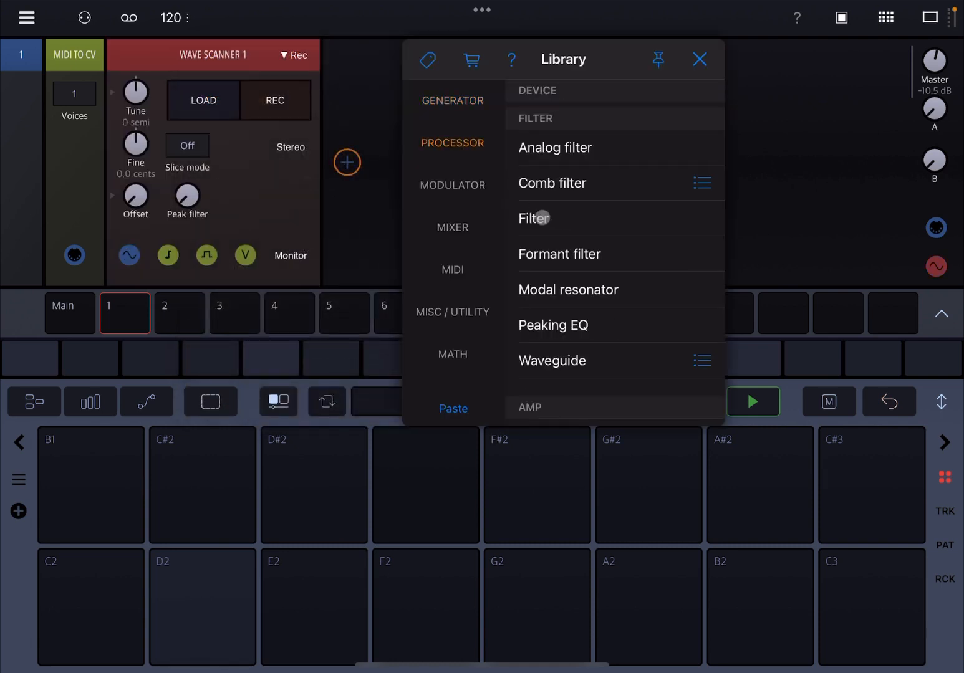
scroll(down, 3)
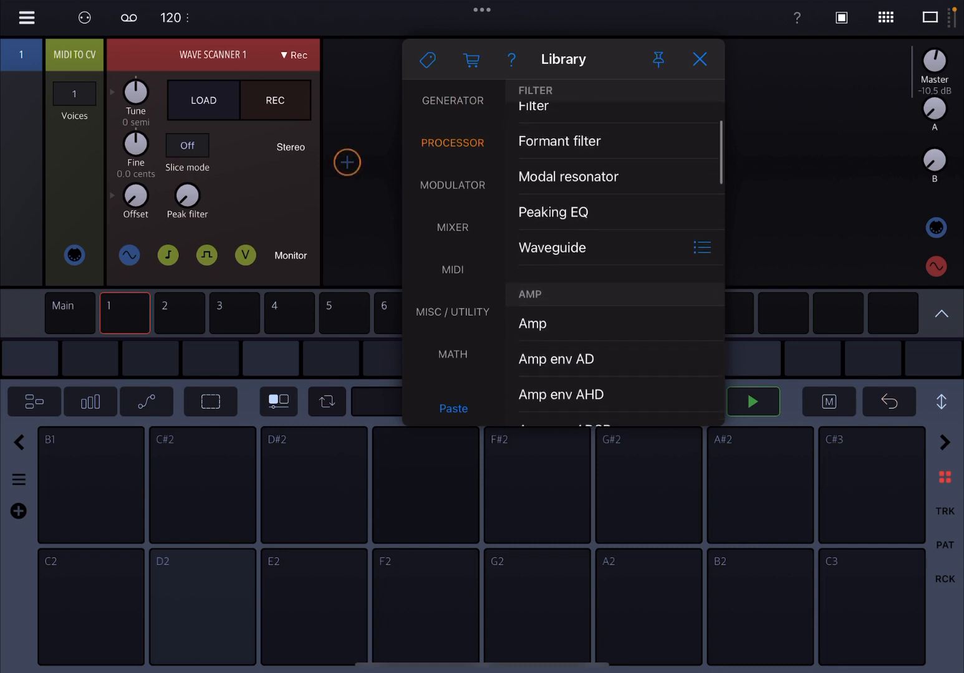
scroll(down, 3)
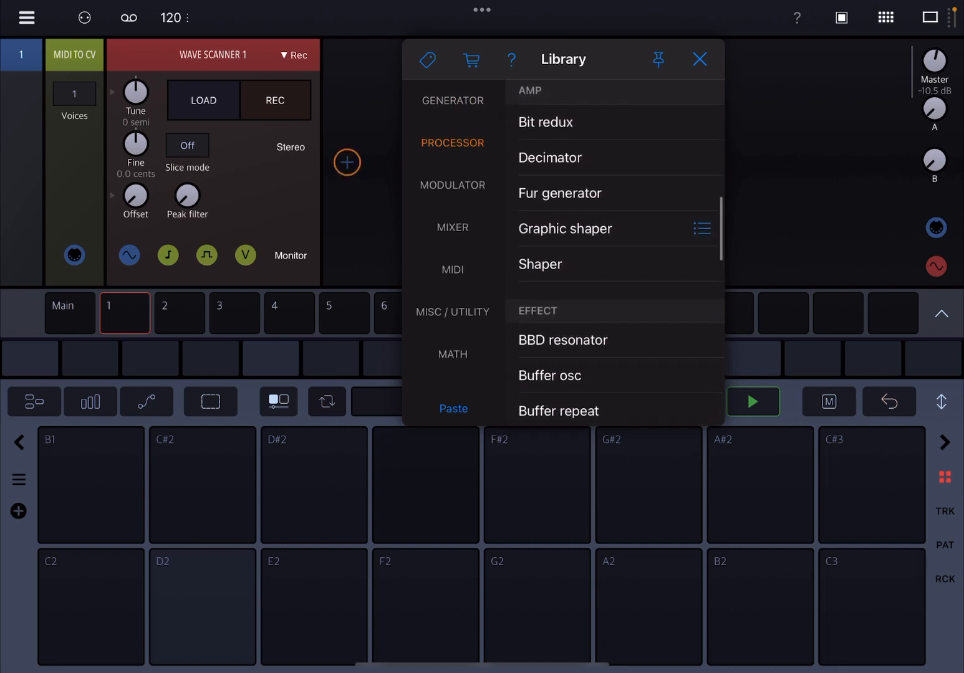
click(561, 339)
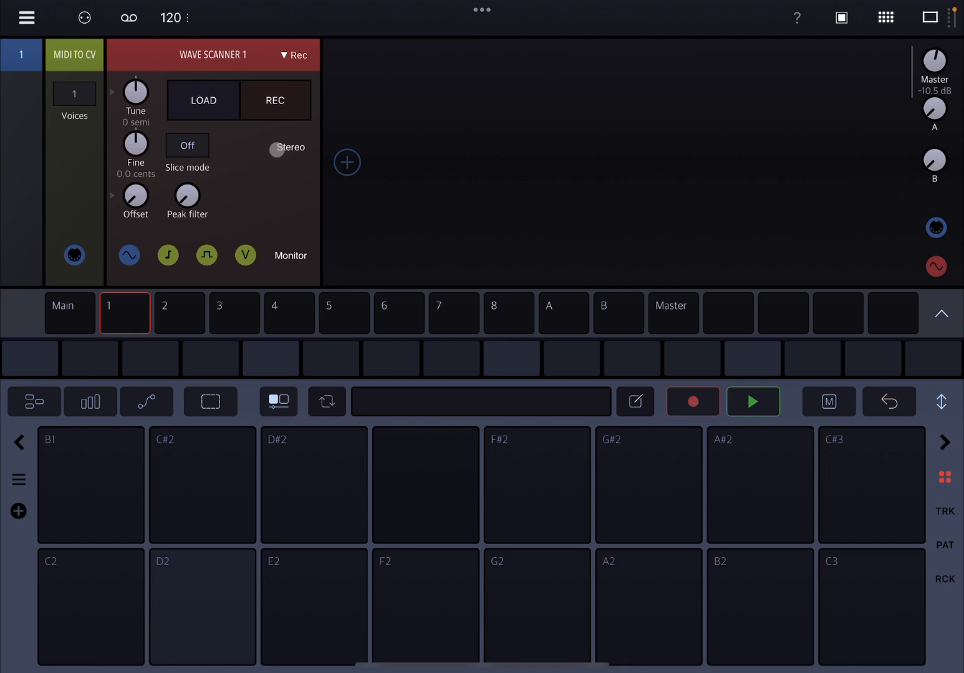
click(346, 162)
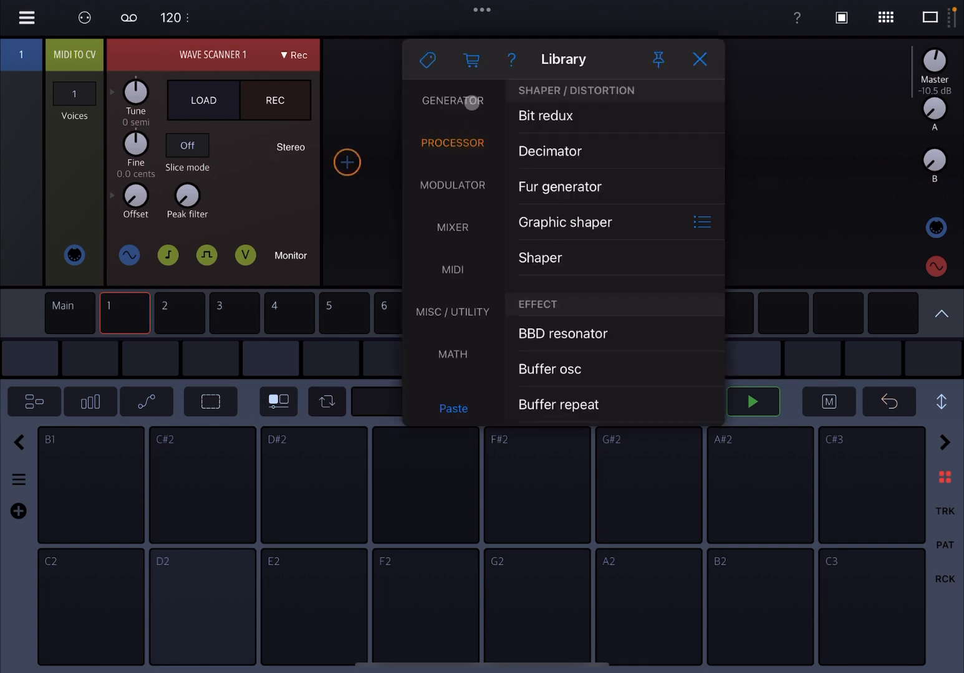
click(453, 99)
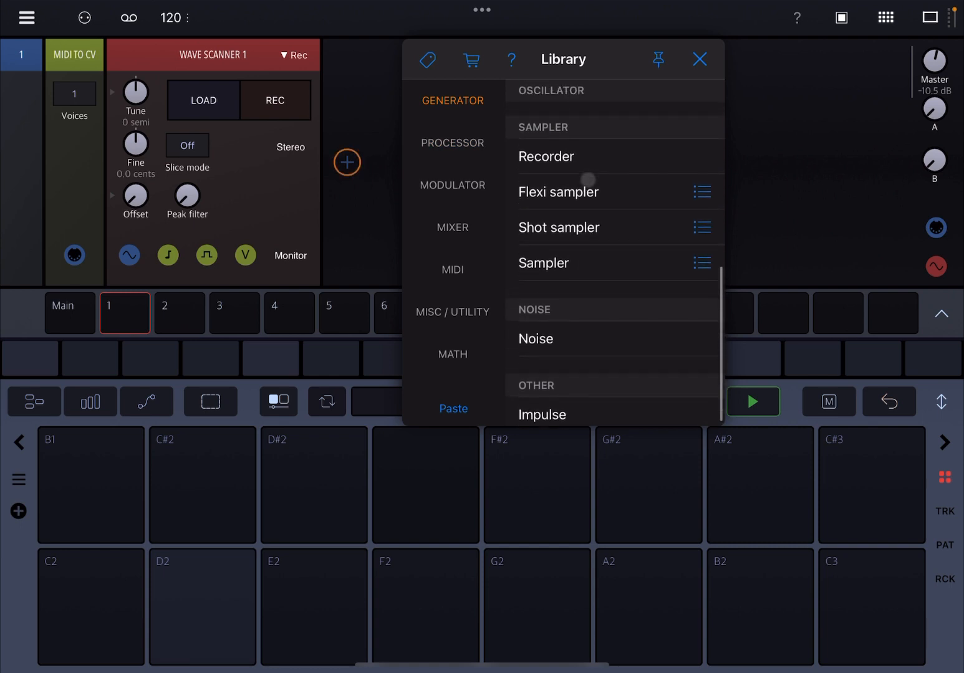
click(558, 192)
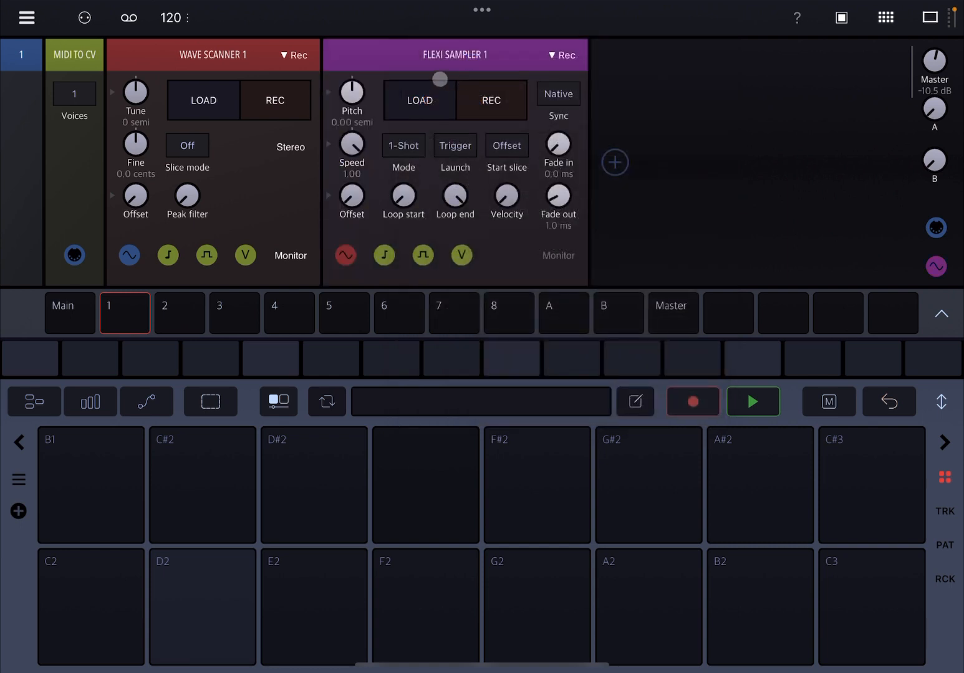
click(491, 100)
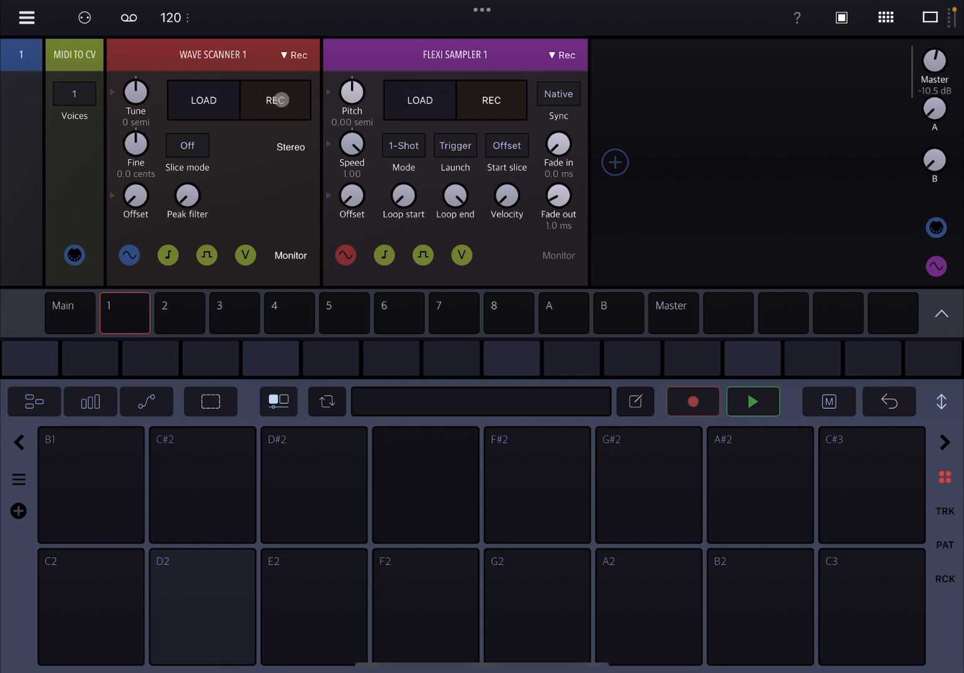
click(274, 100)
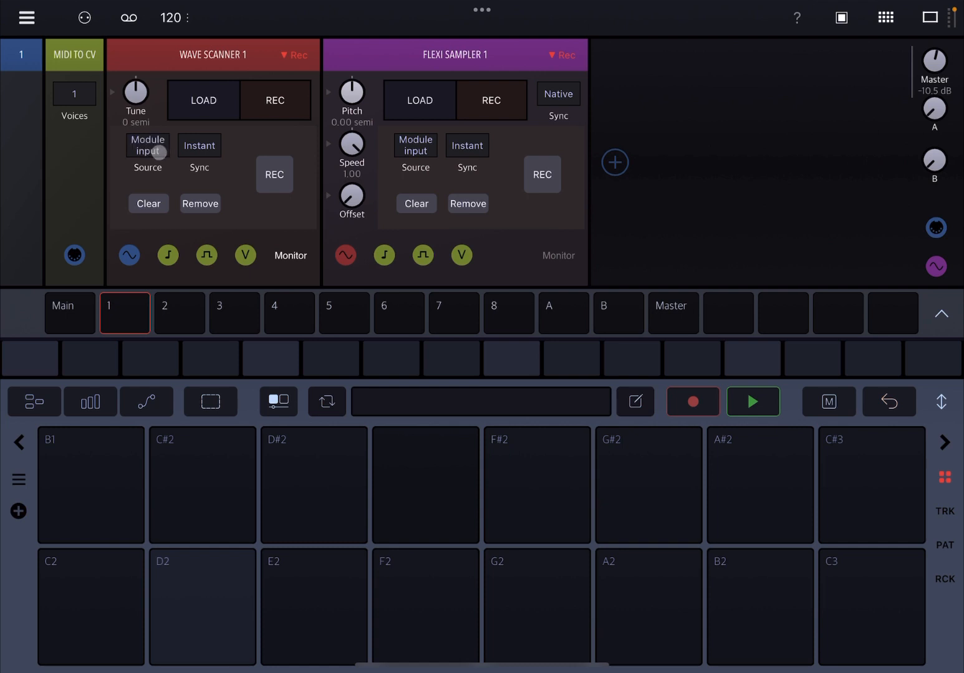
click(198, 144)
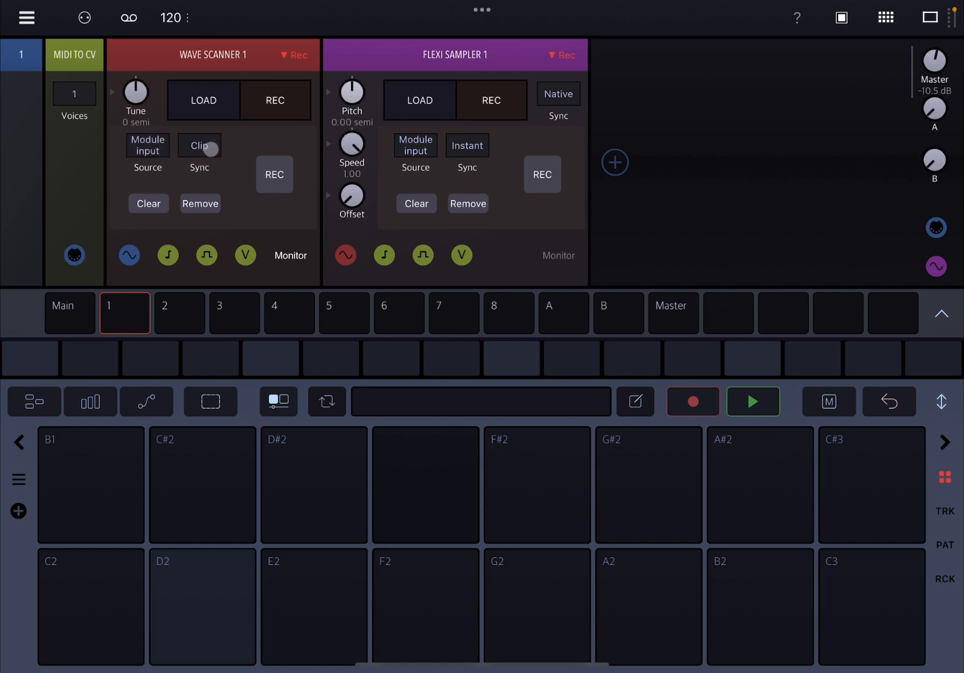
click(199, 144)
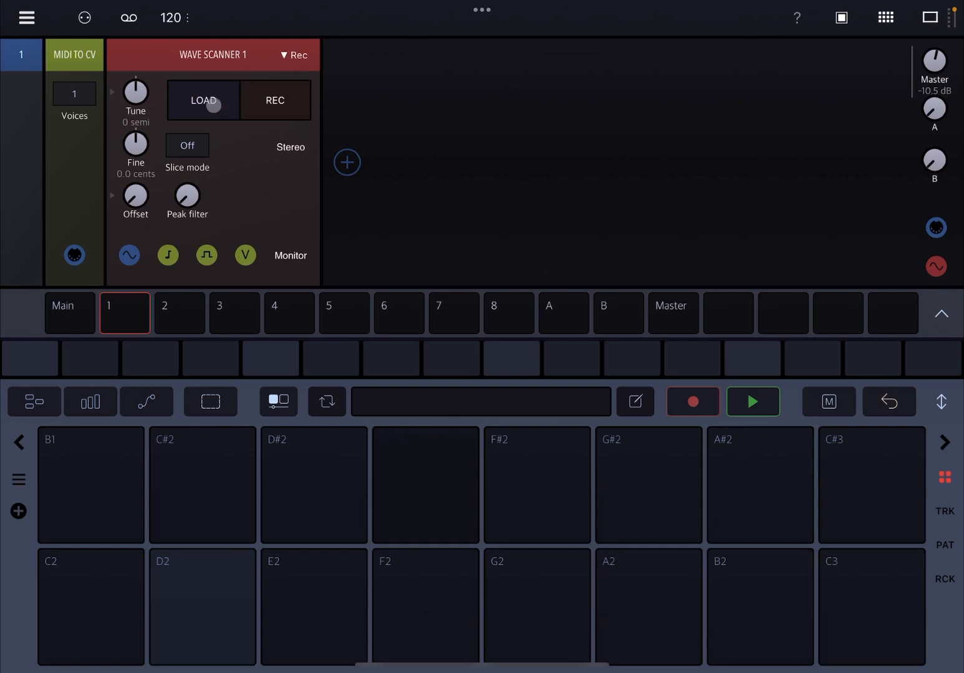
Step: Skip the sample library and insert a Radio Unit instrument before the Wave scanner via a 'Rad' search
click(202, 100)
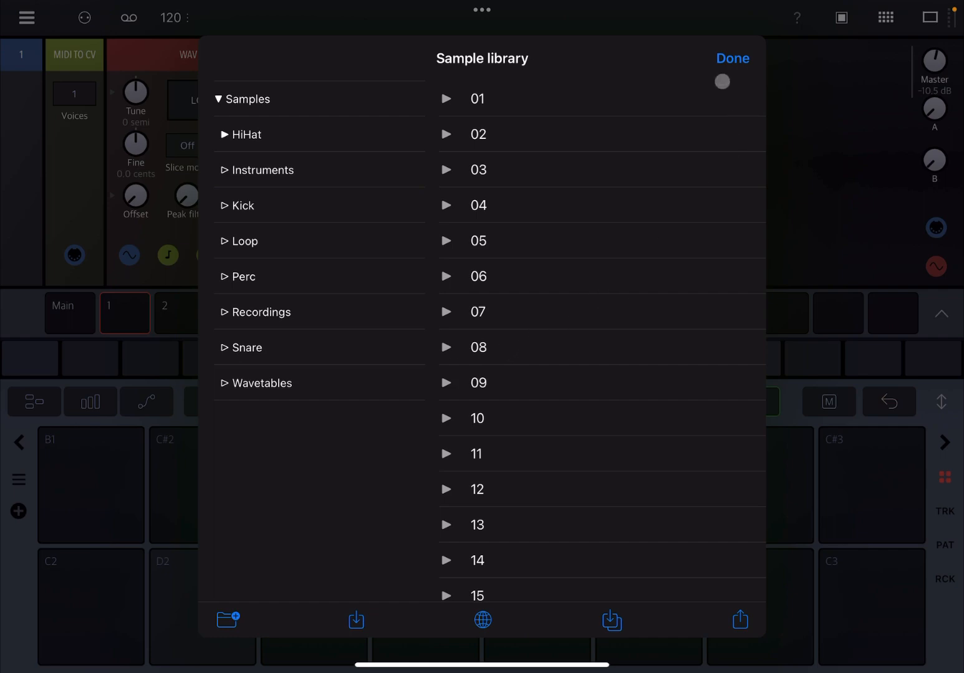
click(732, 58)
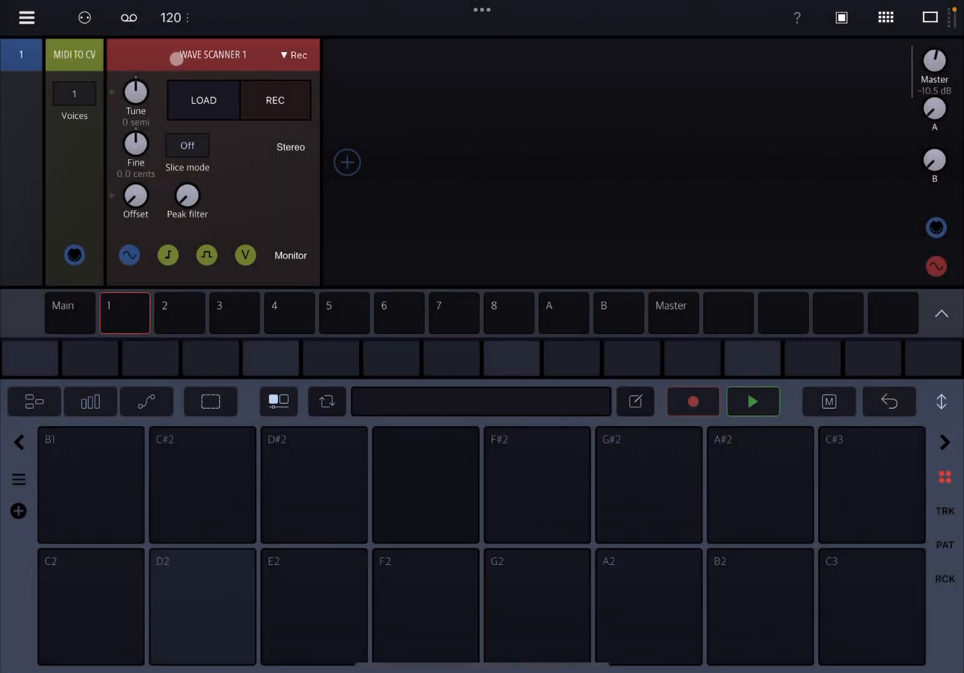
click(346, 162)
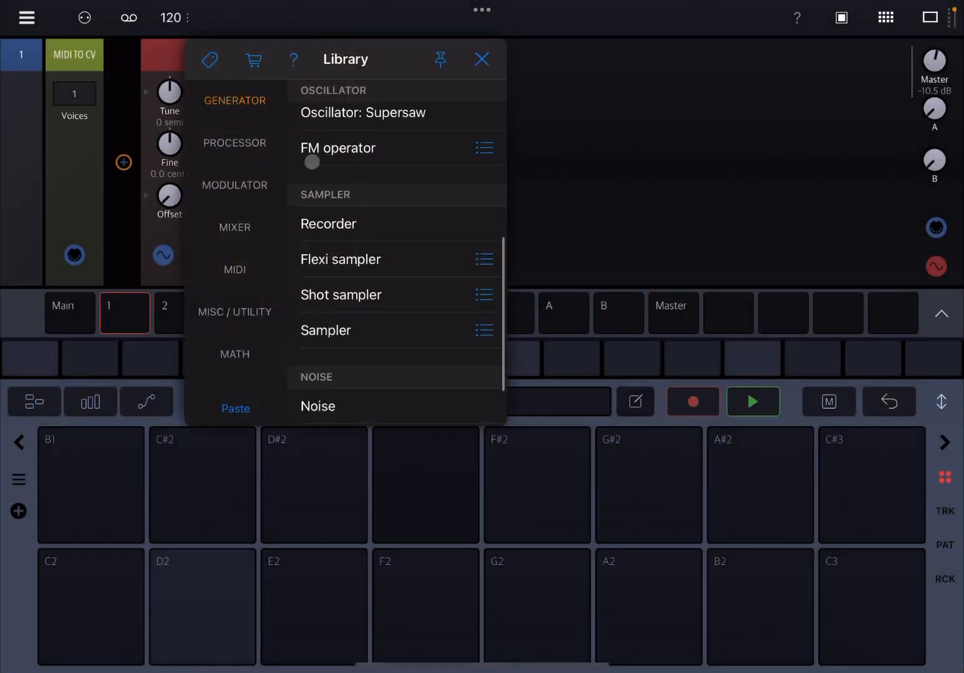
click(319, 55)
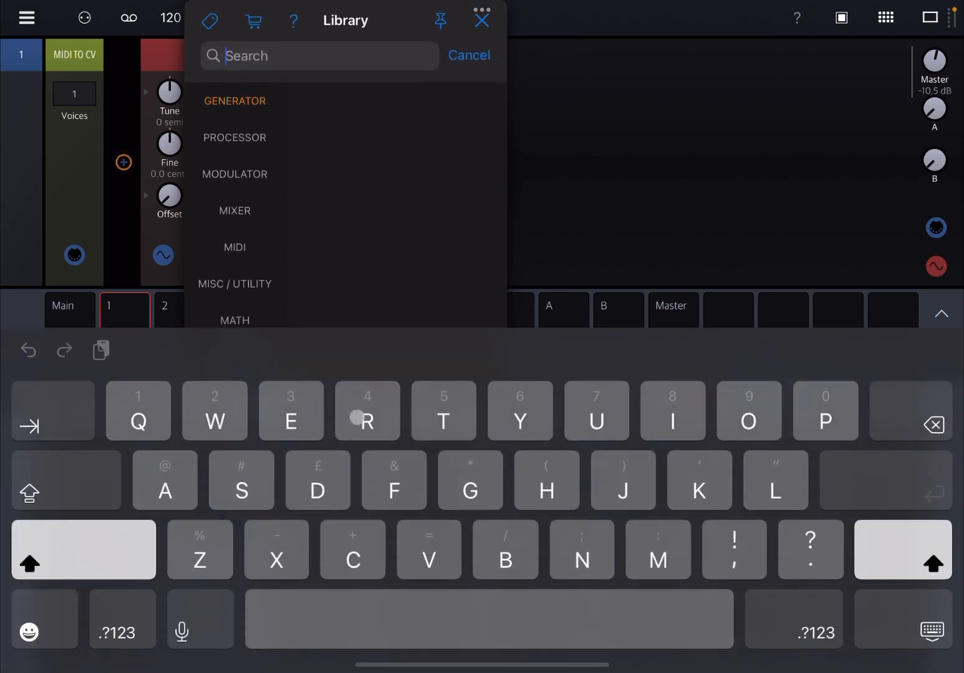
text(Rad)
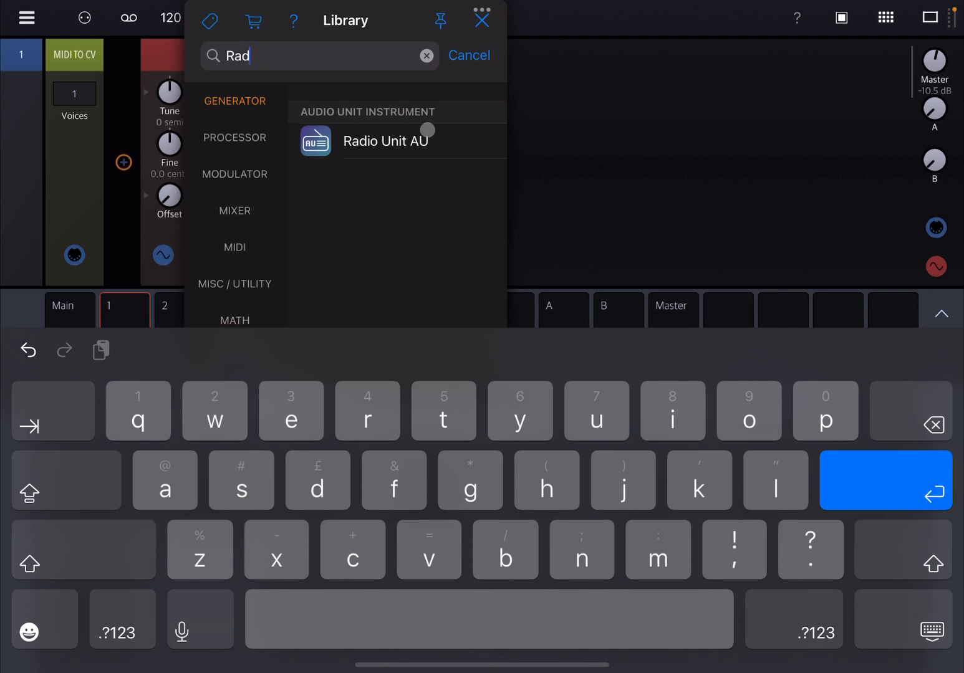
click(386, 139)
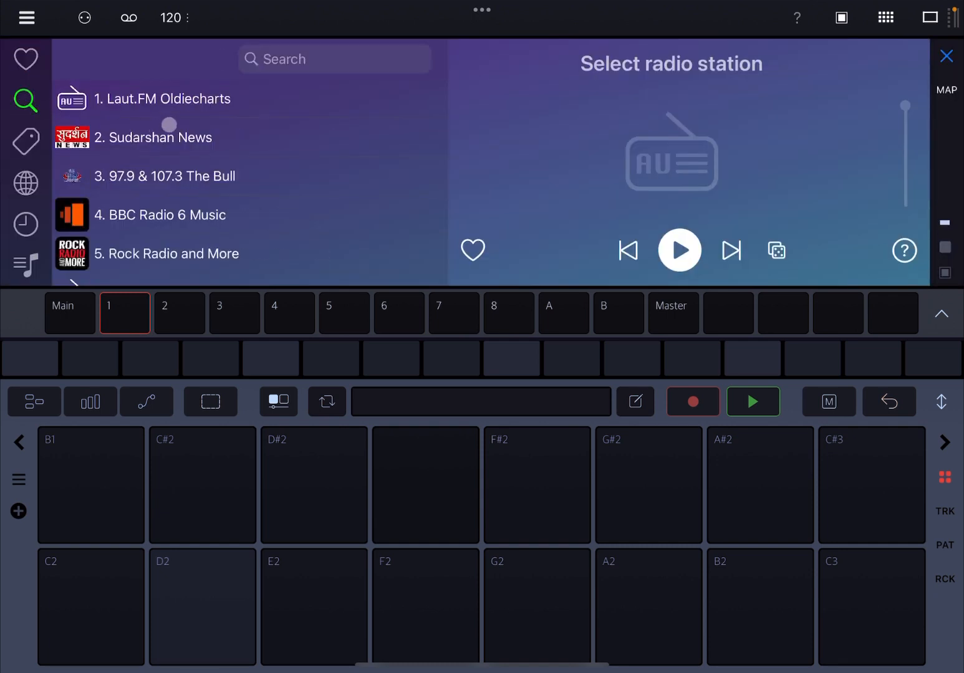
Step: Filter the station list with 'A' and pick an ambient radio station as the source
text(Ambient)
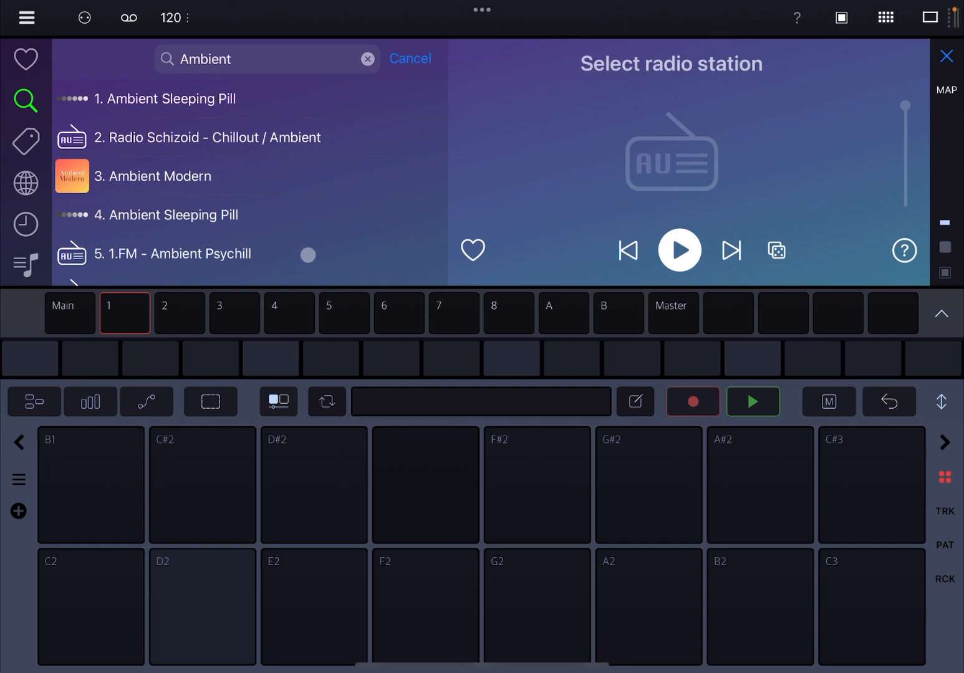
scroll(down, 3)
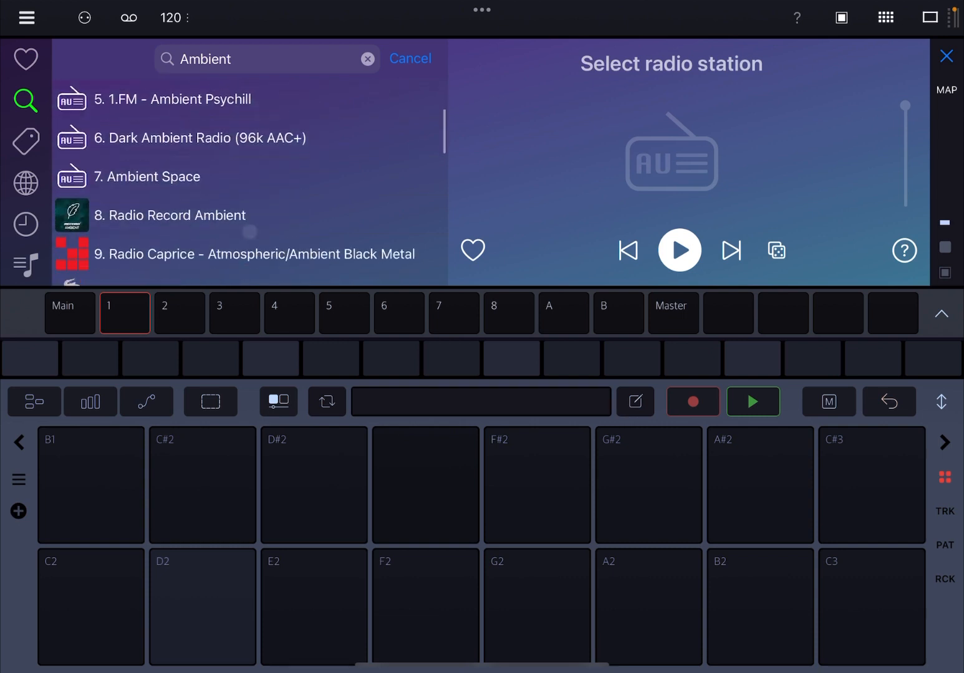
click(169, 214)
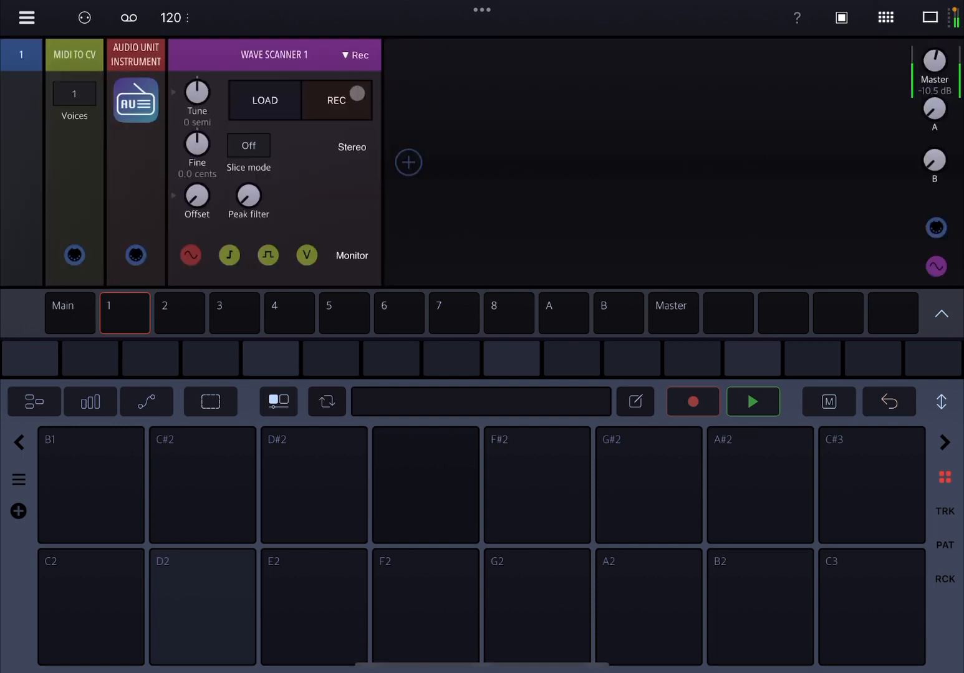
Step: Record the radio audio into the Wave Scanner, then add an Amp env ADSR module via an 'Adsr' search
click(335, 100)
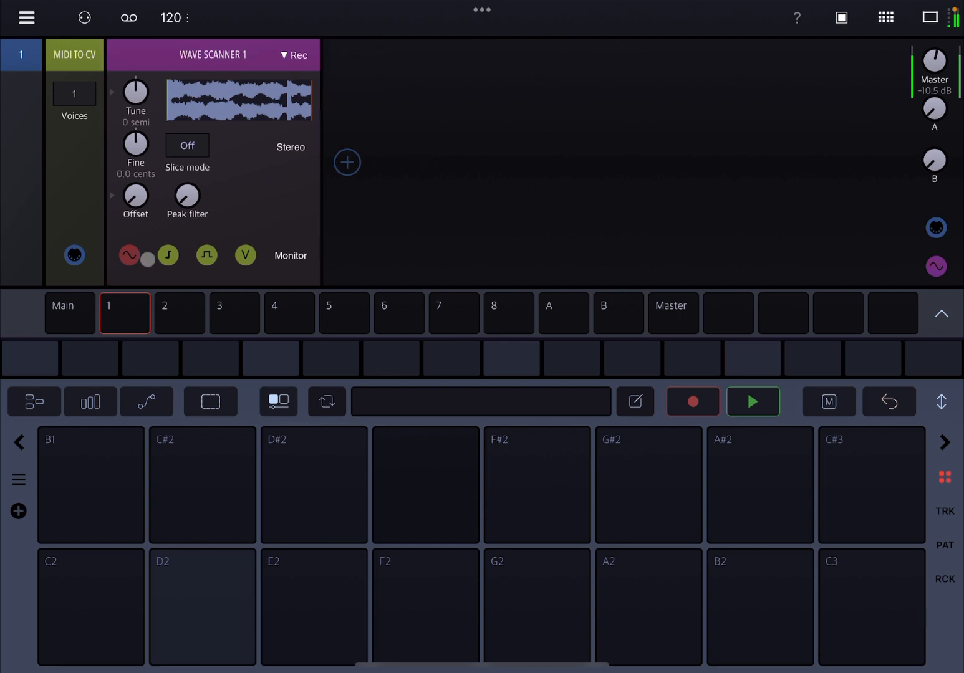
click(346, 162)
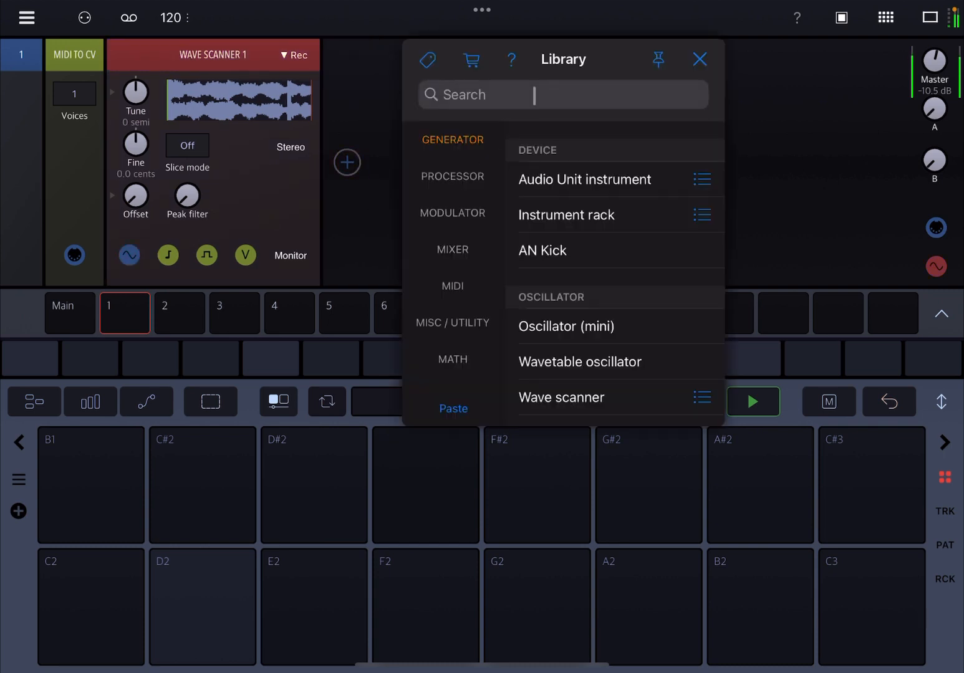
text(Adsr)
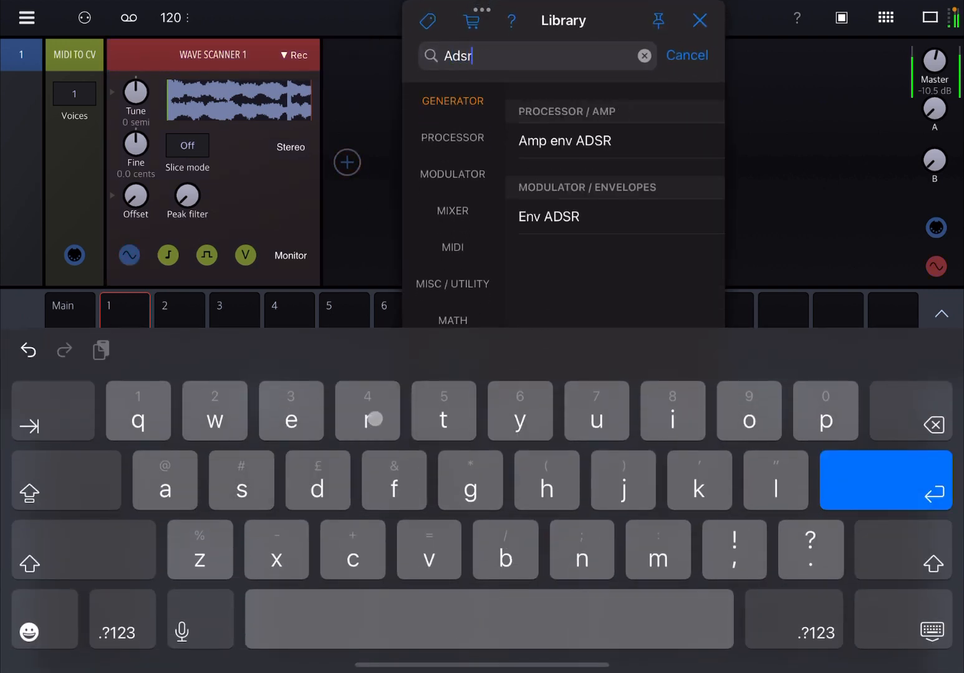
click(564, 140)
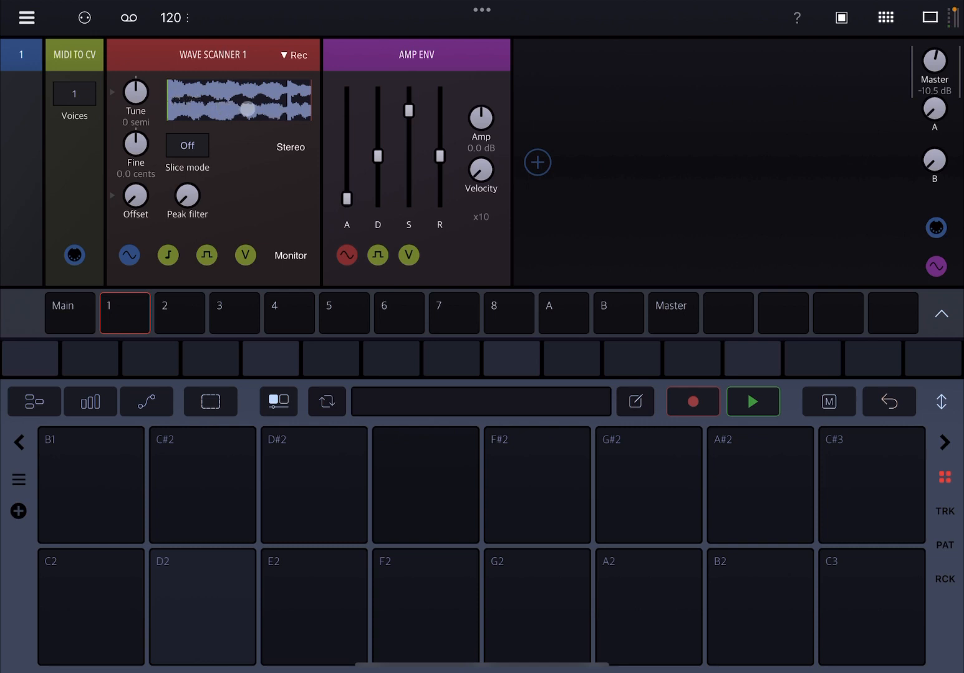
click(293, 239)
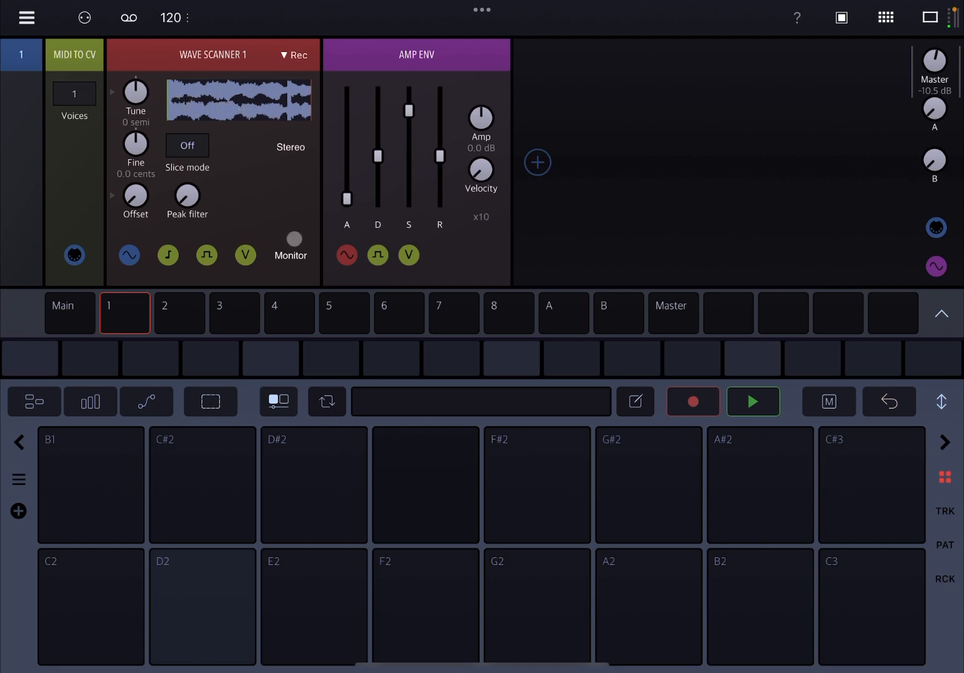
click(315, 606)
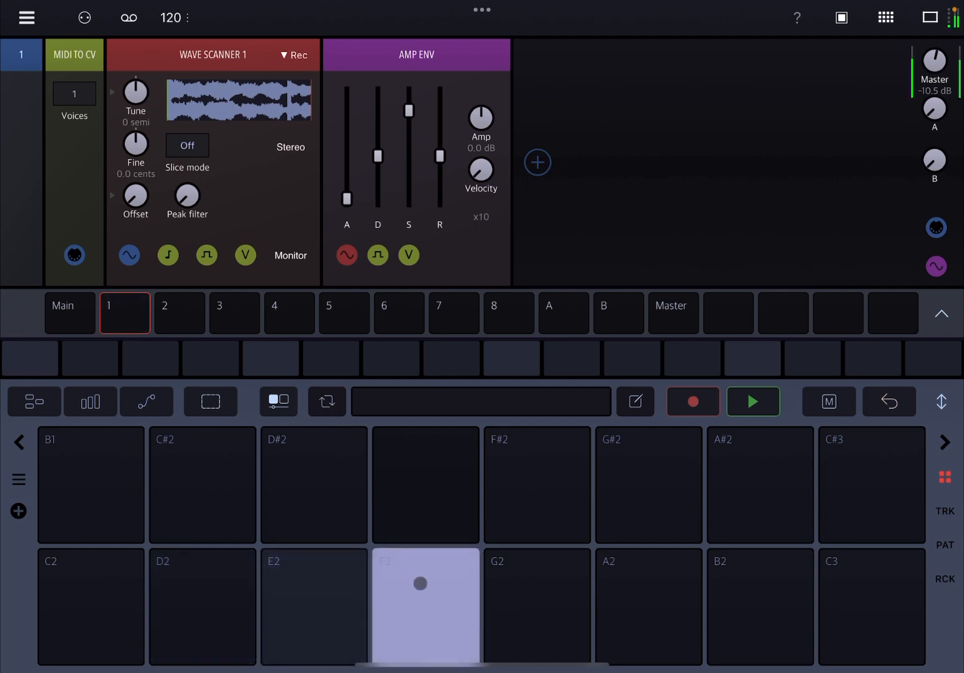
click(536, 606)
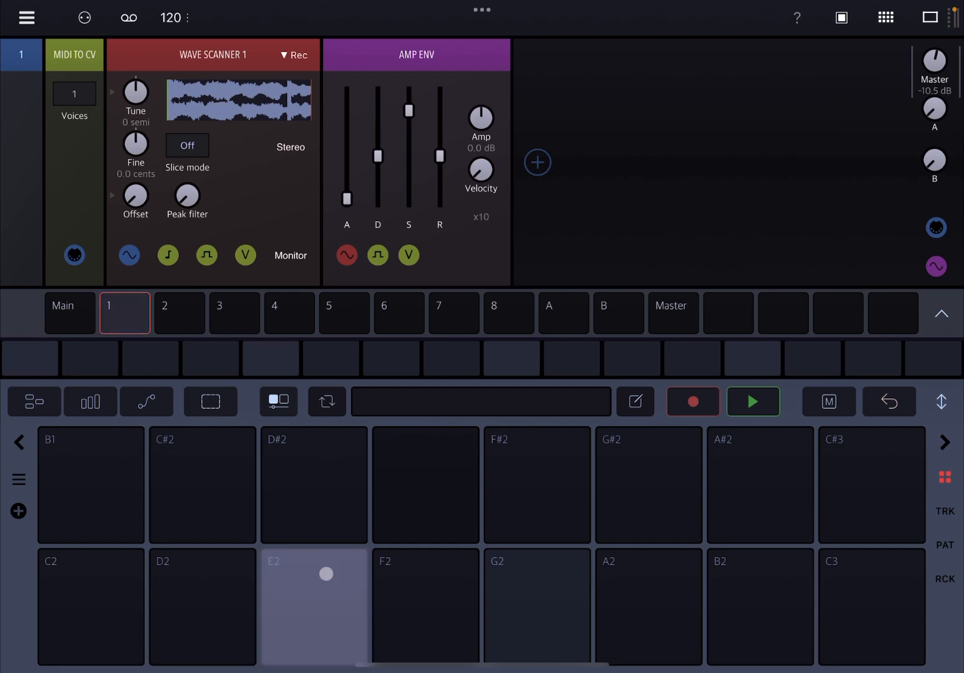
click(240, 100)
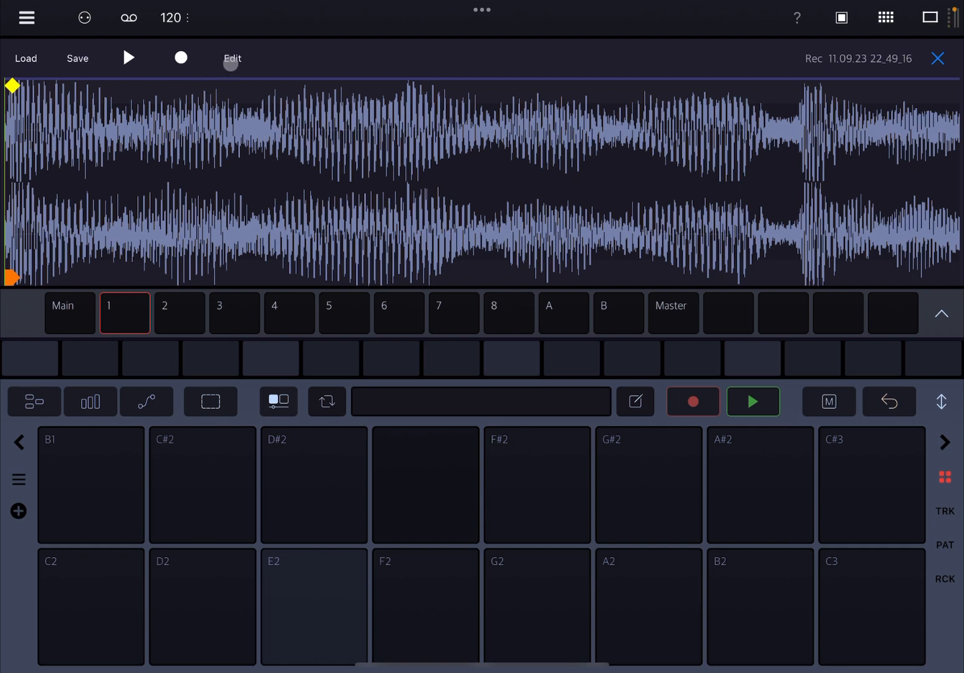
Step: Trim the recorded radio sample and split it into slices from the Edit options
click(232, 57)
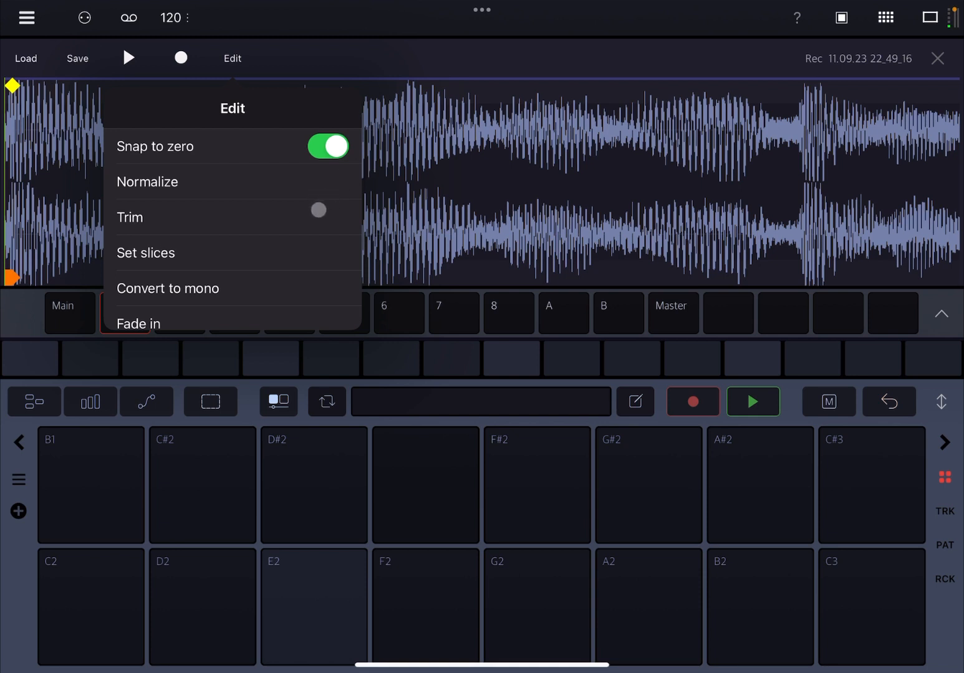
click(318, 210)
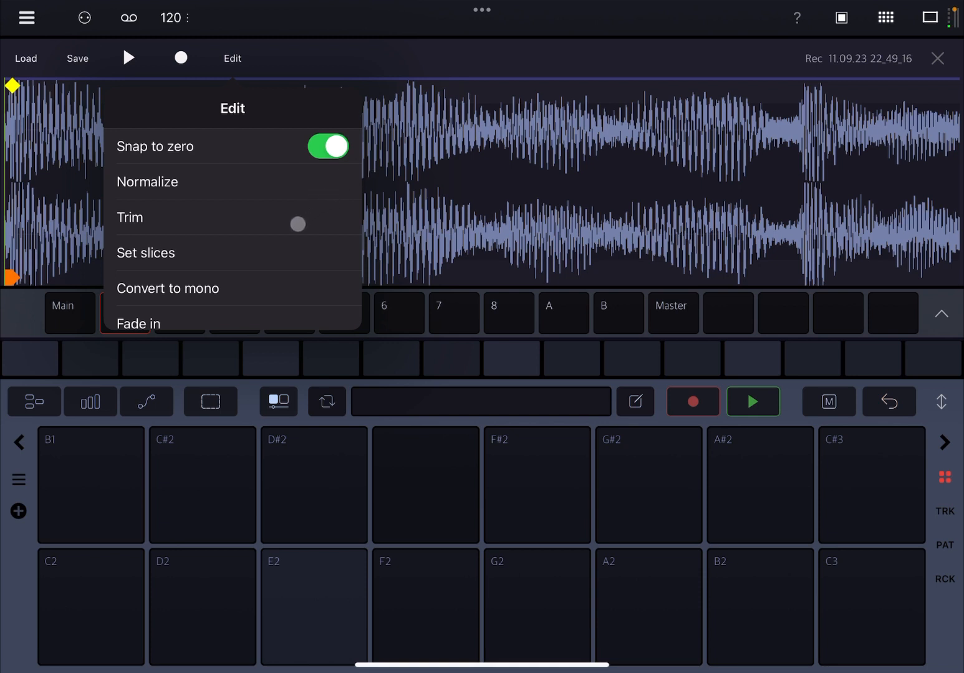
click(146, 253)
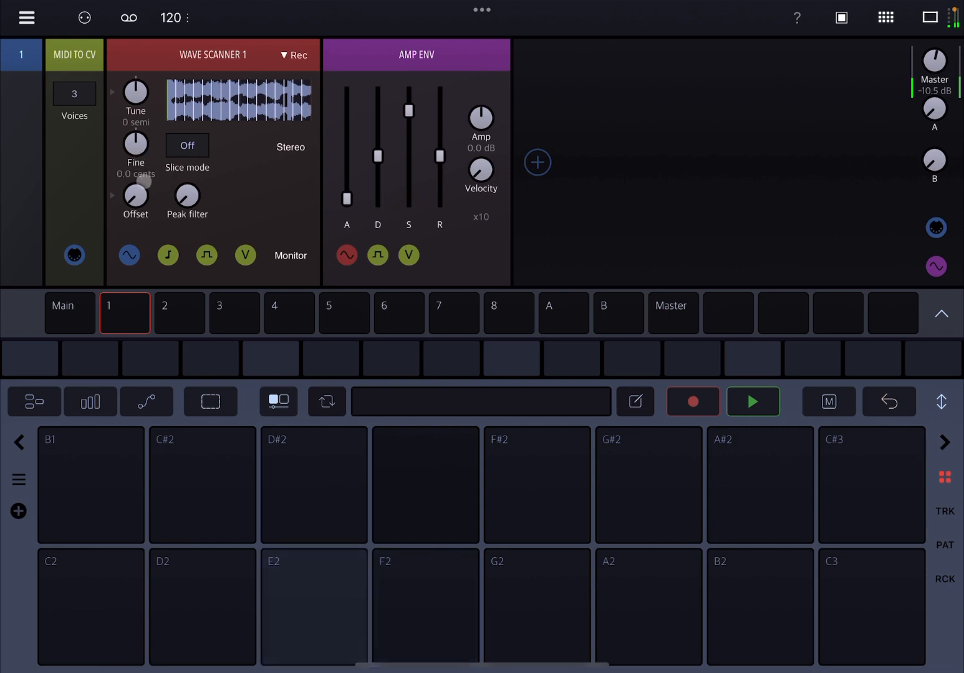
click(314, 606)
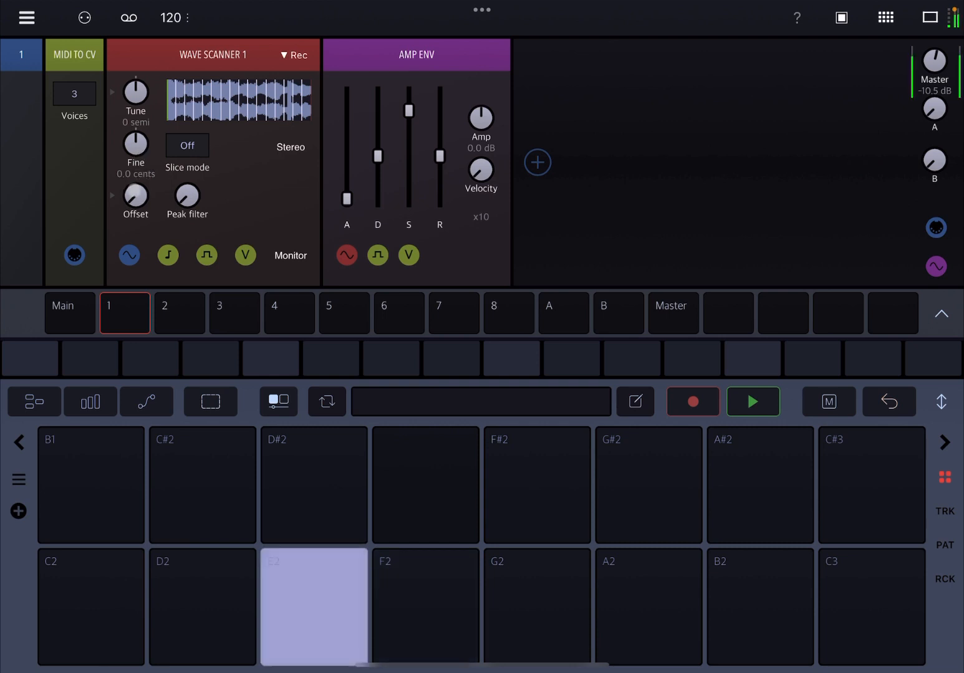
click(135, 197)
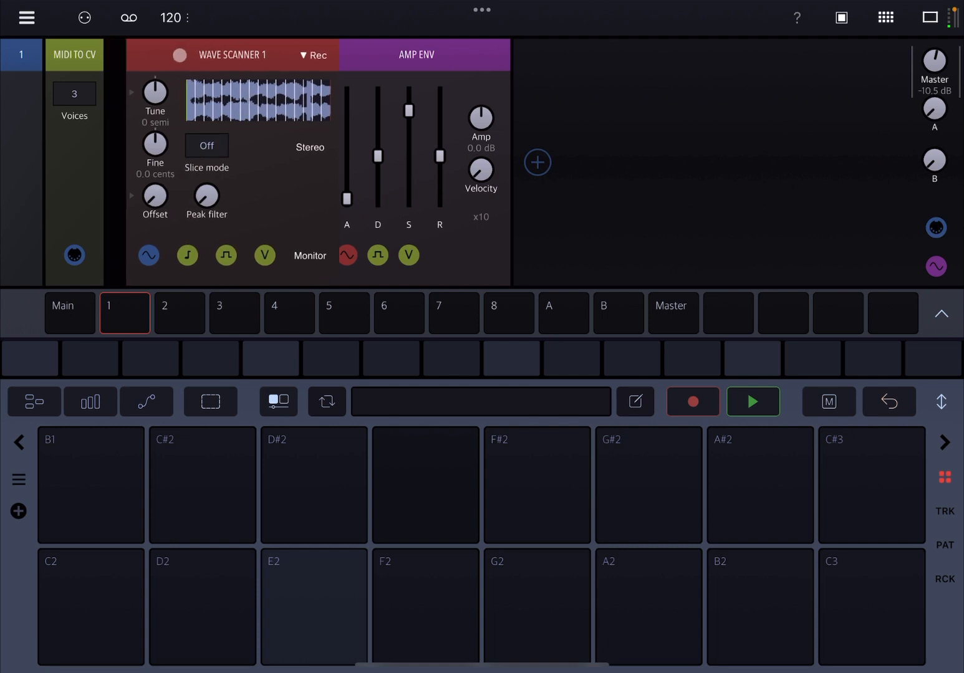
Step: Insert an LFO before the Wave Scanner and route it to the scanner's Offset input
click(537, 163)
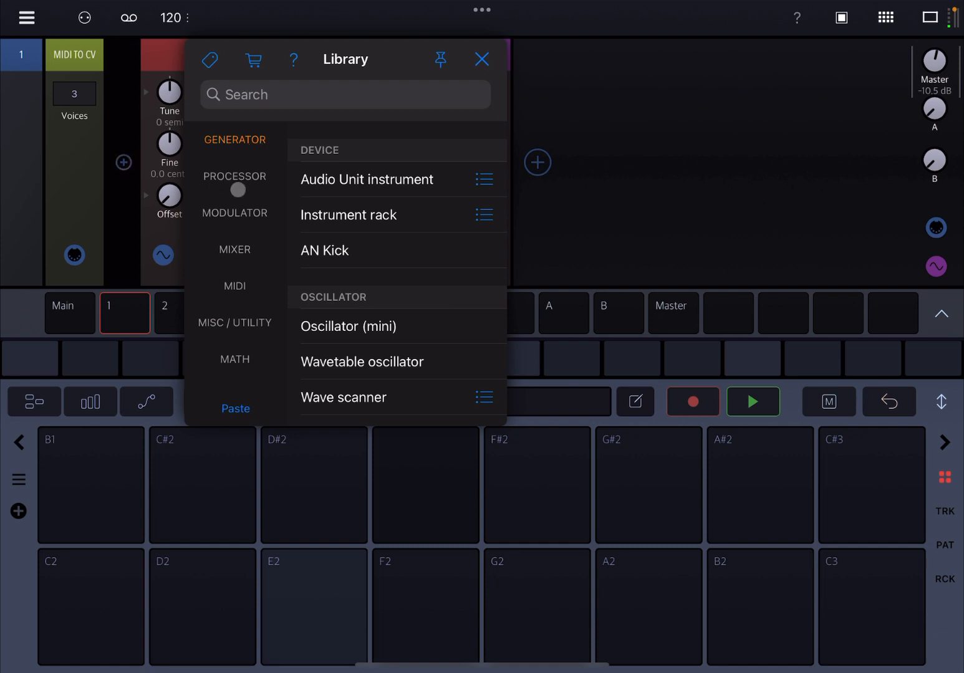
click(235, 213)
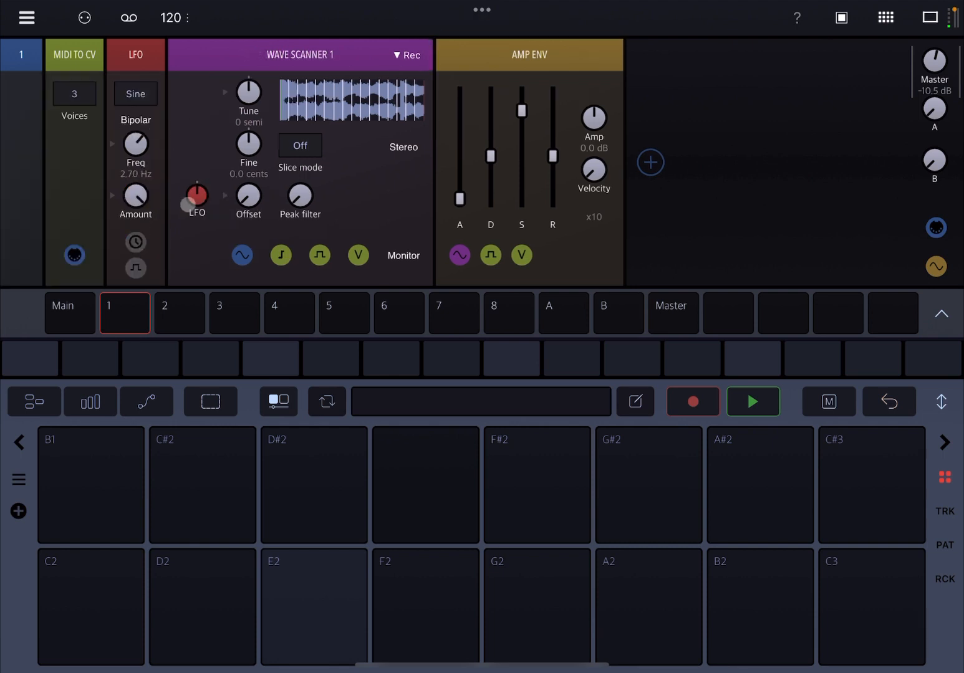
click(196, 199)
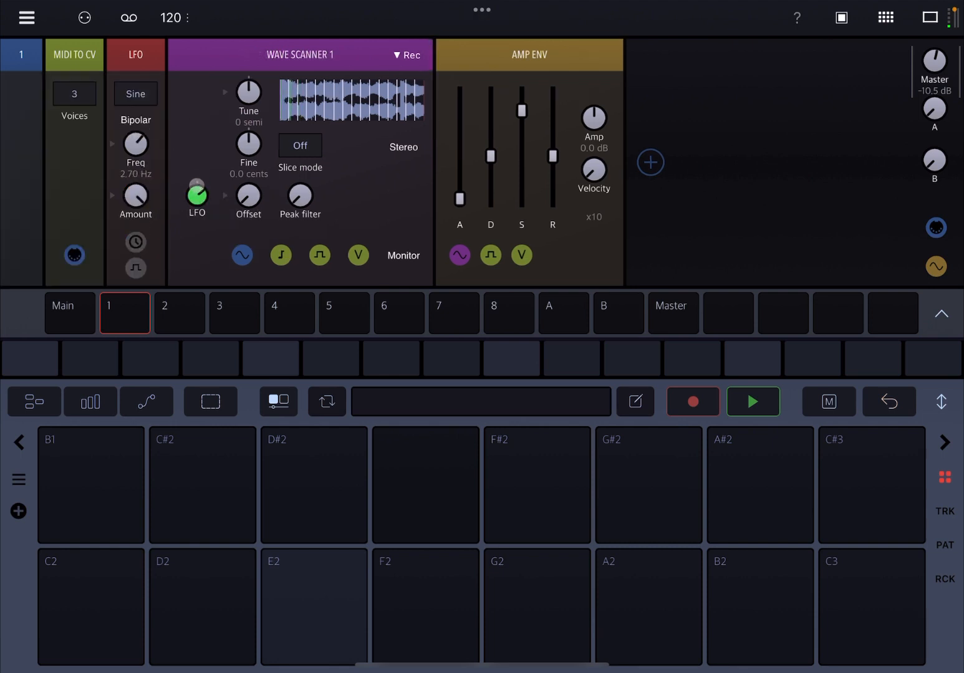
click(197, 196)
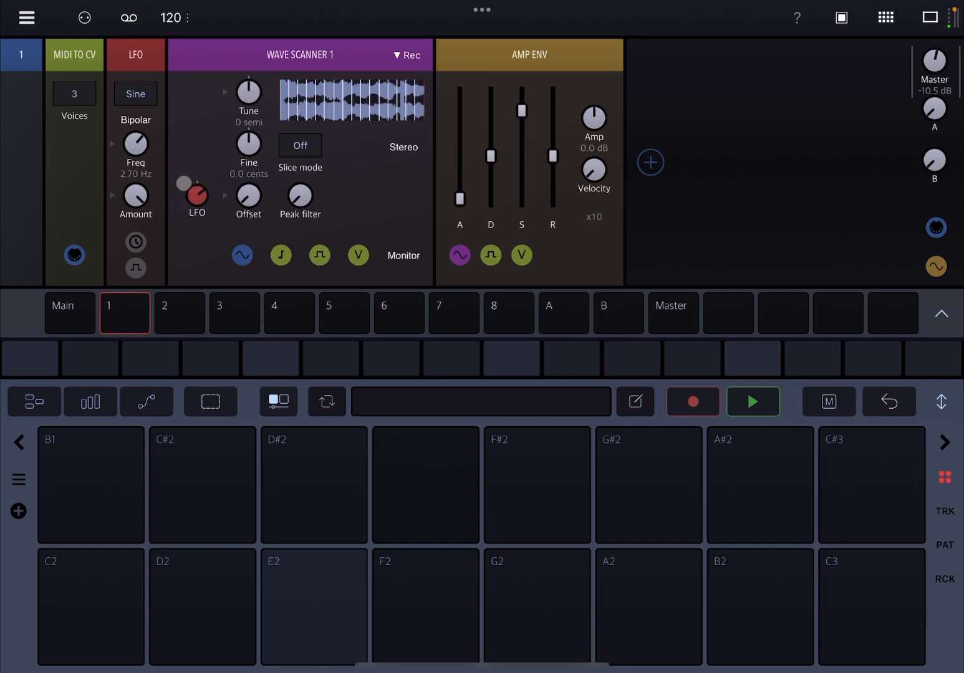
click(692, 402)
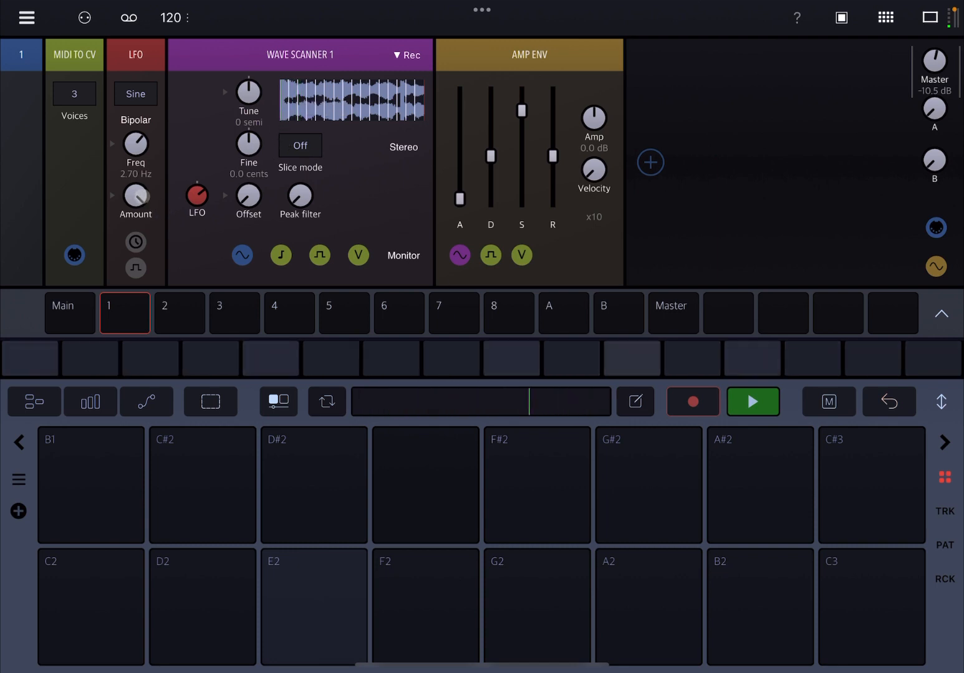
click(197, 199)
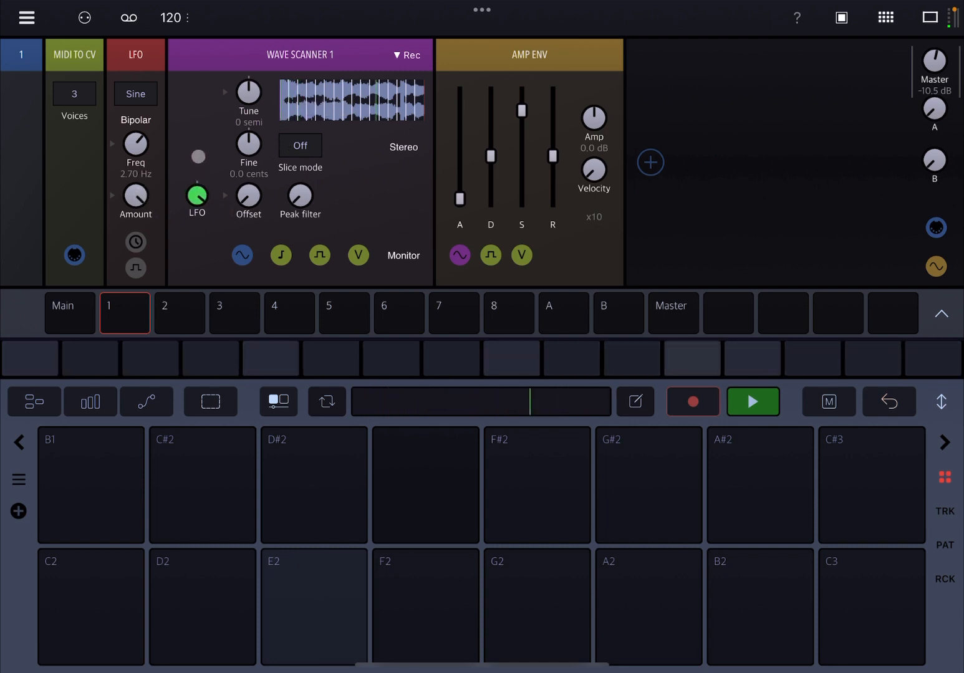
click(314, 608)
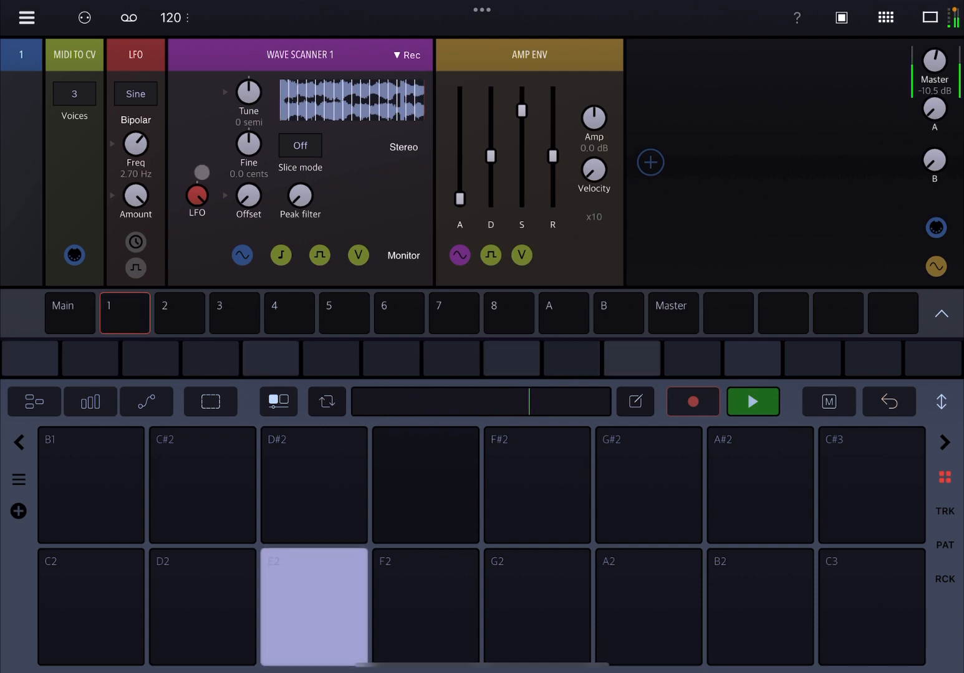
Step: Make the LFO a Triangle wave and slow its rate stepwise down to 0.14 Hz
drag(136, 145, 136, 162)
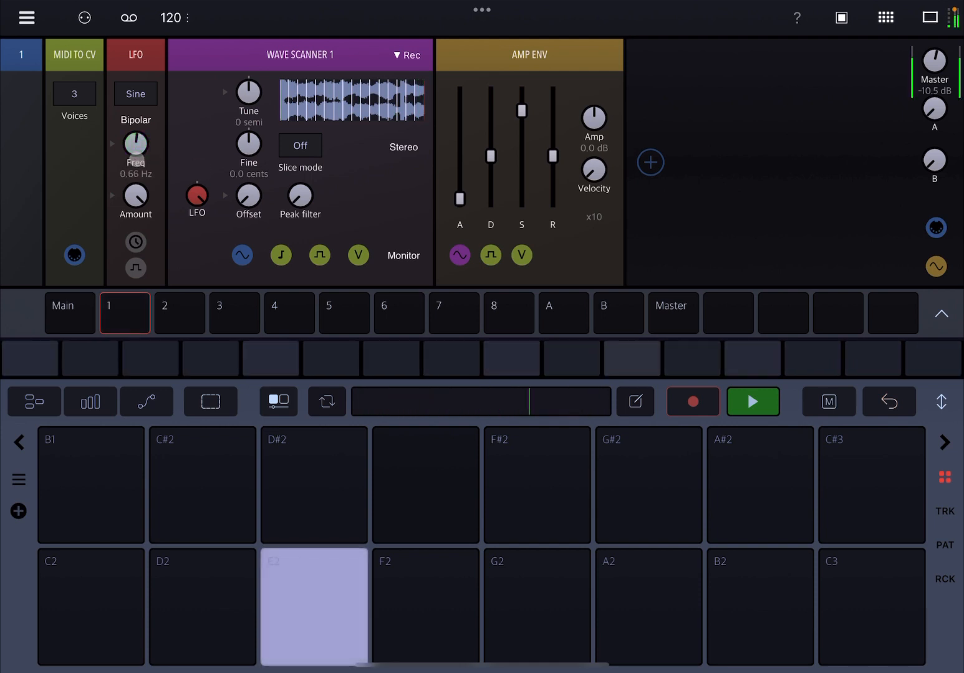
click(135, 95)
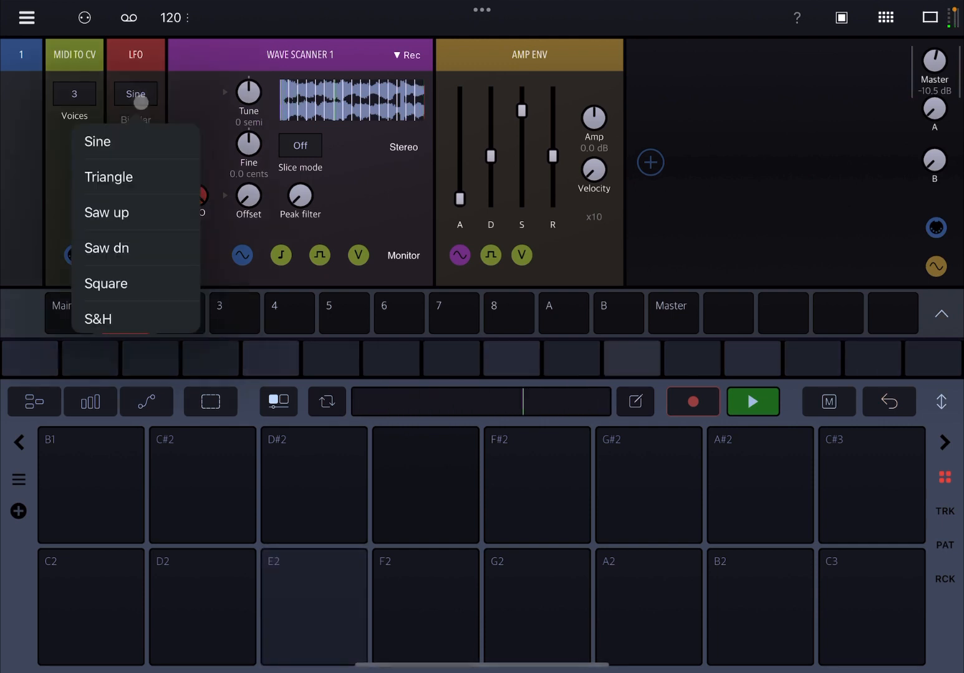
click(109, 177)
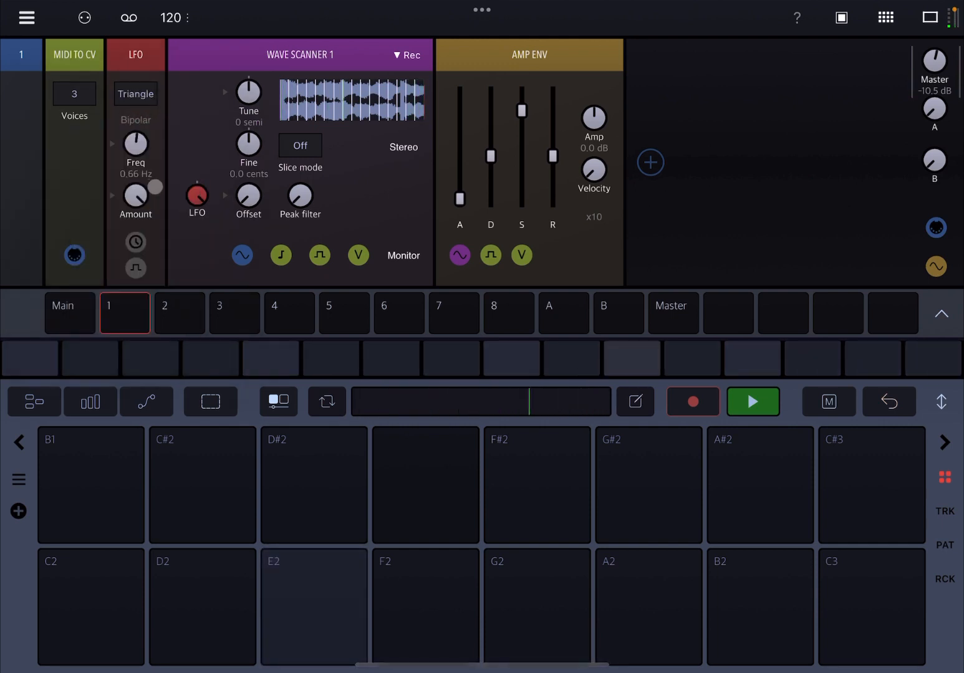
click(314, 606)
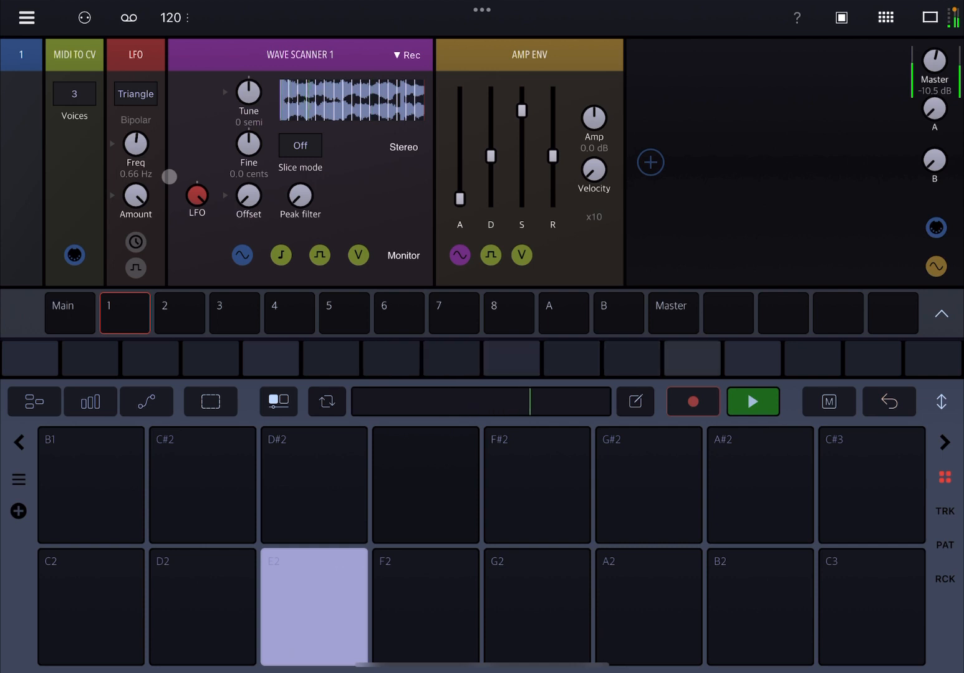
drag(136, 150, 136, 175)
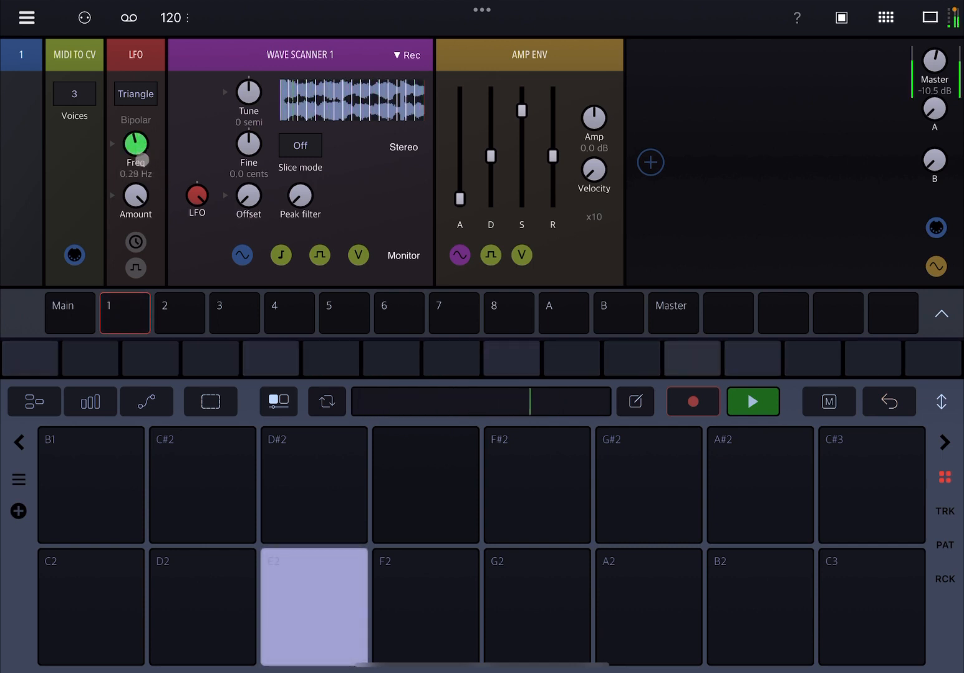
drag(134, 145, 135, 162)
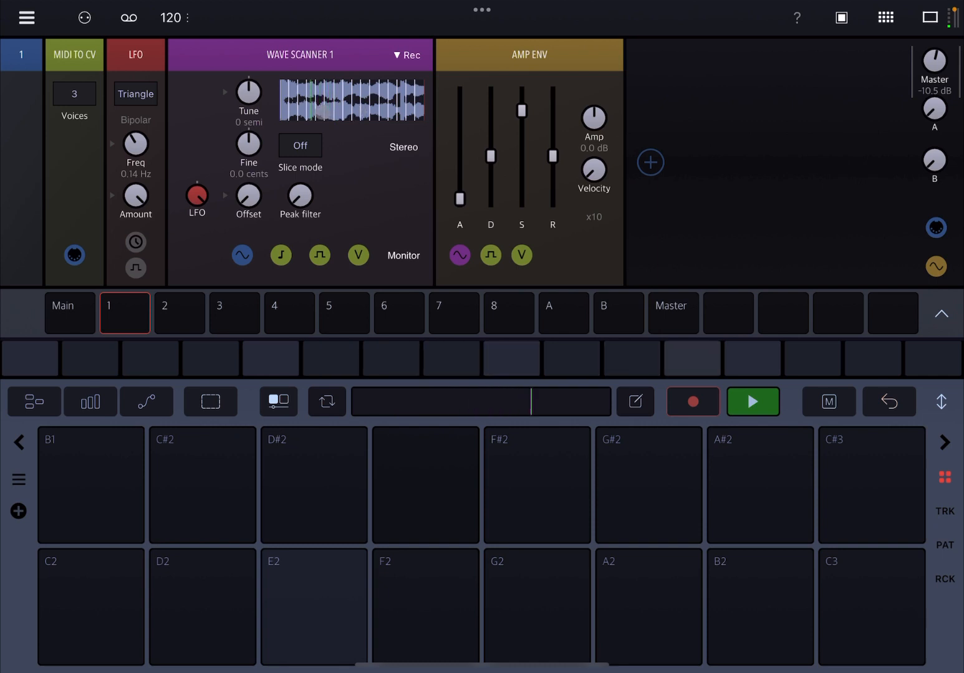
click(753, 401)
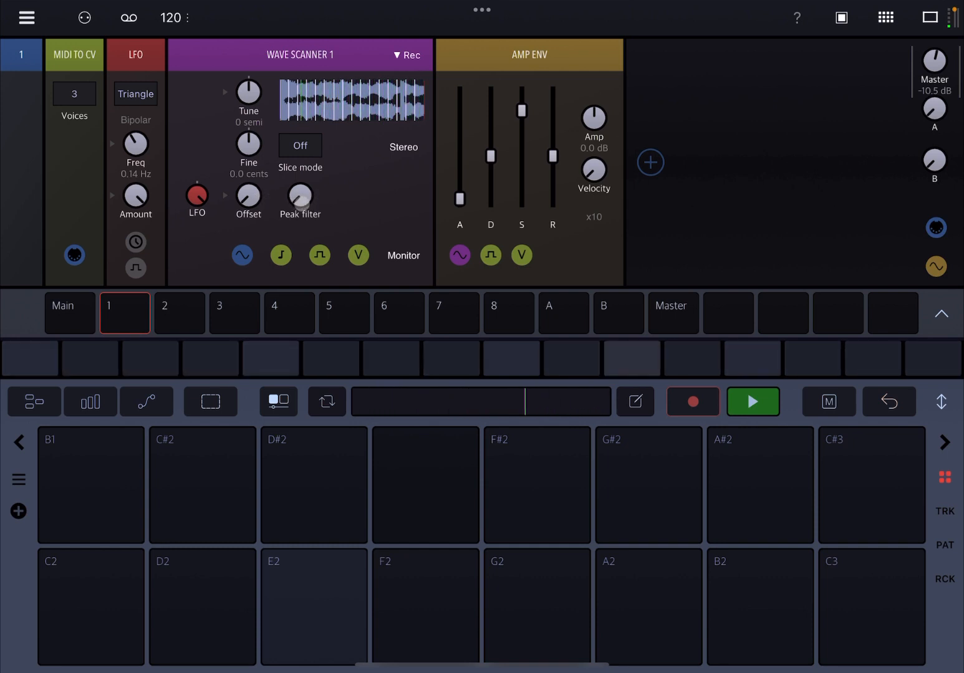
Step: Play E2 notes and watch the sample waveform on a scope at the Amp env's audio input
click(458, 255)
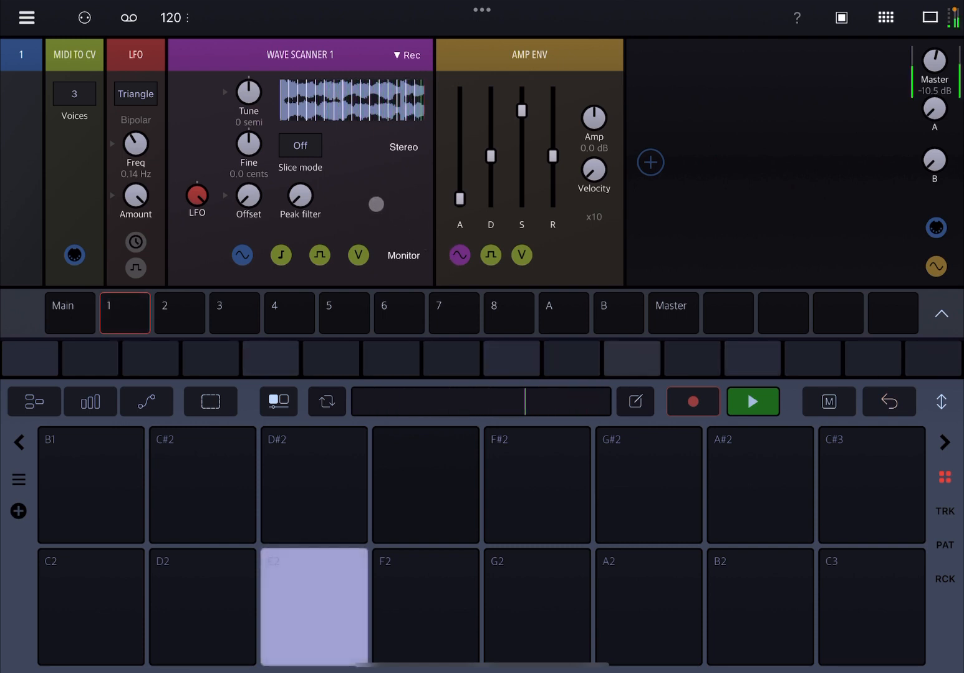
click(299, 194)
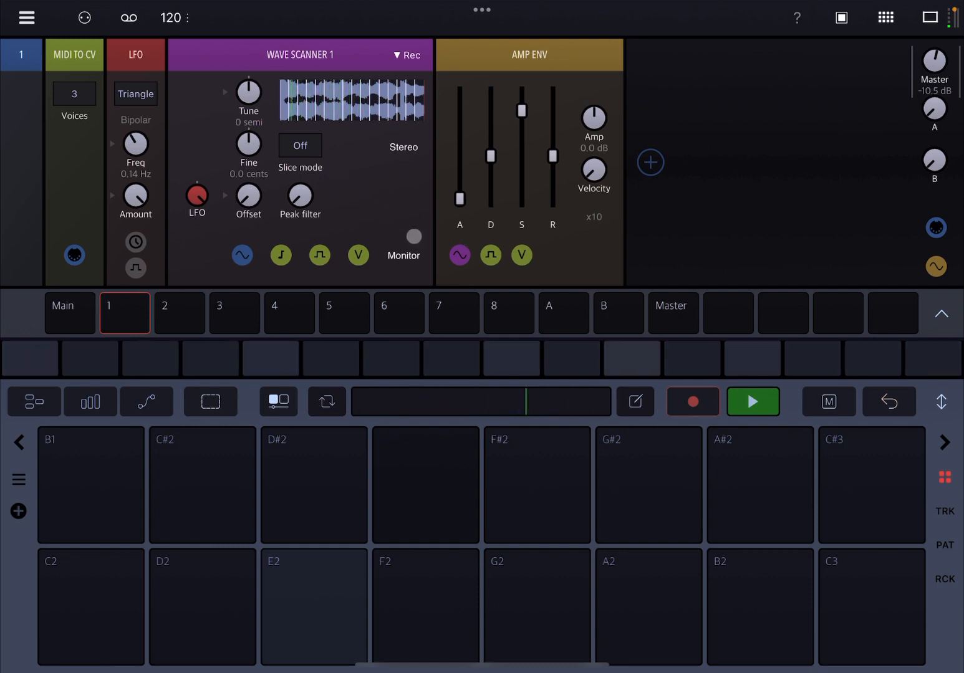
click(412, 235)
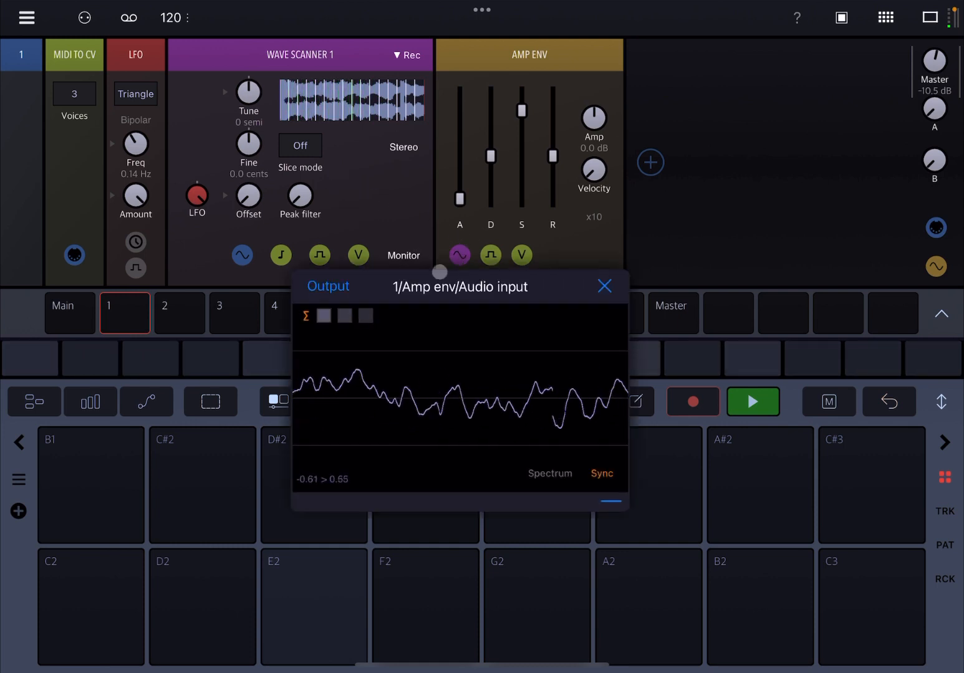
click(314, 607)
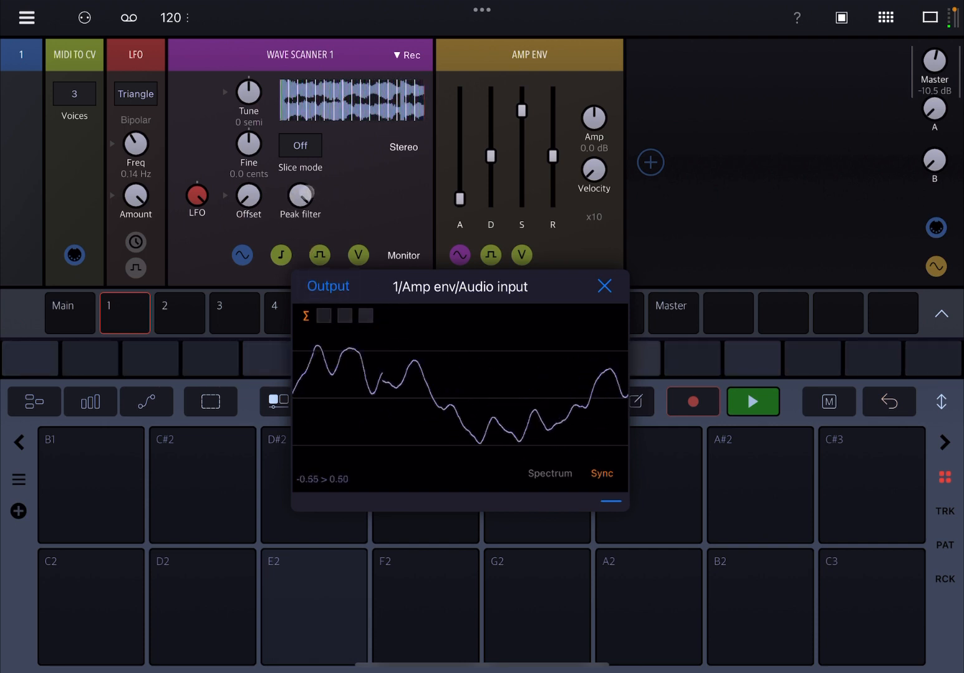
click(299, 195)
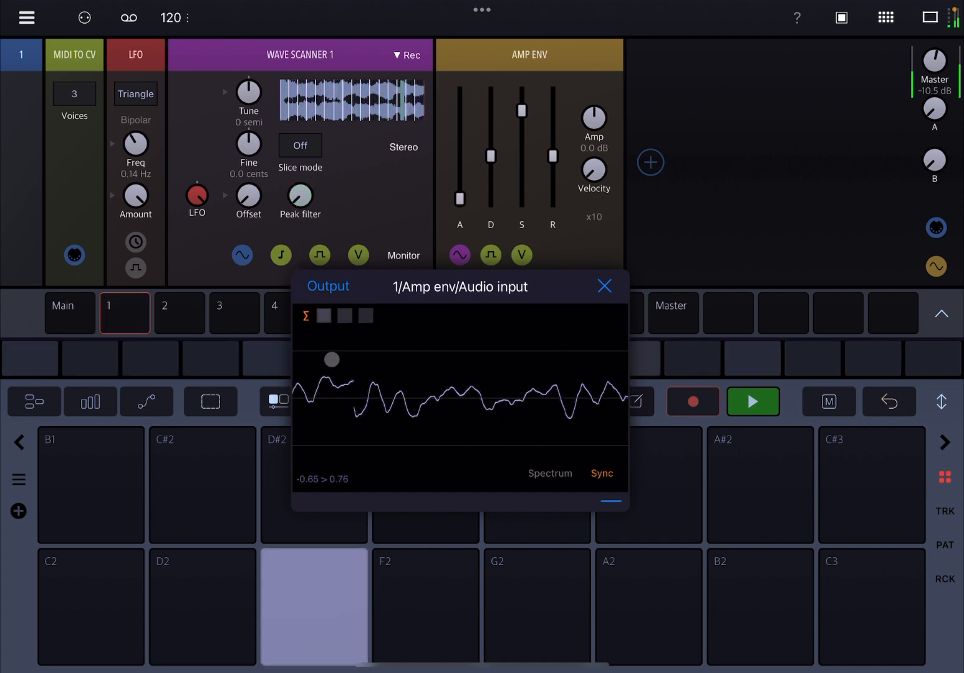
click(604, 287)
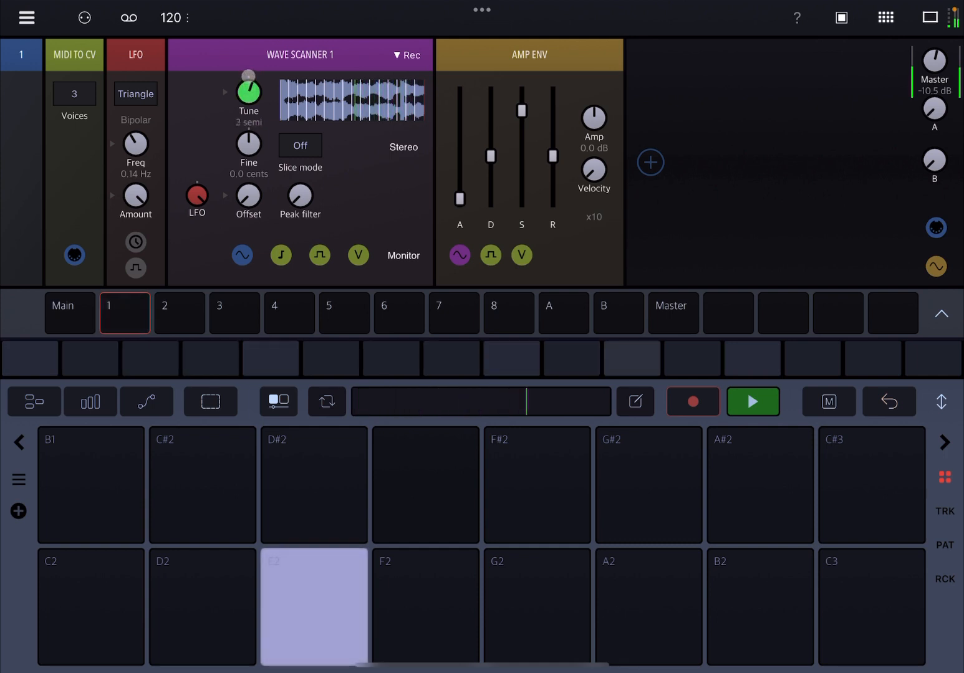
drag(248, 93, 248, 62)
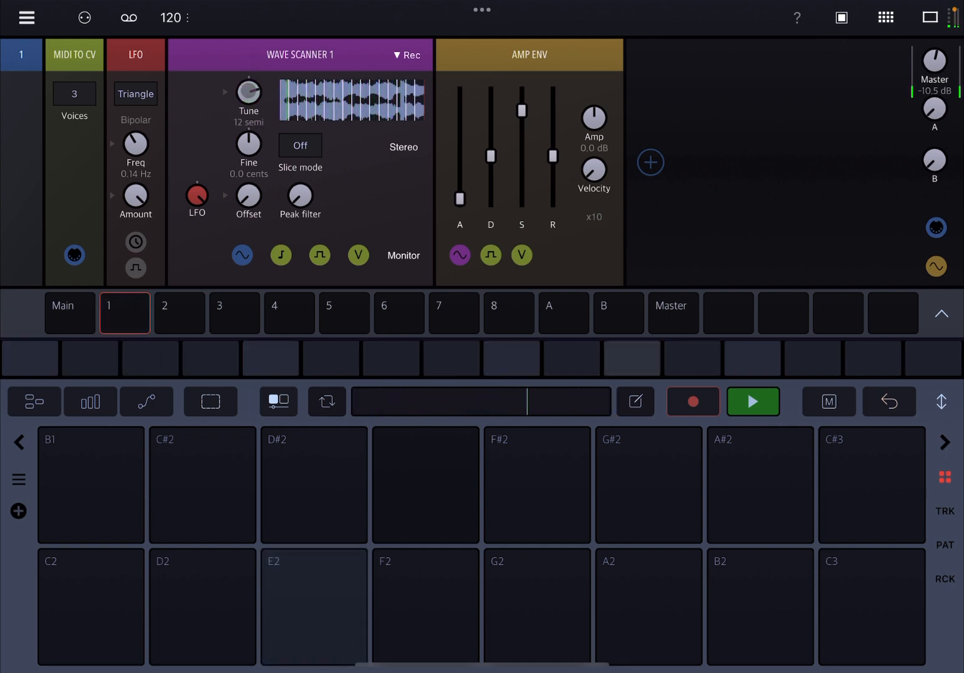
click(247, 94)
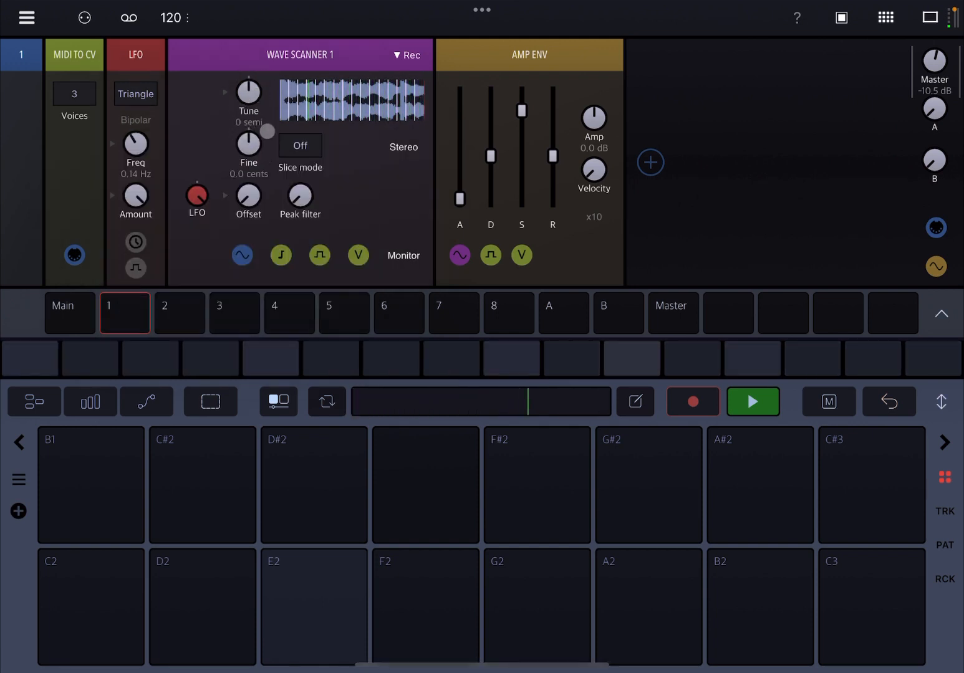
click(314, 606)
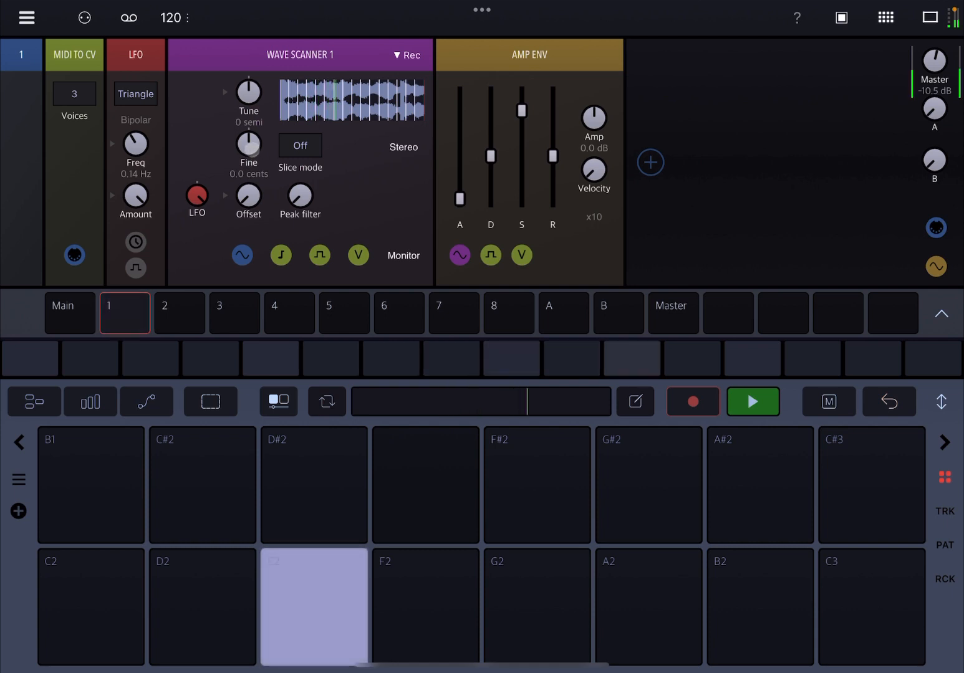
drag(248, 151, 249, 125)
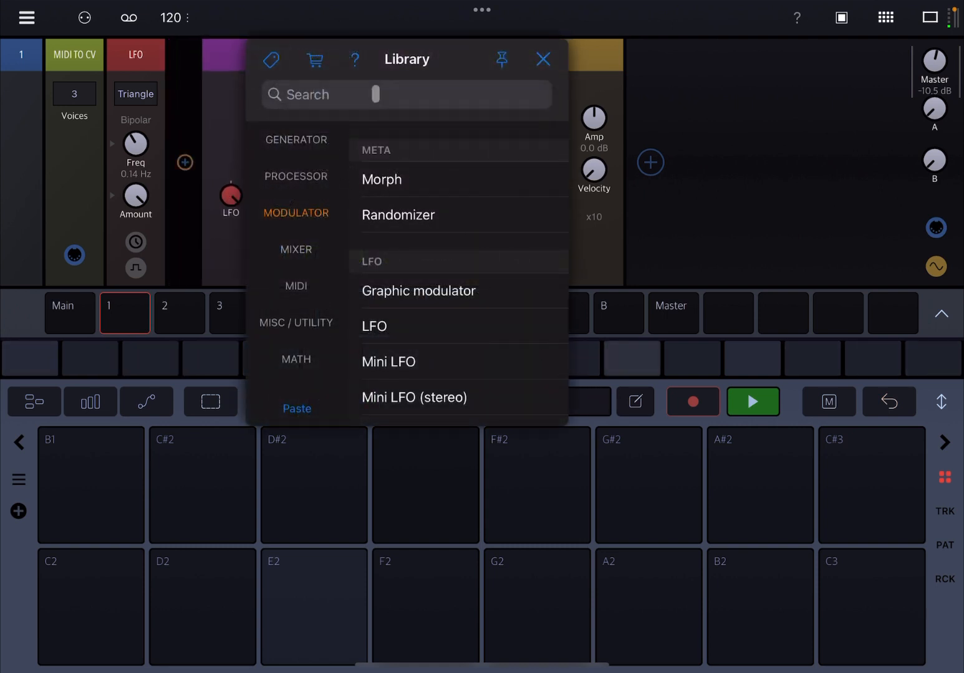
Step: Insert a Random modulator from a 'Ra' search and set its range to 0.250
text(Ran)
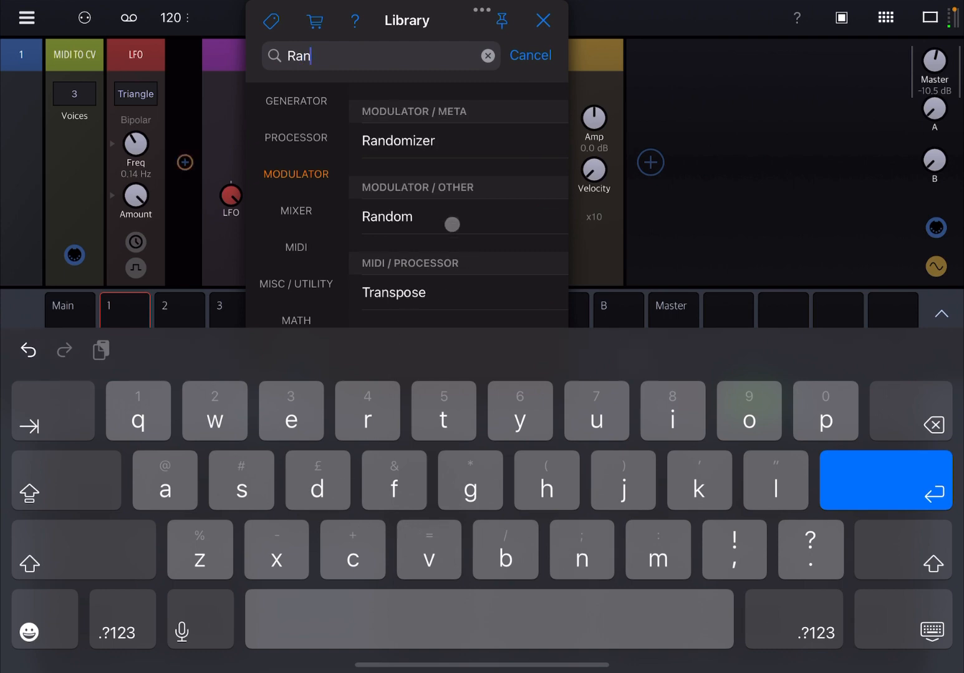
click(387, 216)
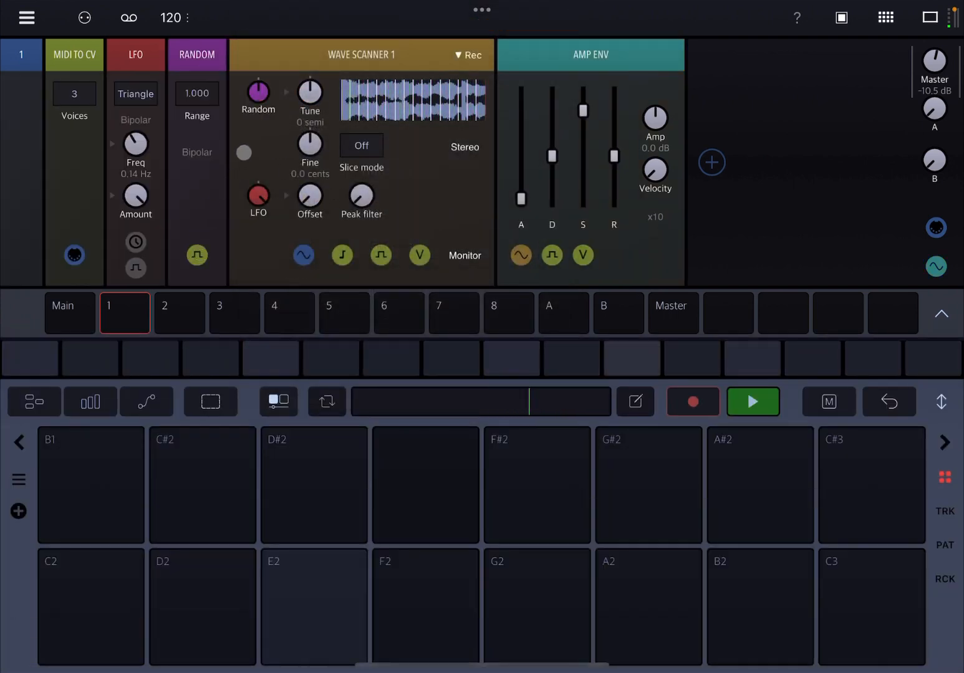
click(257, 93)
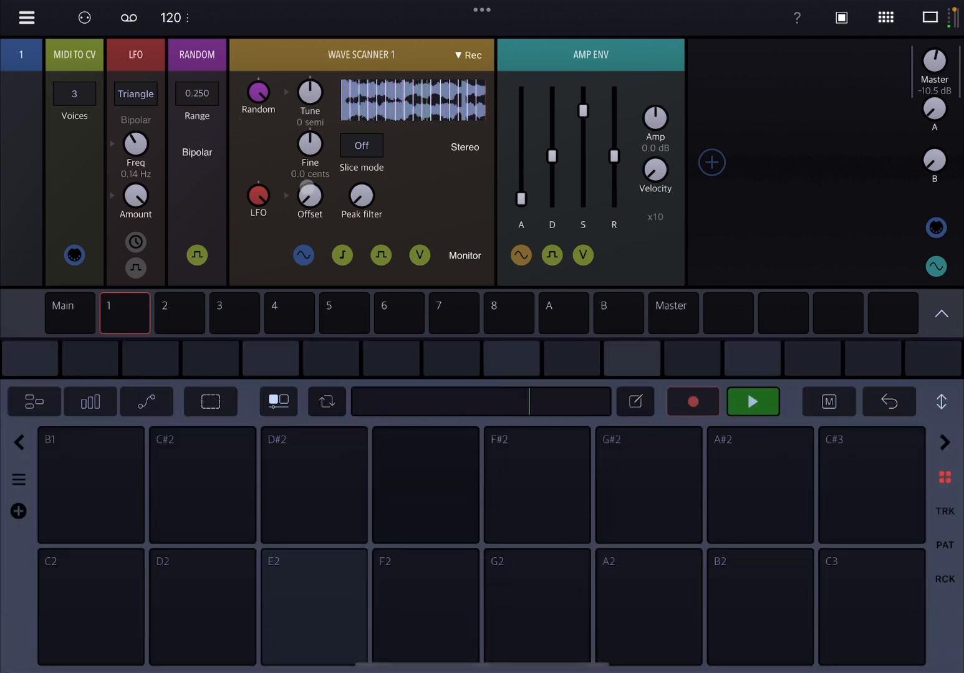
click(314, 608)
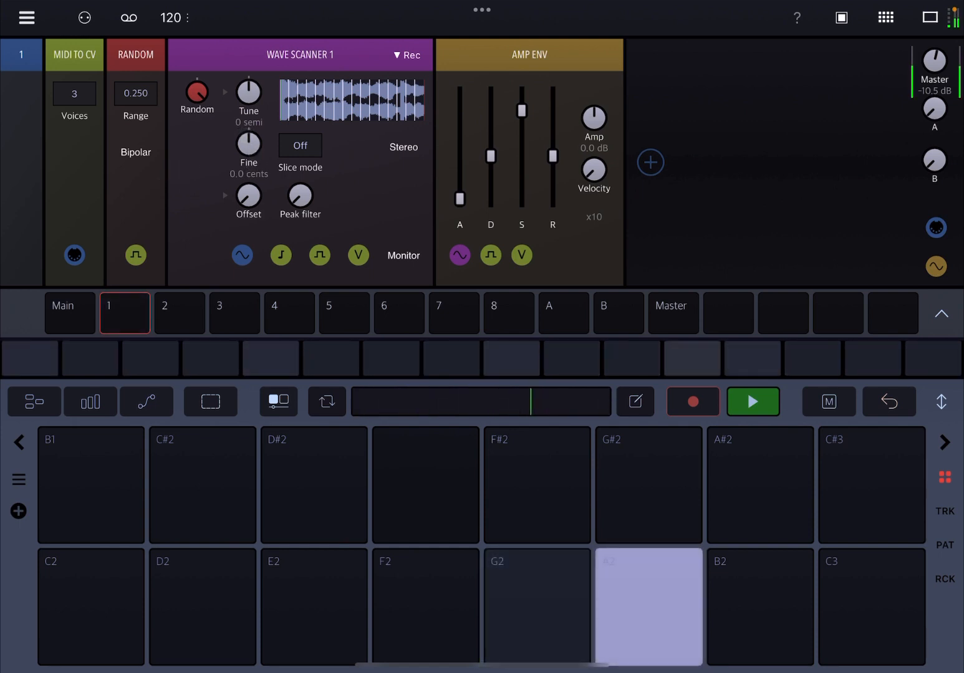
drag(248, 95, 248, 62)
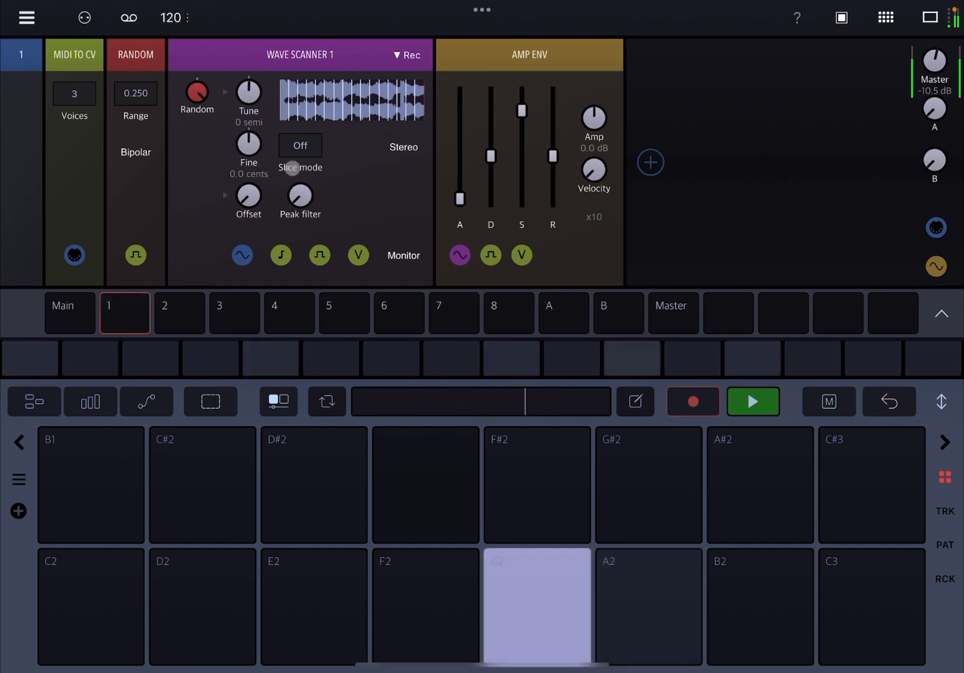
click(426, 609)
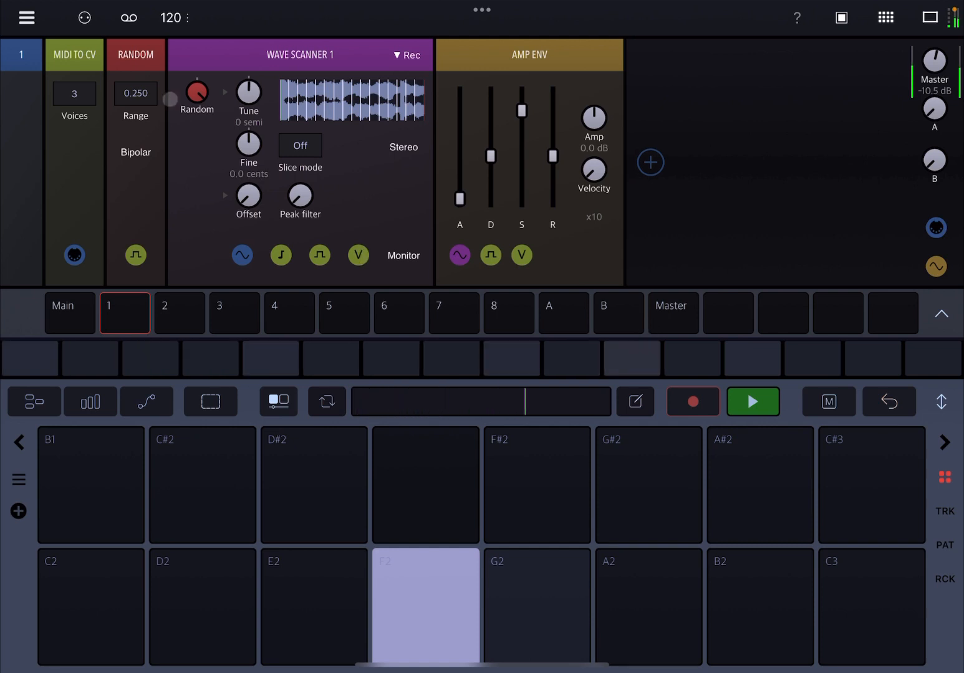
click(197, 95)
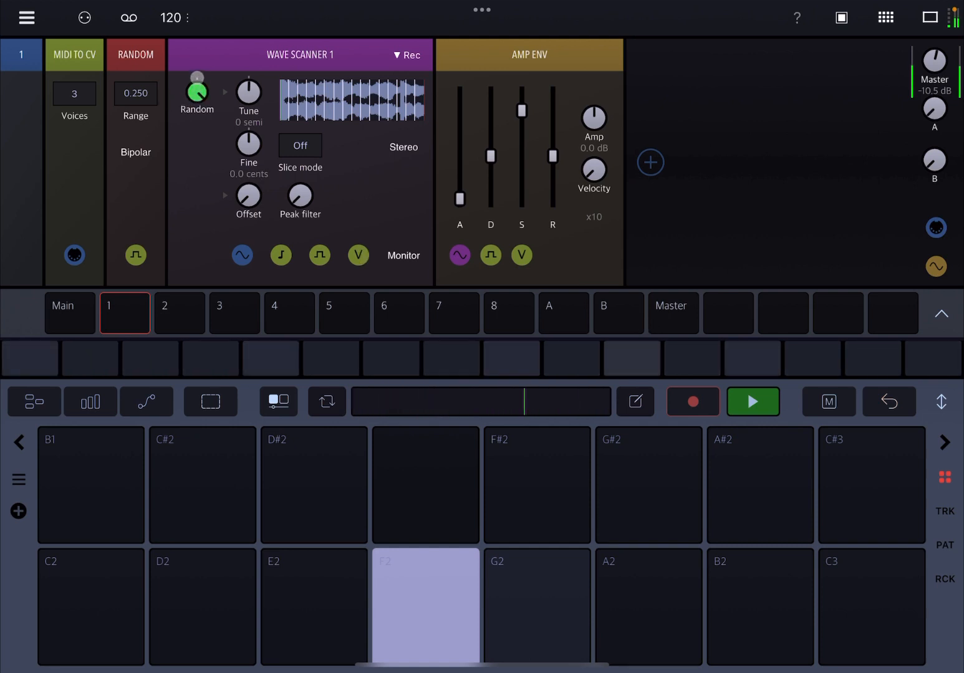
click(134, 93)
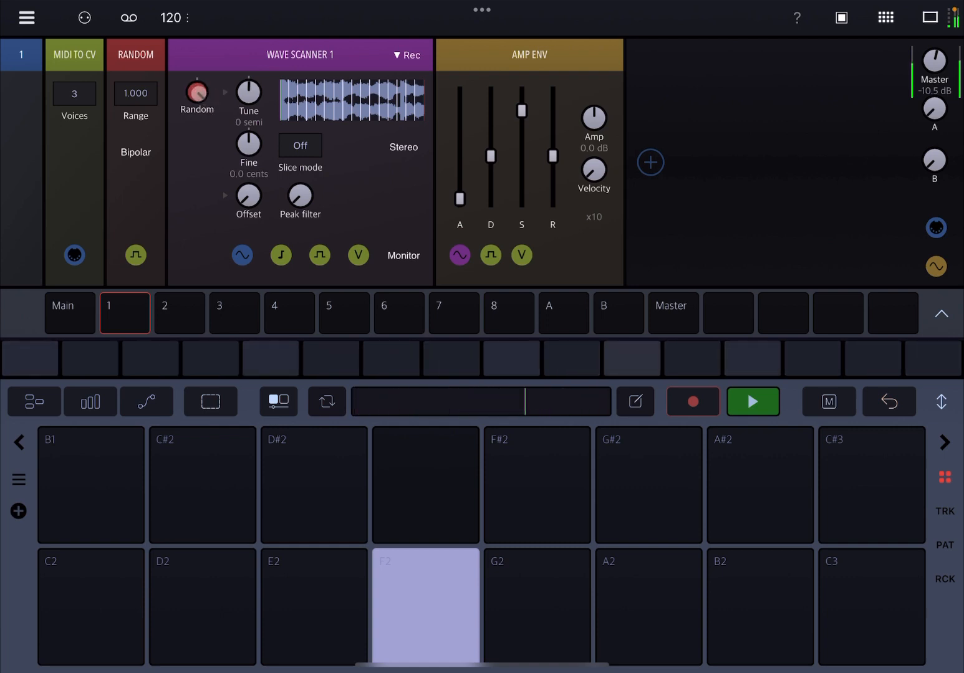
click(197, 97)
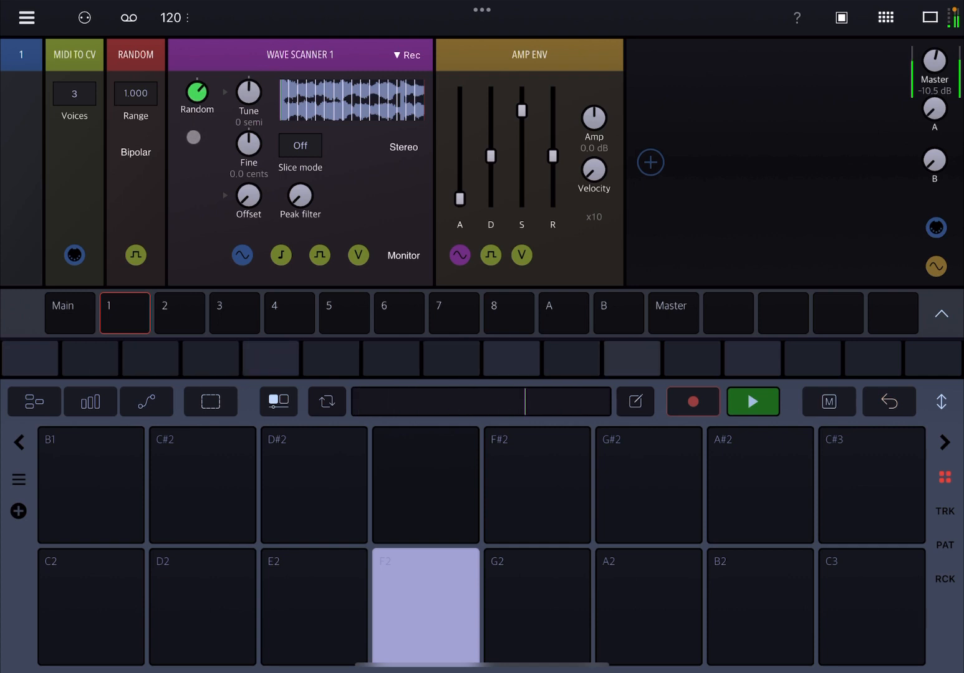
click(197, 94)
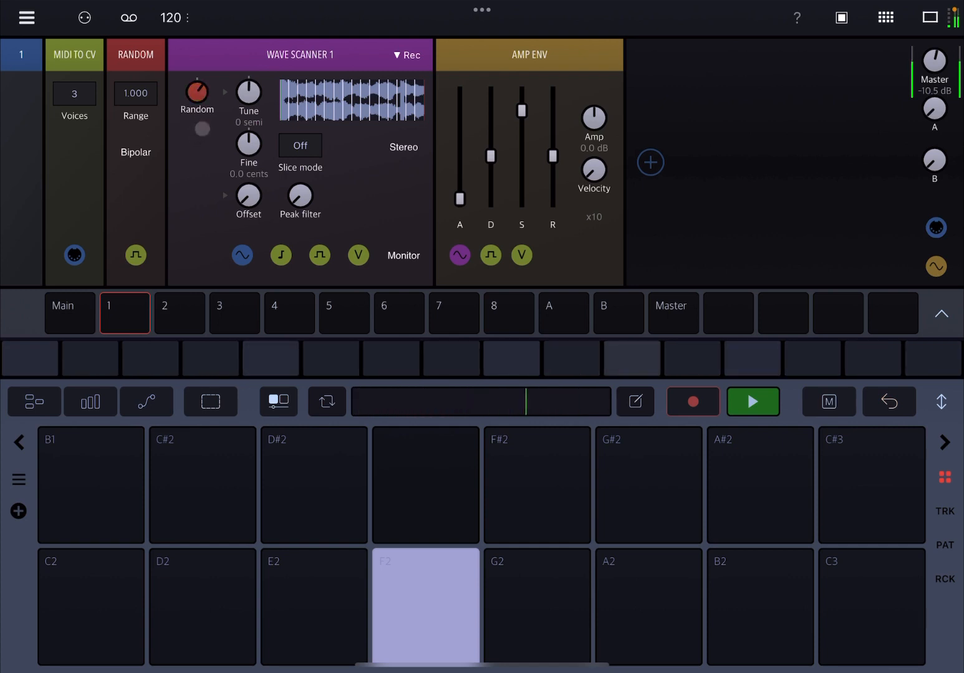
click(536, 606)
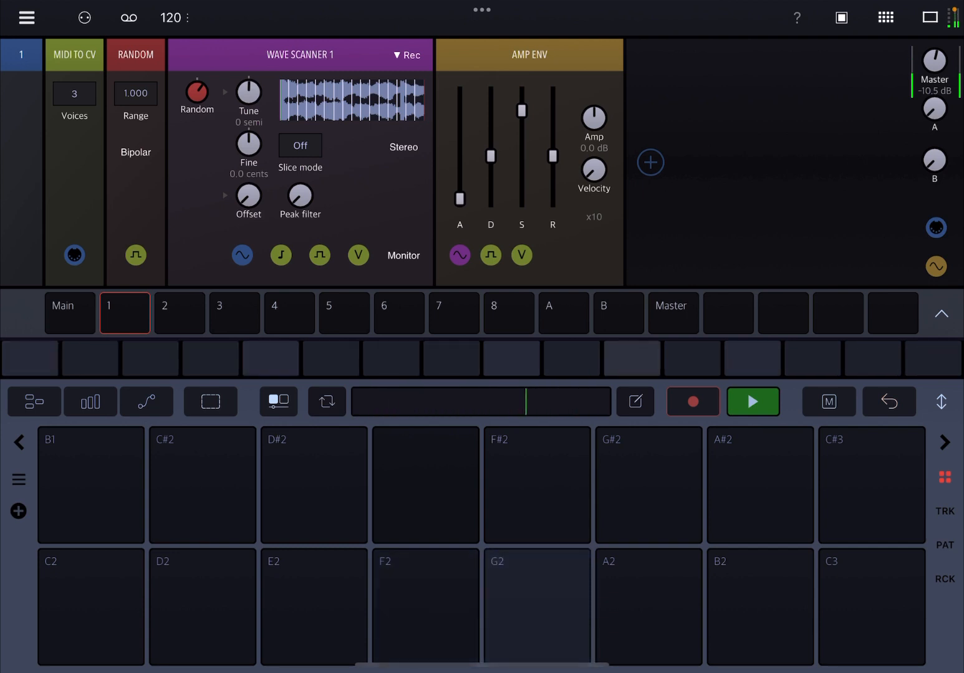
click(315, 606)
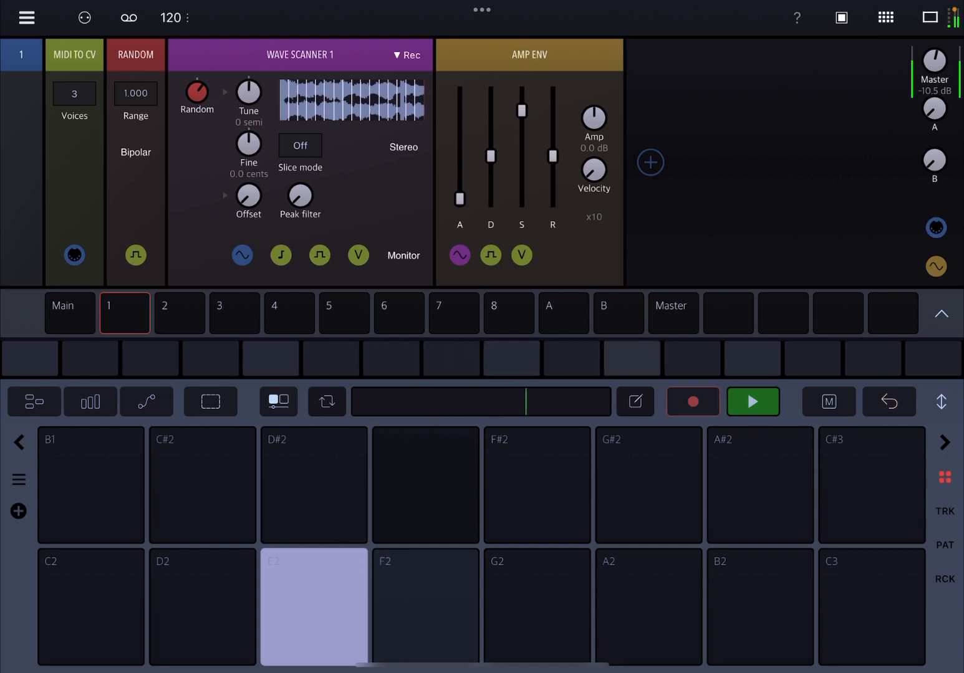
click(202, 608)
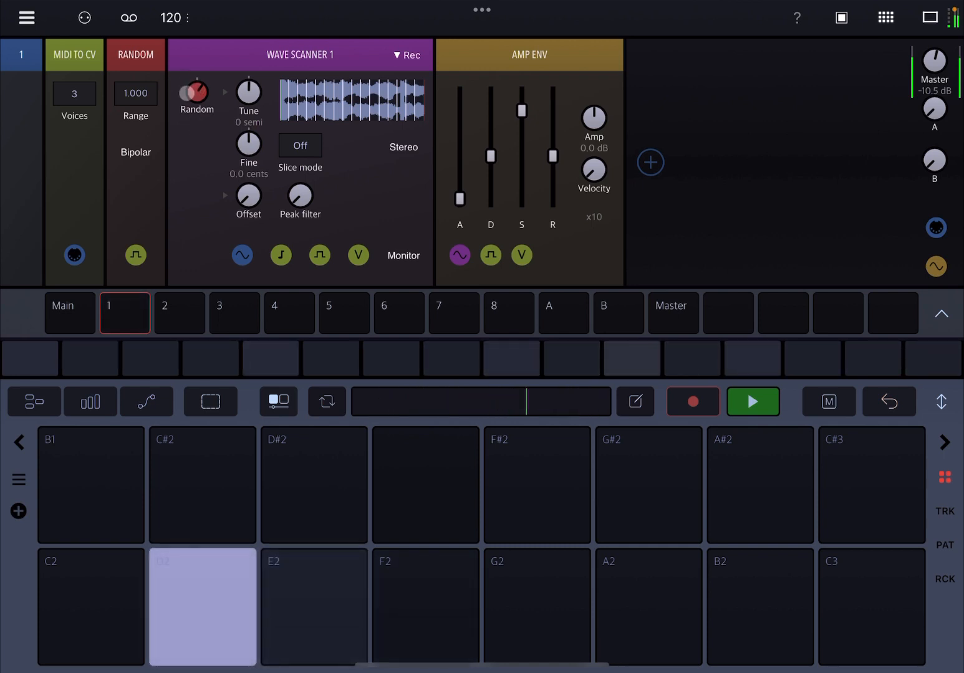
click(196, 94)
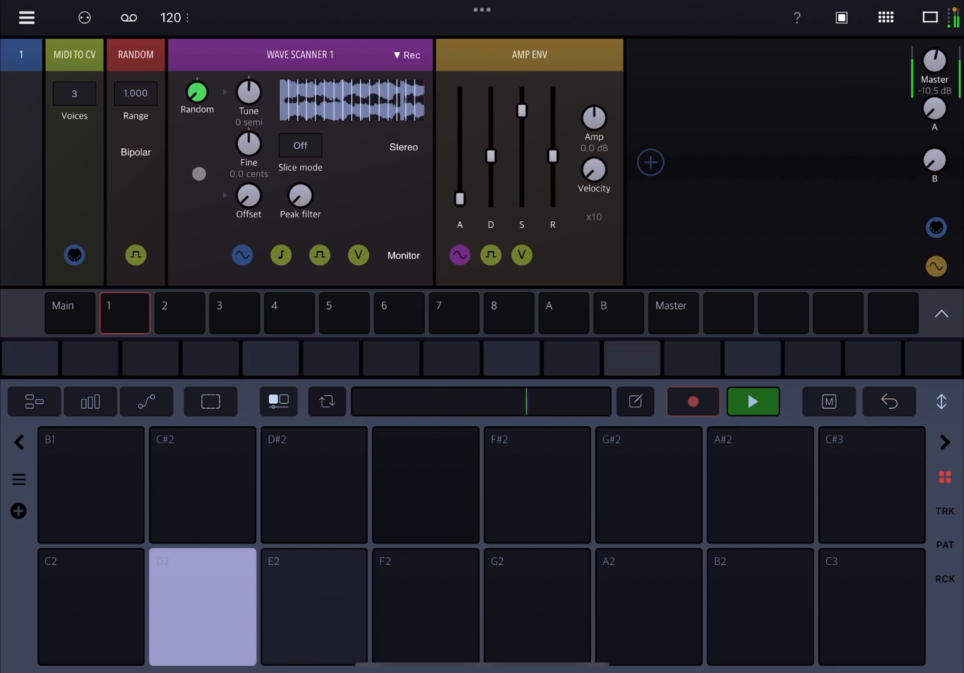
click(197, 93)
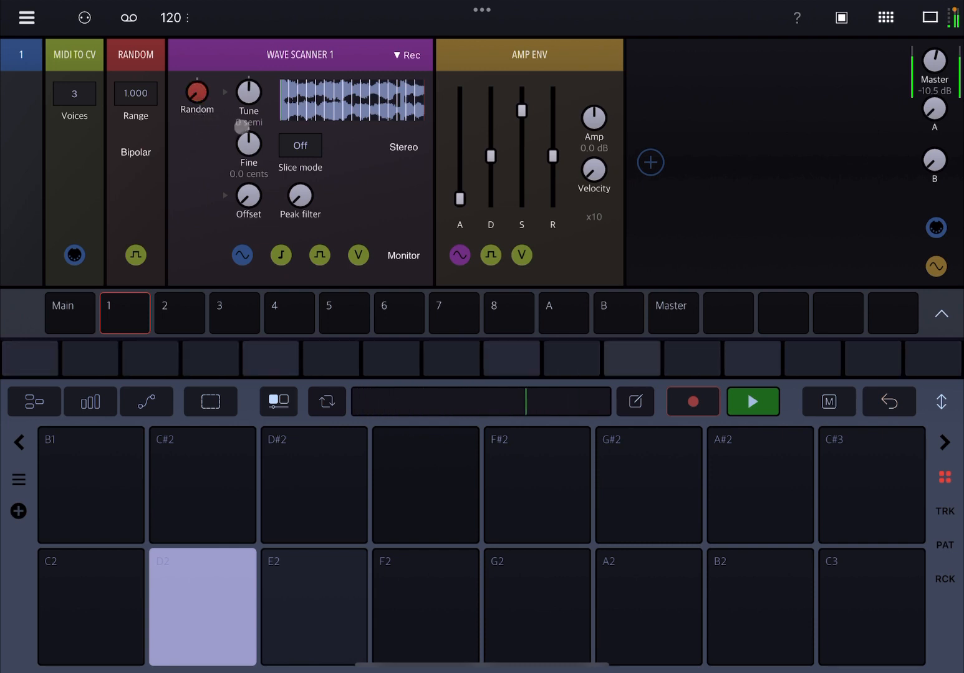
click(425, 606)
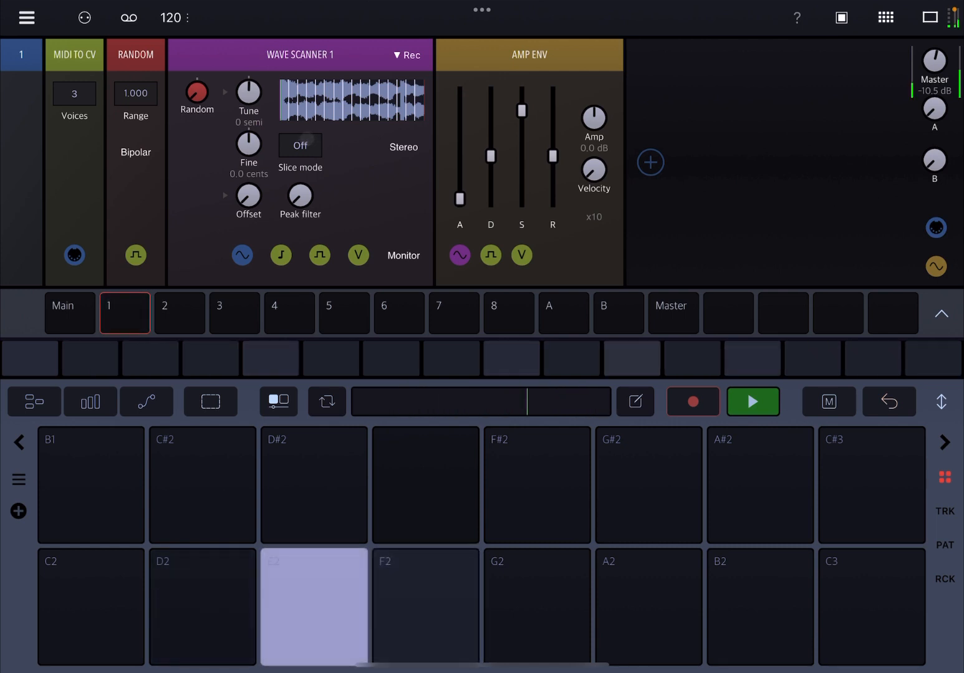
click(536, 606)
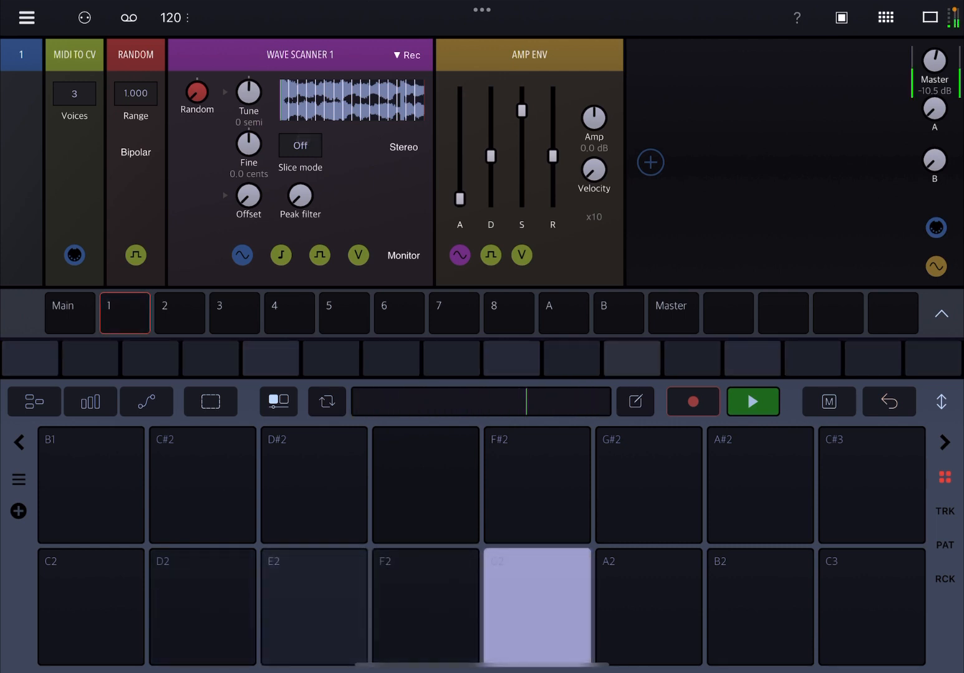
click(536, 606)
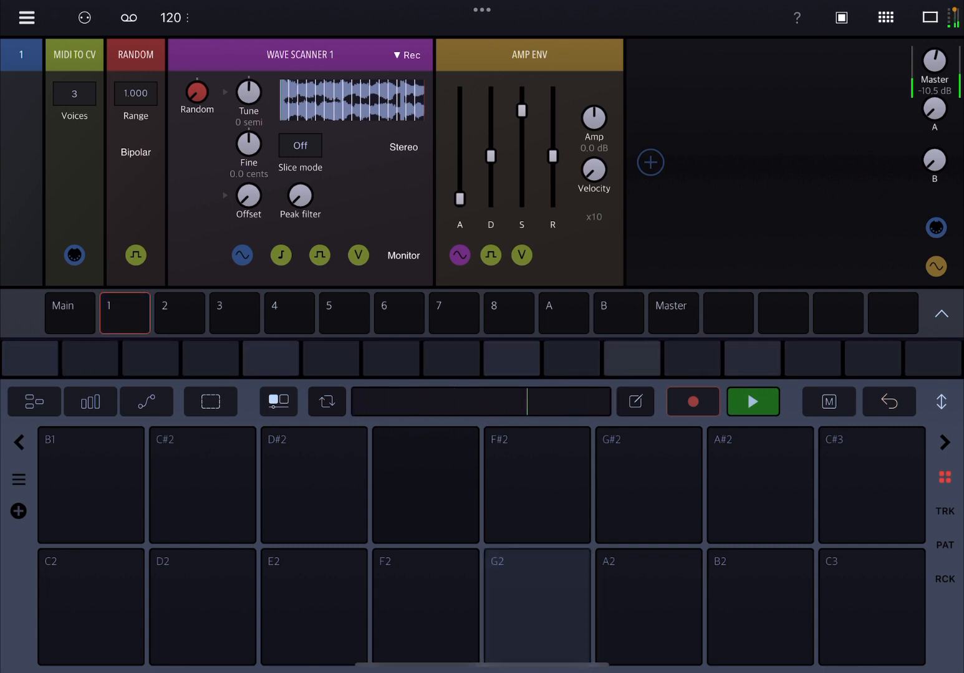
Step: Enter a G2 note on the step row, then stop and restart pattern playback
click(536, 606)
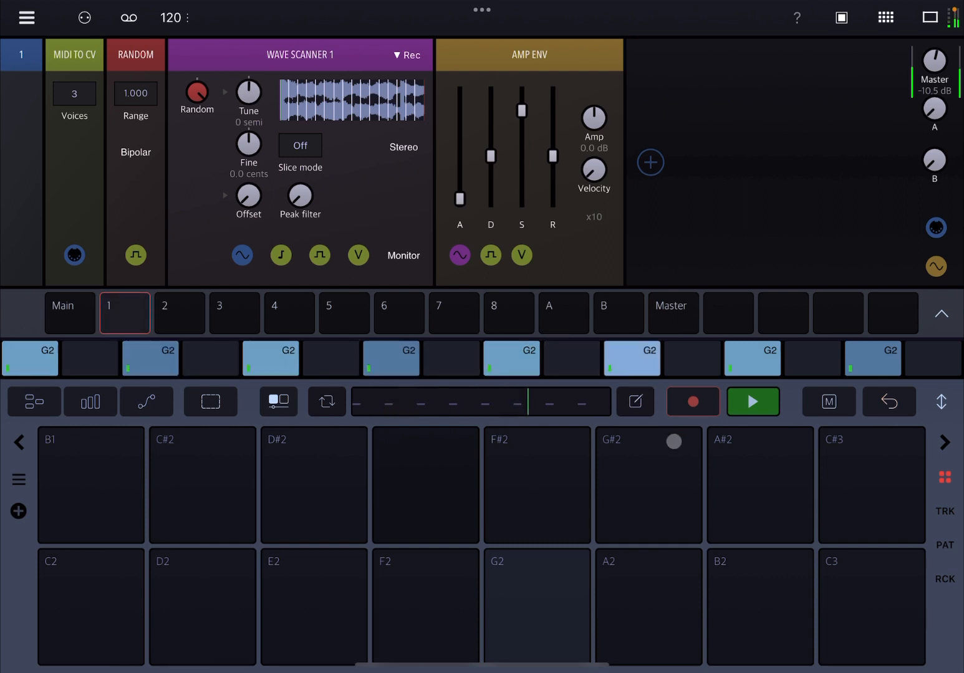
click(754, 401)
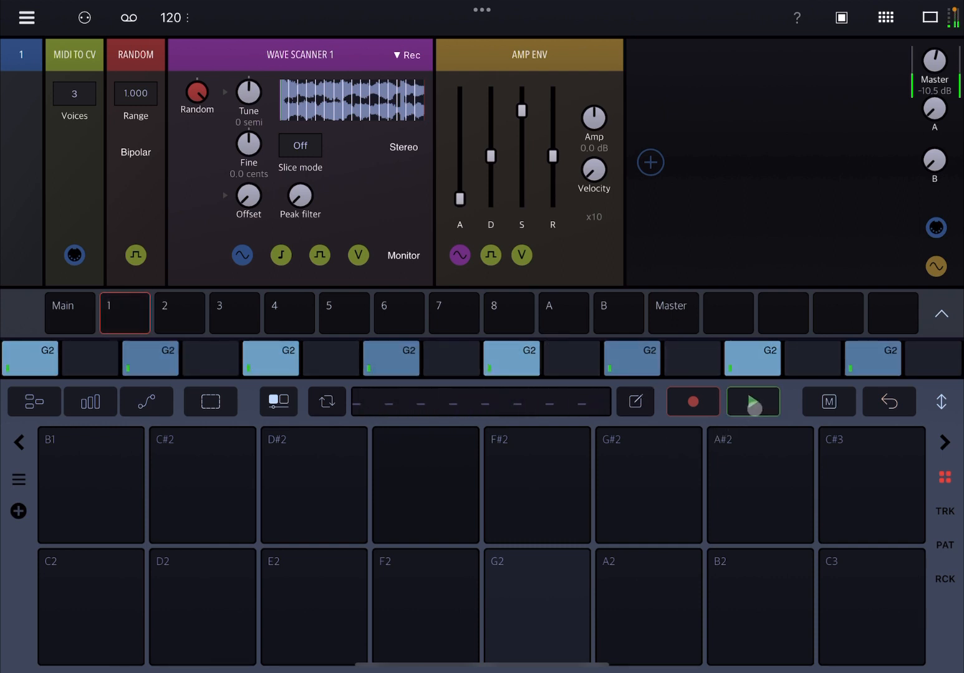
click(753, 401)
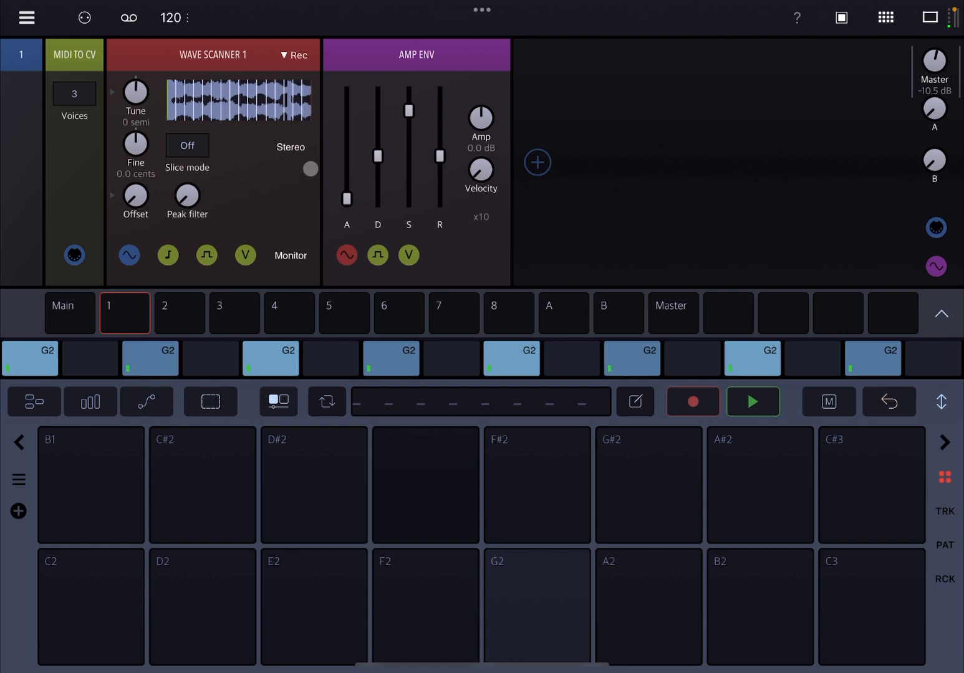
Step: Set the Wave Scanner's slice mode to Note and trigger a slice from the keys
click(311, 168)
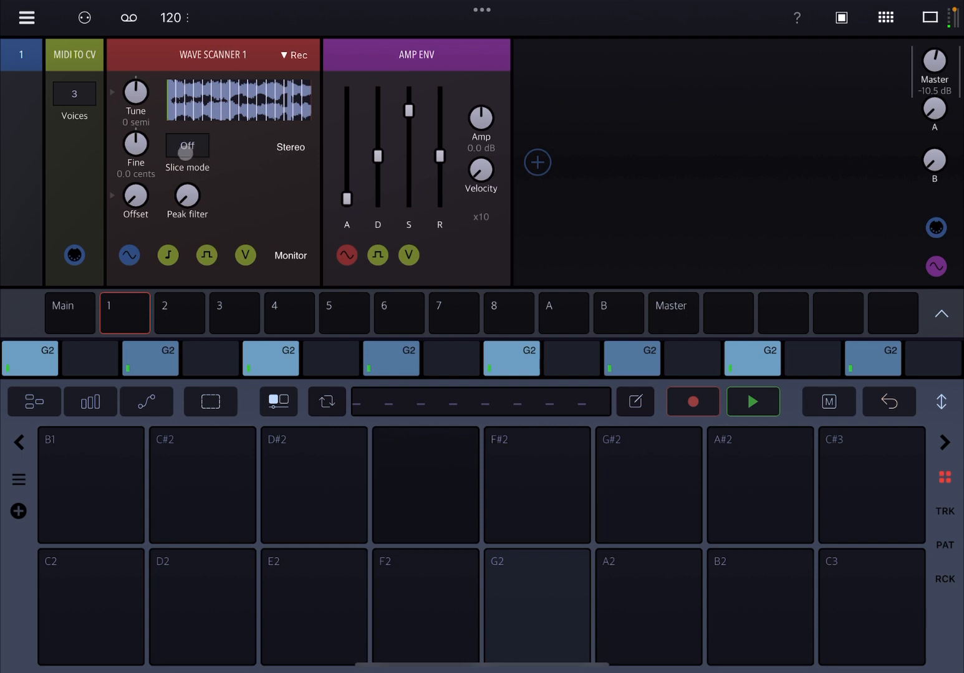
click(187, 149)
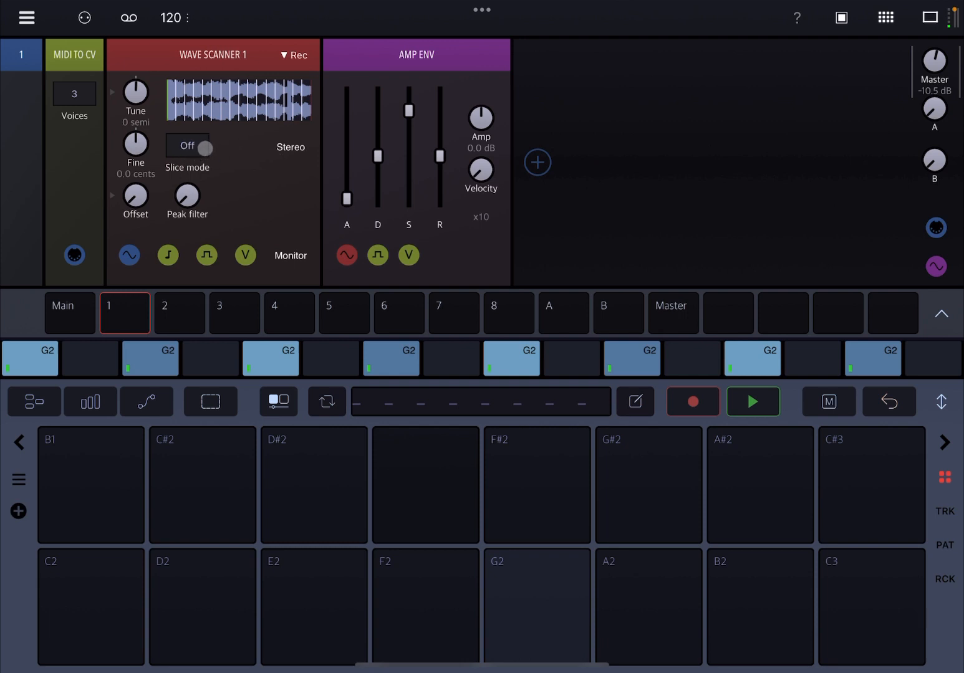
click(187, 150)
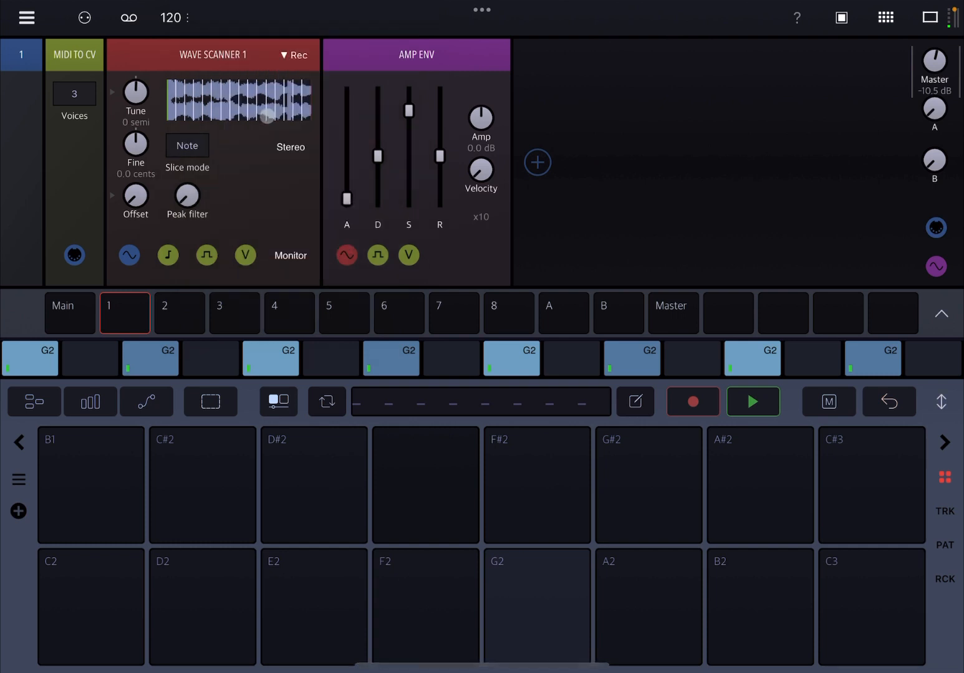
click(426, 523)
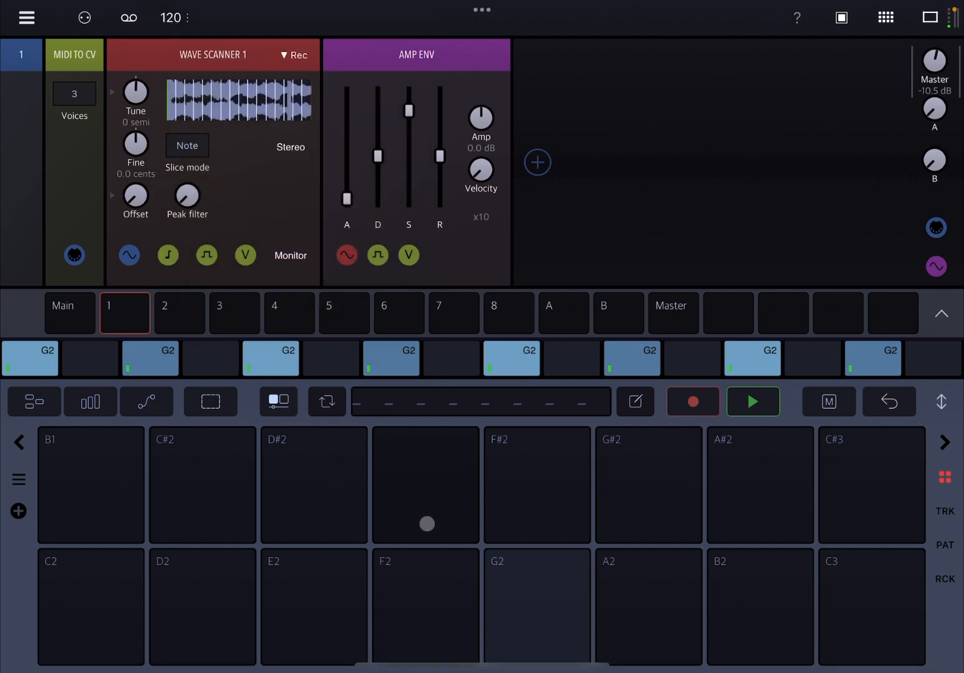
mouse_move(845, 517)
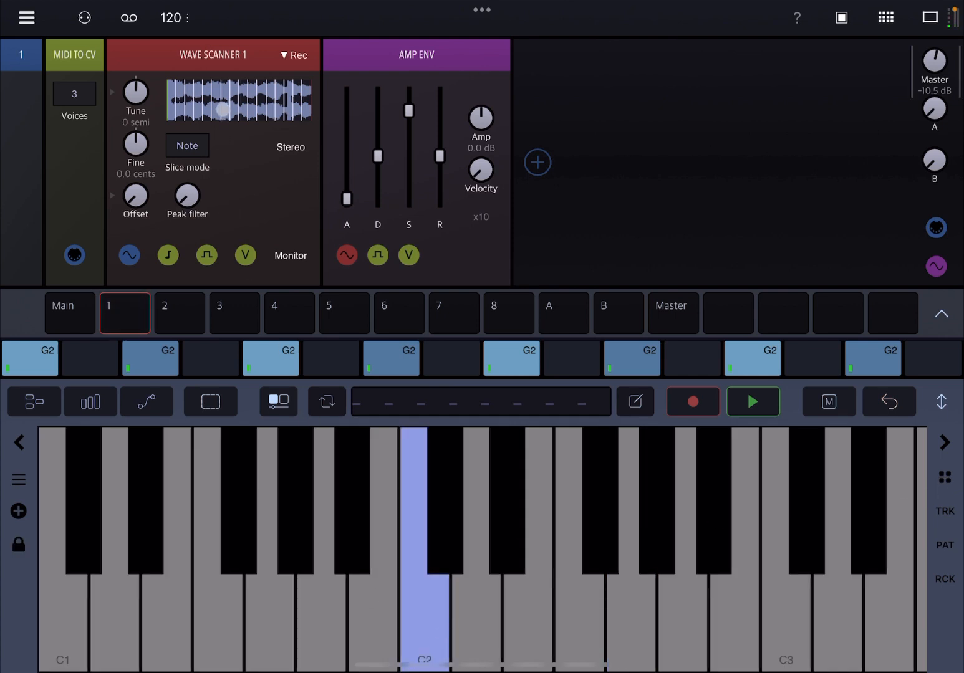
Step: With the sample editor open, play two keys to hear different slices
click(240, 101)
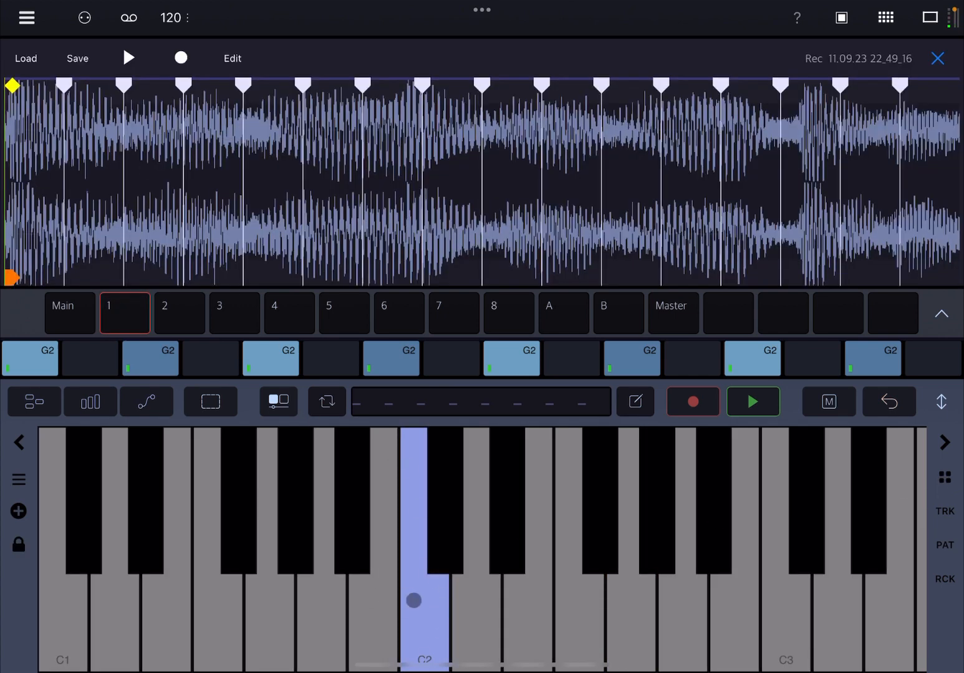
click(443, 499)
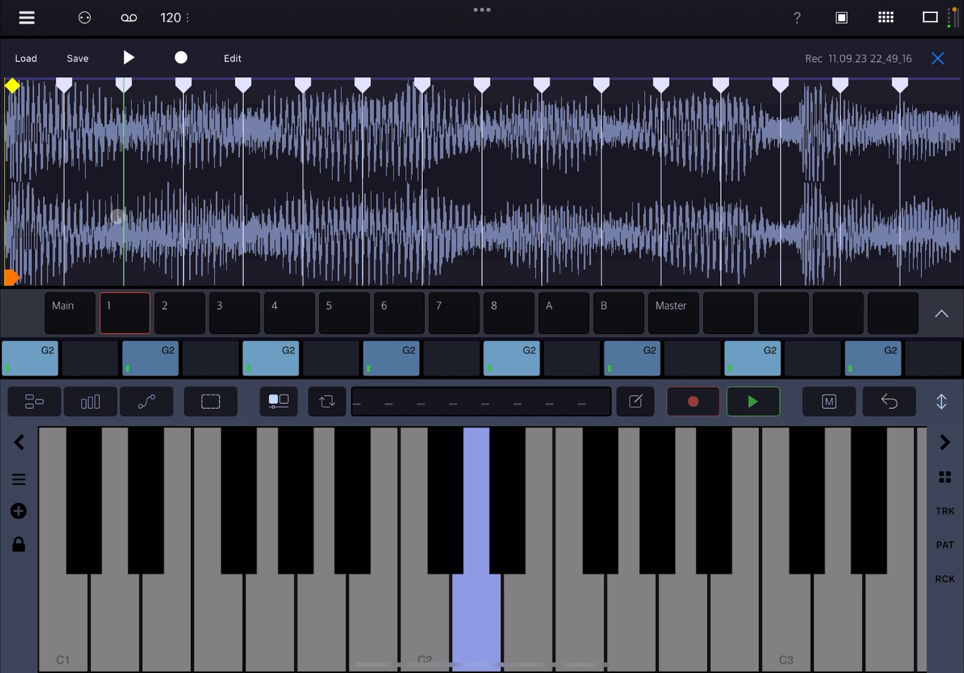
click(537, 581)
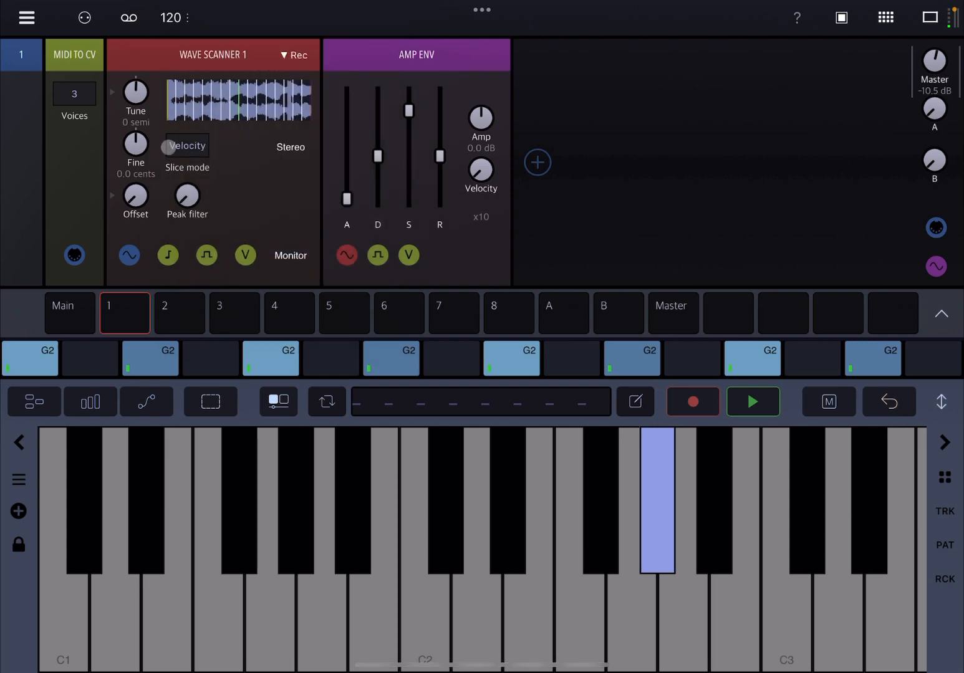
Step: Add a Gate+velocity sequencer from the Library and draw a rising 16-step velocity ramp
click(537, 163)
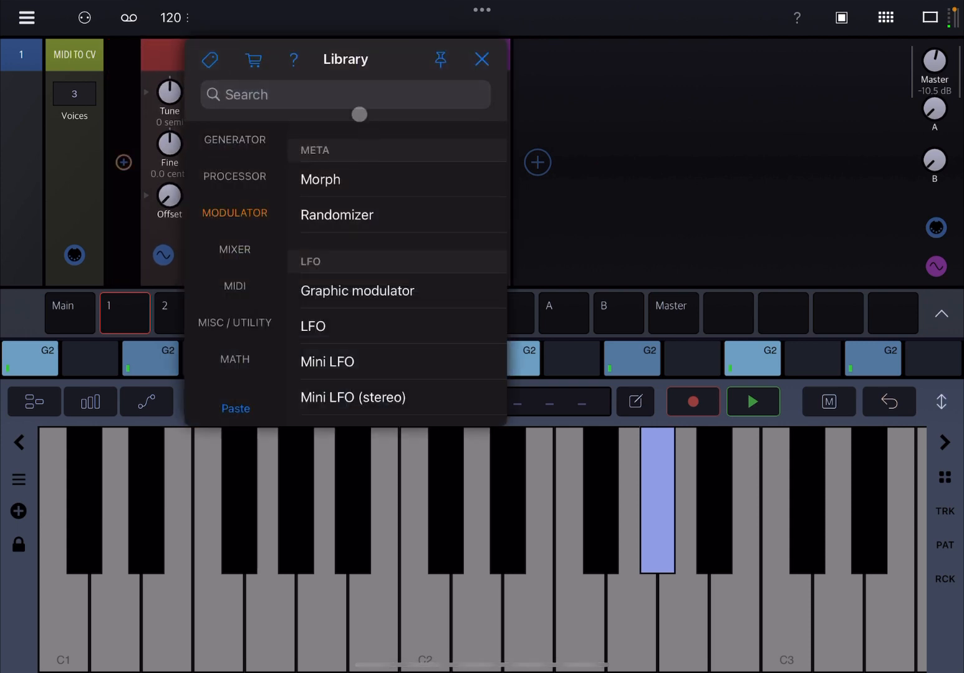
text(Ve)
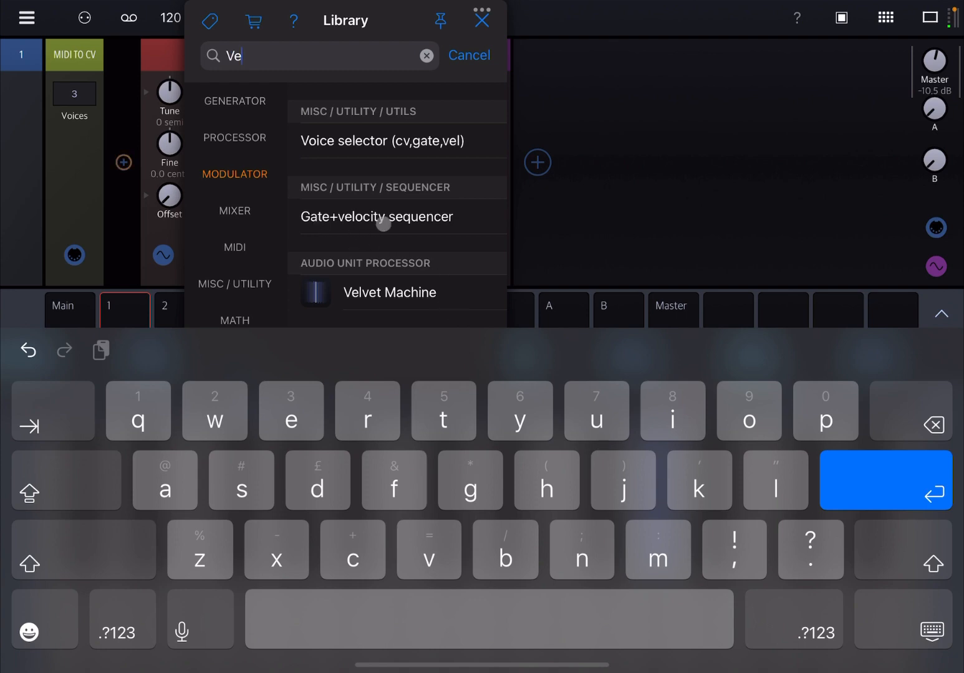
click(469, 54)
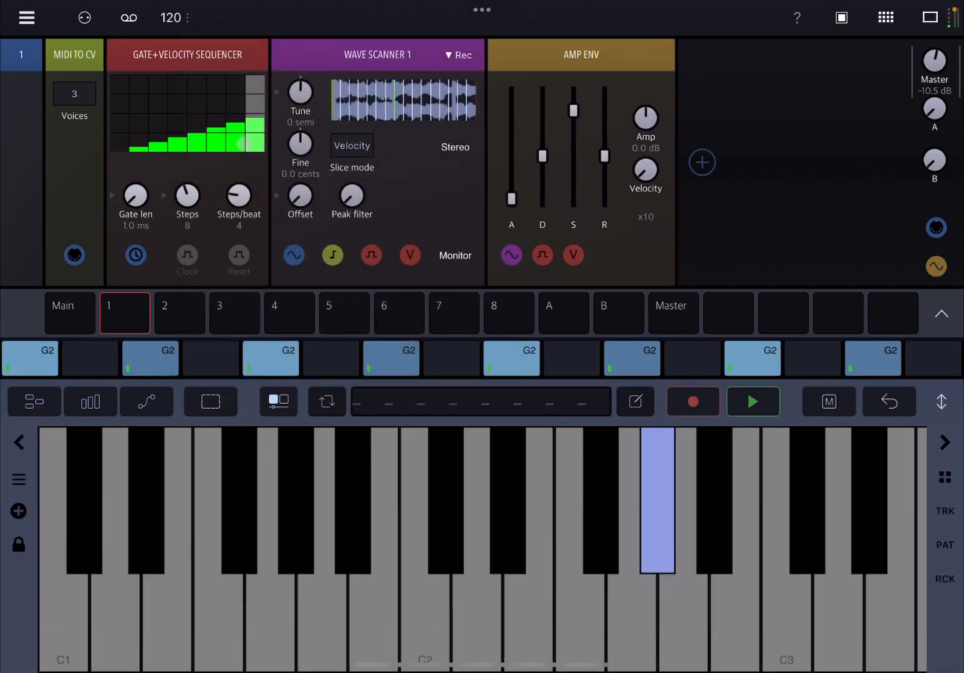
drag(187, 202, 187, 156)
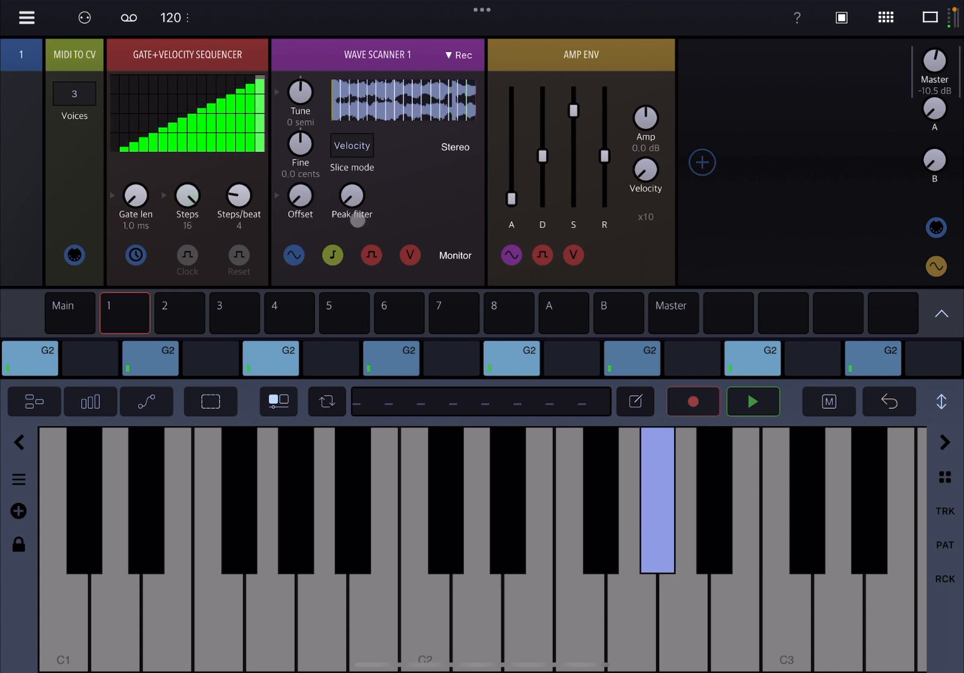
Step: Discard the velocity sequencer and set the Wave Scanner's Slice mode to Random
click(754, 401)
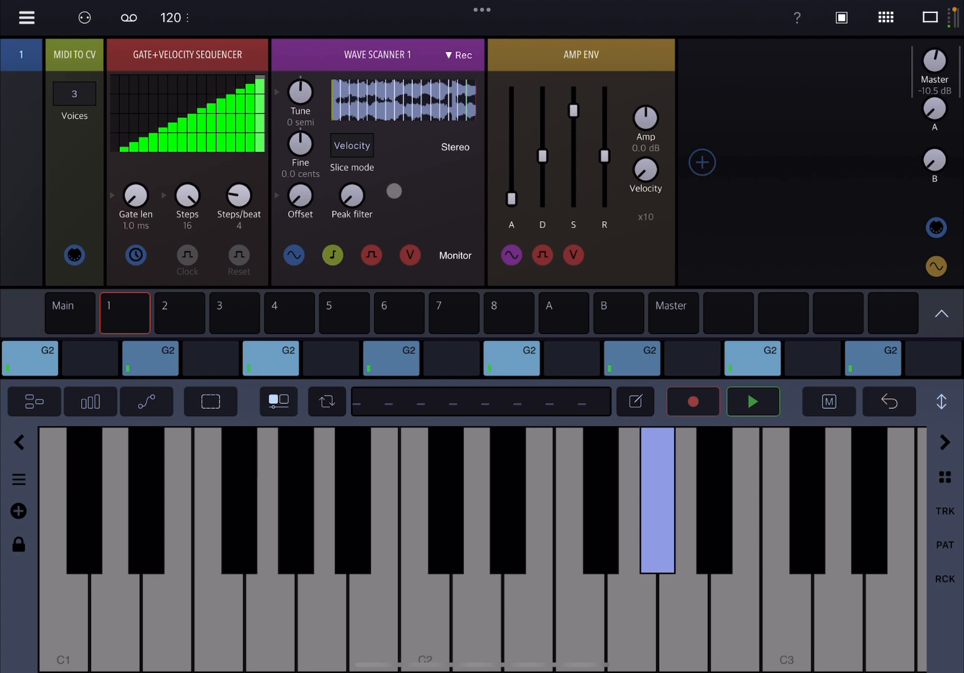
click(352, 144)
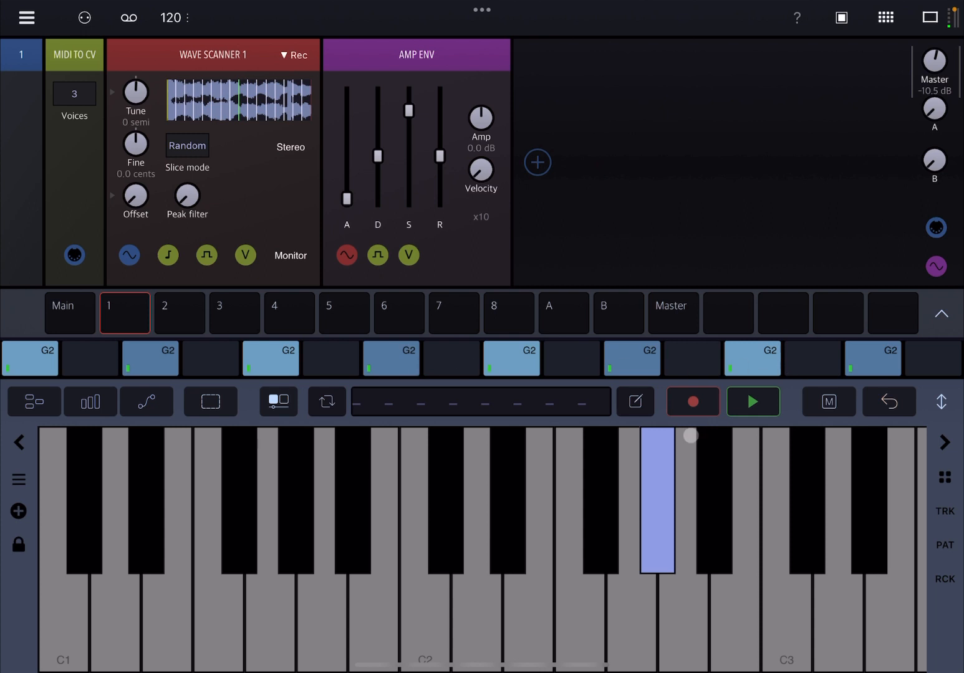
Step: Audition random slices in the sample editor, then start the G2 pattern playing
click(753, 402)
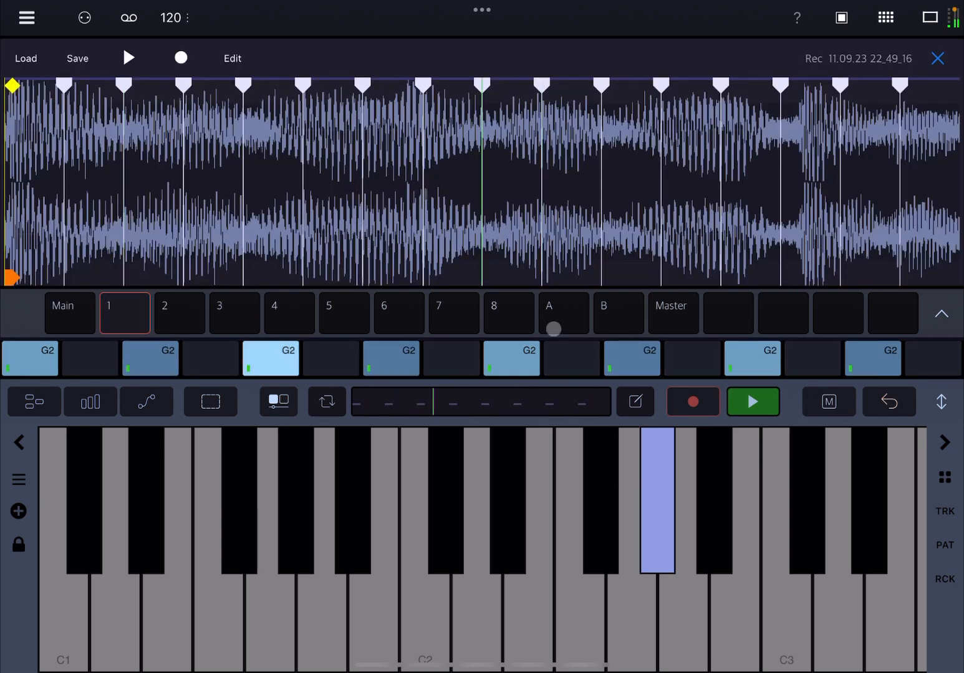
click(753, 401)
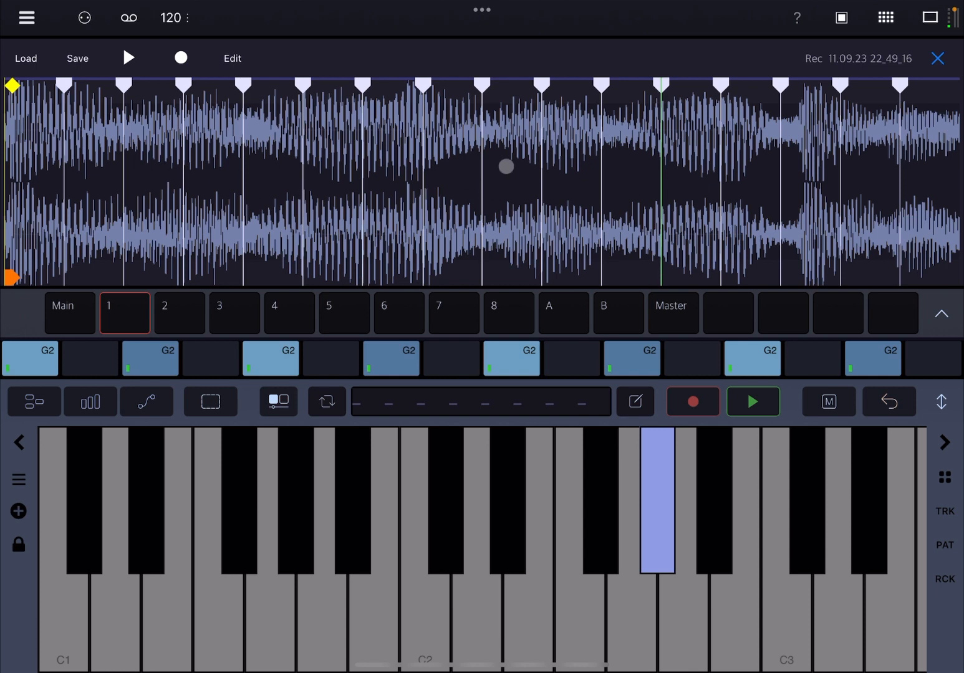
click(752, 401)
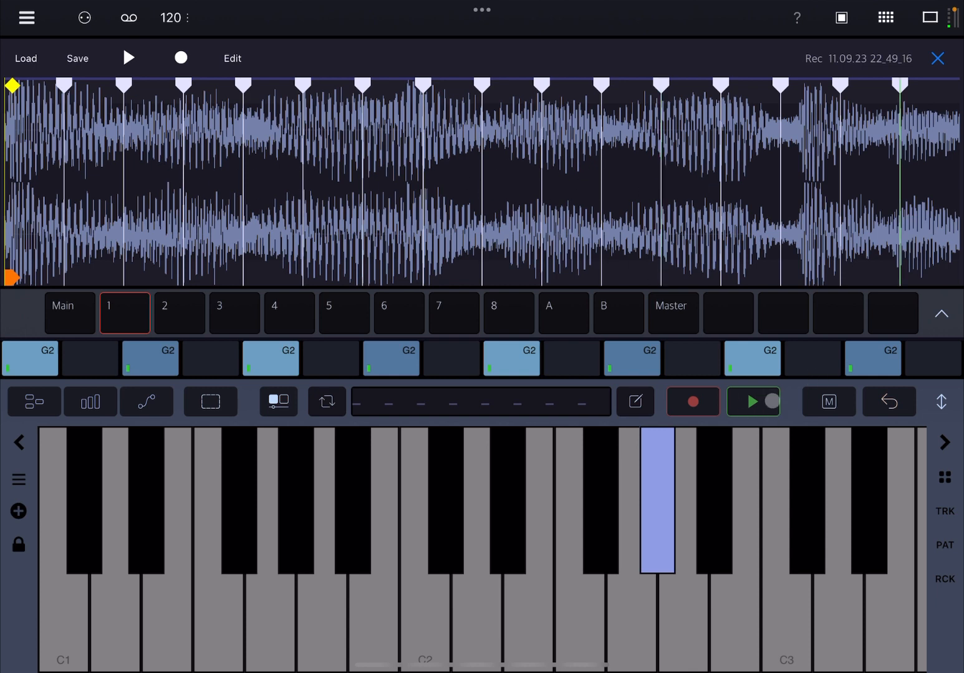
click(753, 401)
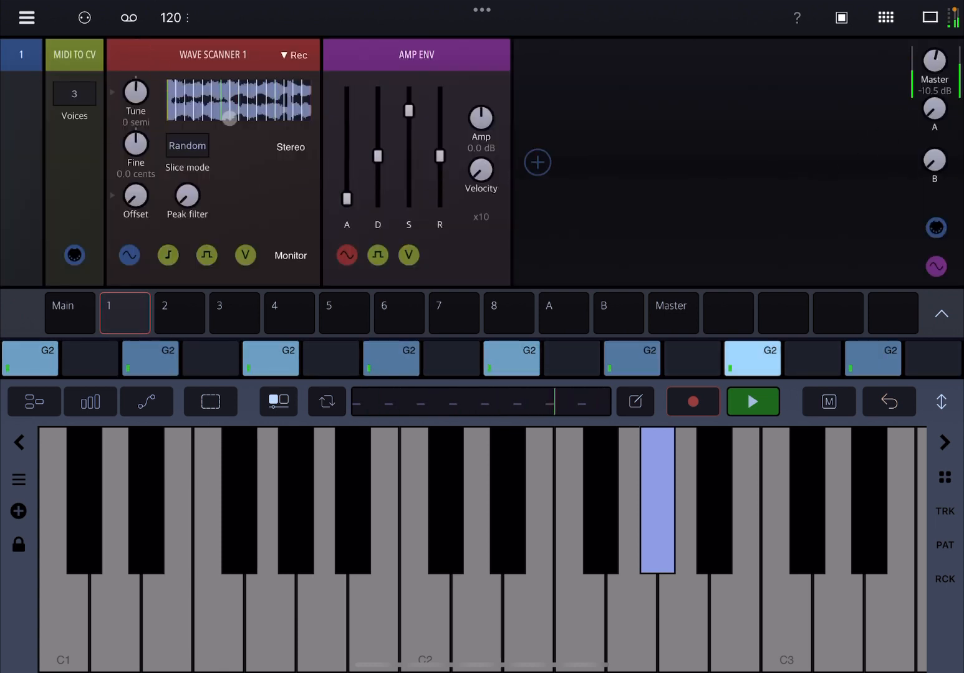
click(753, 402)
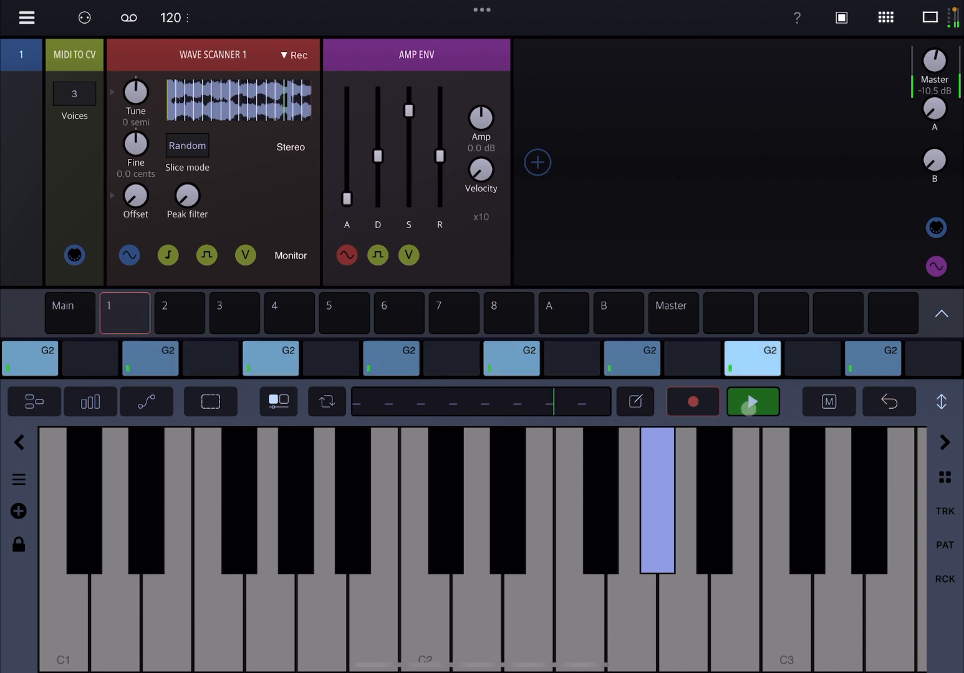
Step: Stop the transport so the Random slice-mode track sits idle
click(752, 402)
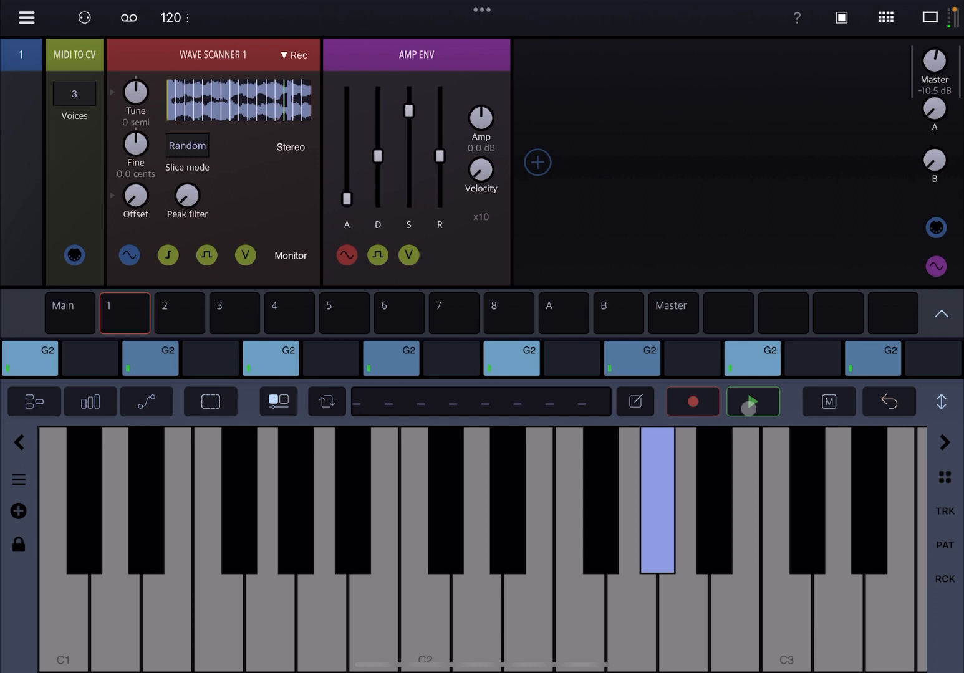
click(753, 401)
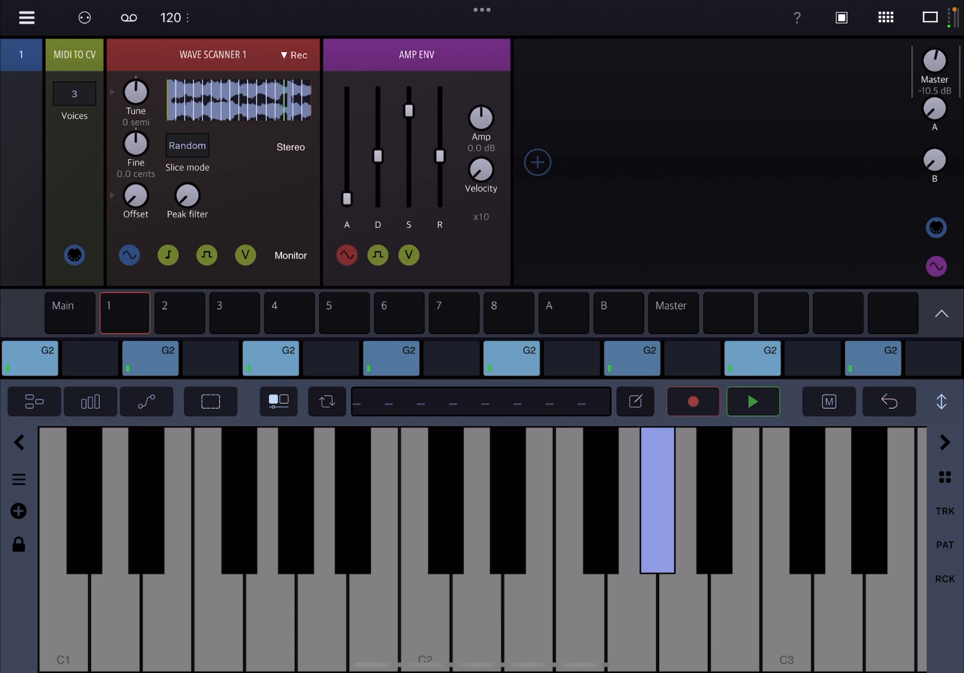